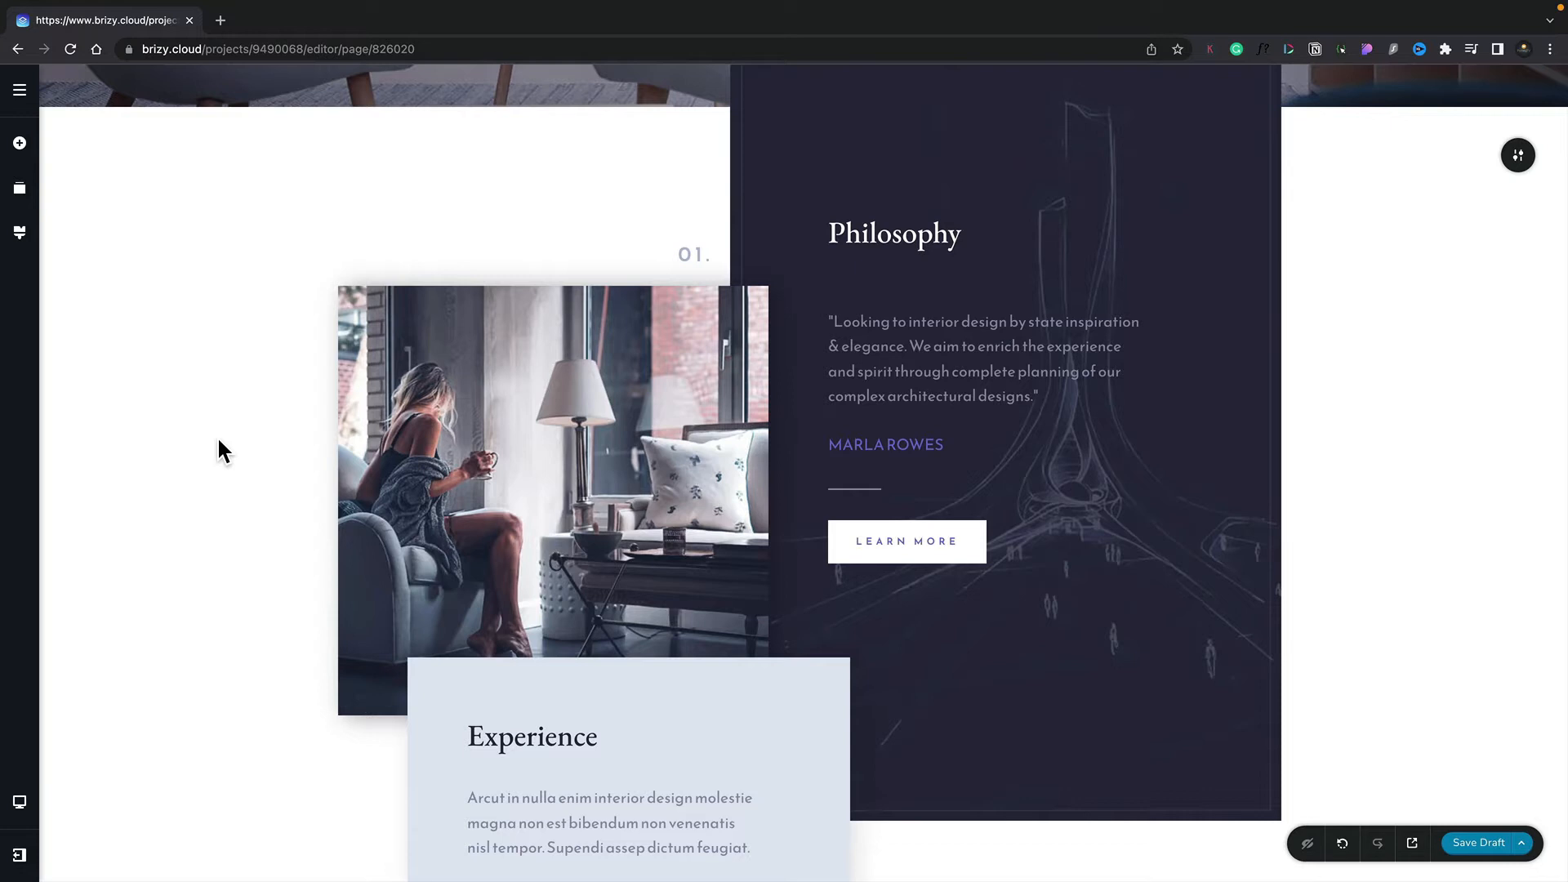
Open the LEARN MORE button's typography panel and browse its fonts and Button preset list.
click(905, 541)
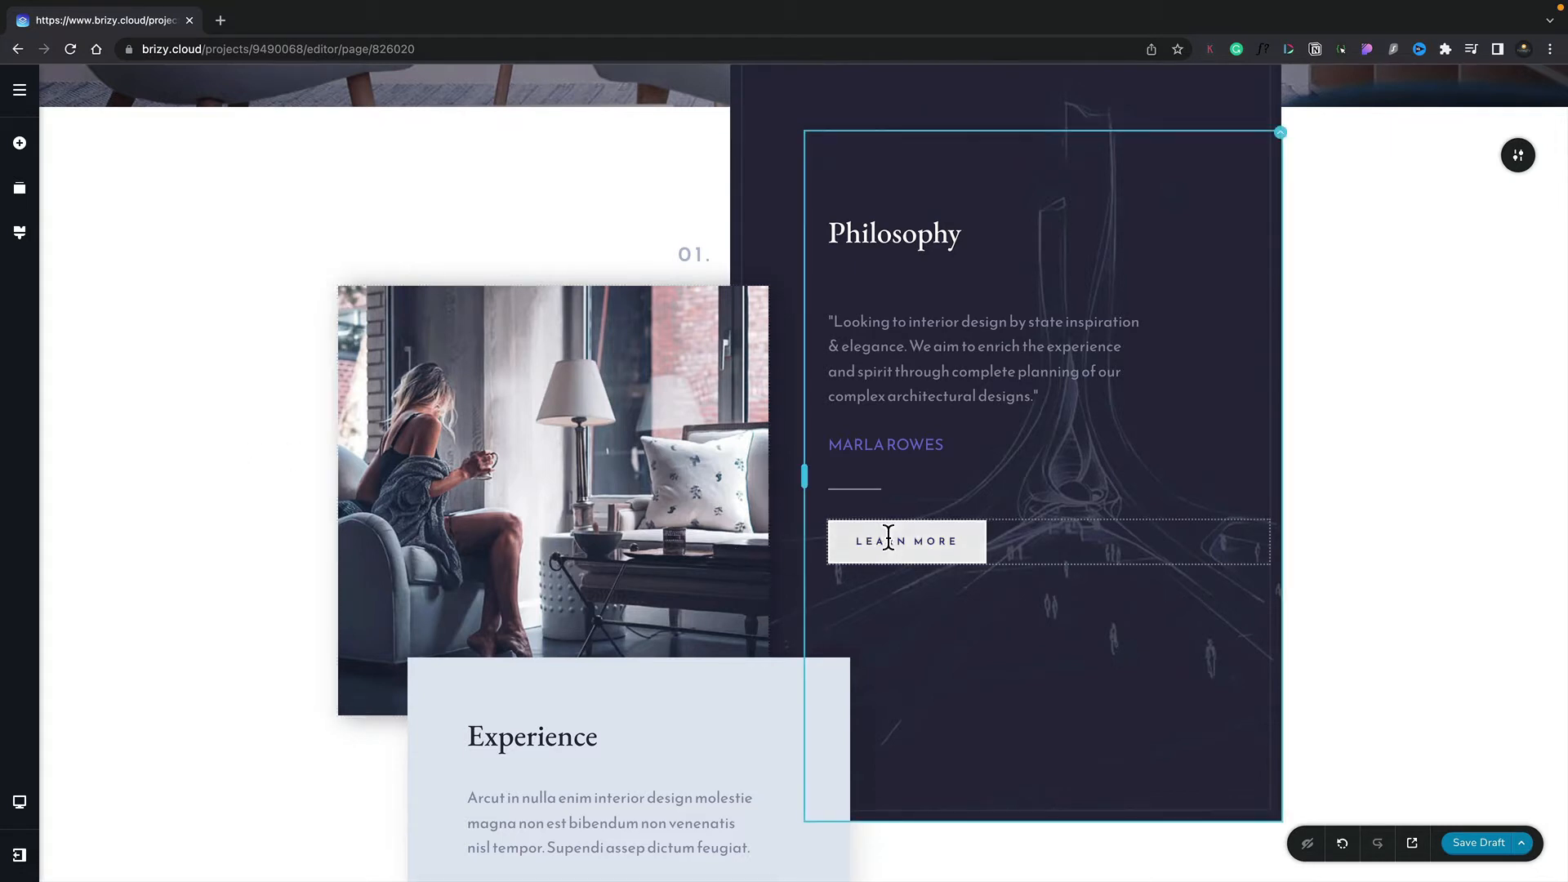
click(905, 541)
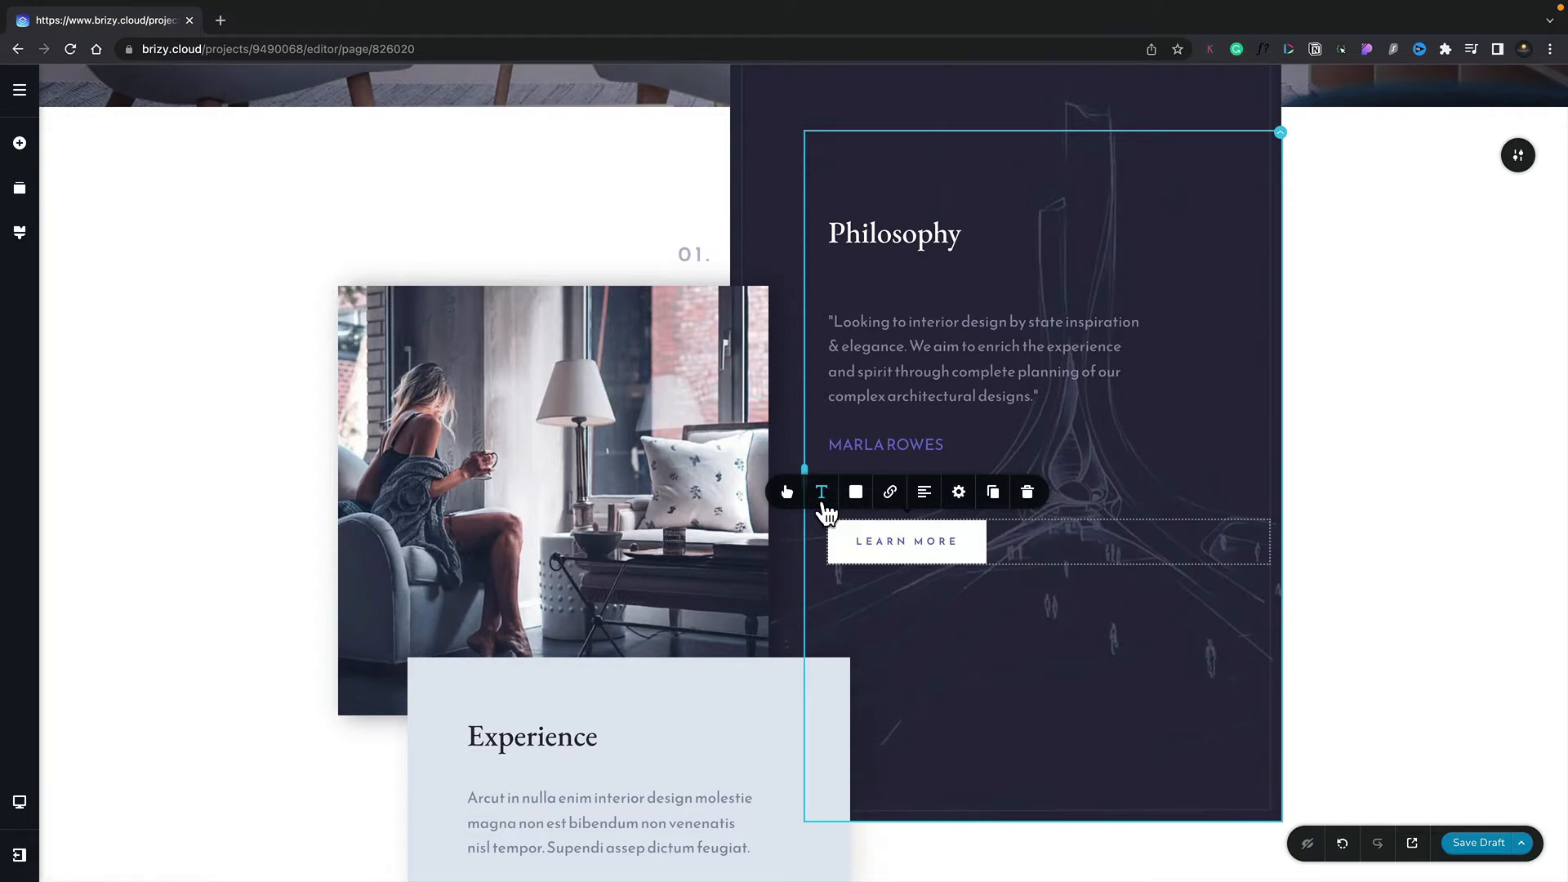
click(821, 491)
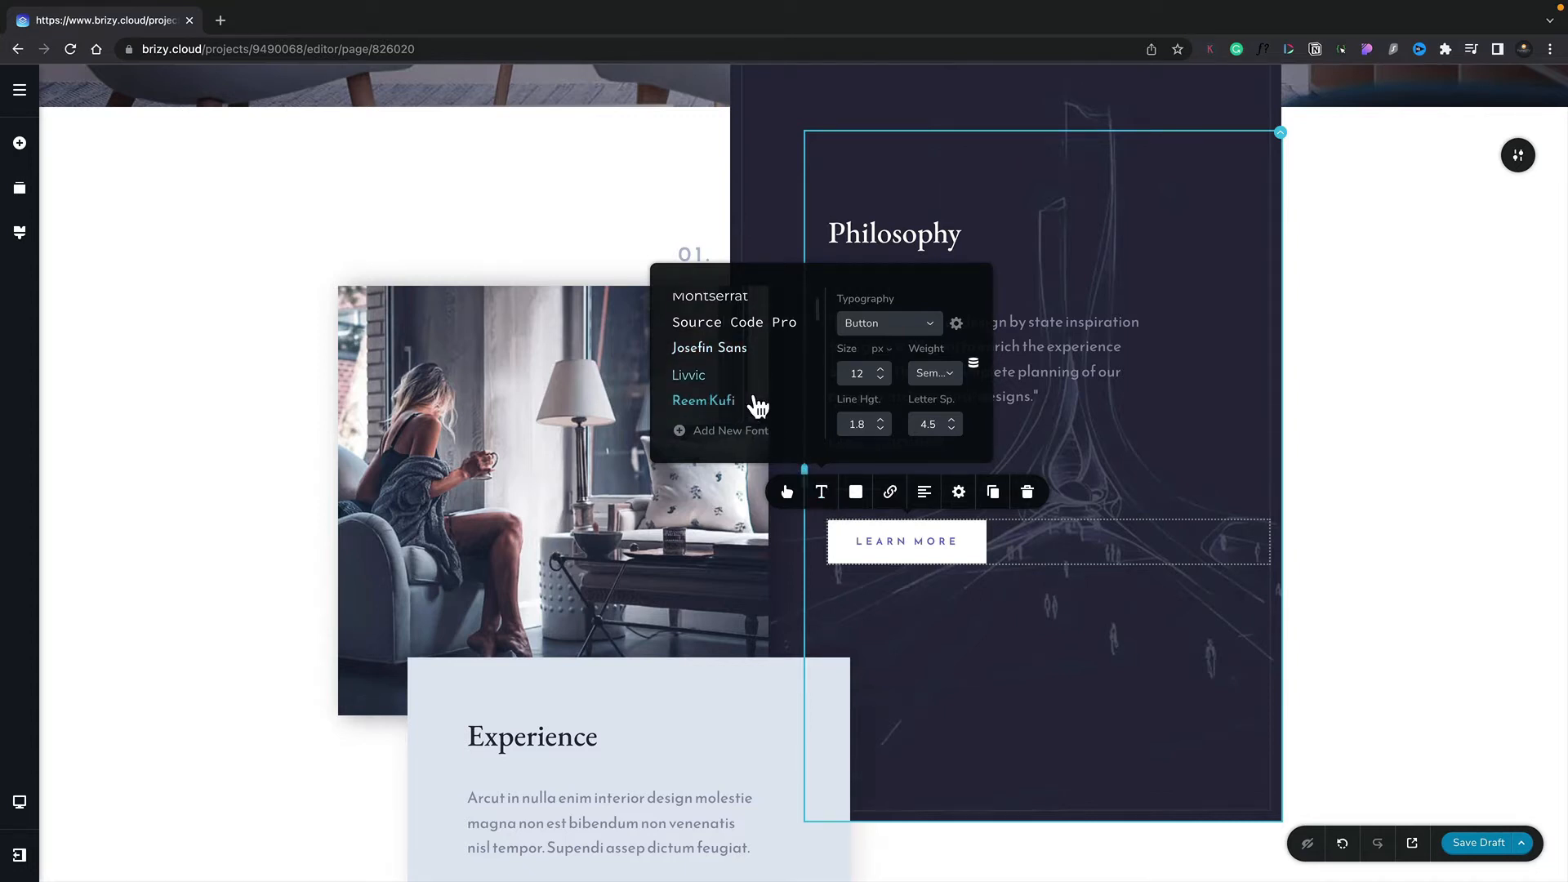
scroll(down, 3)
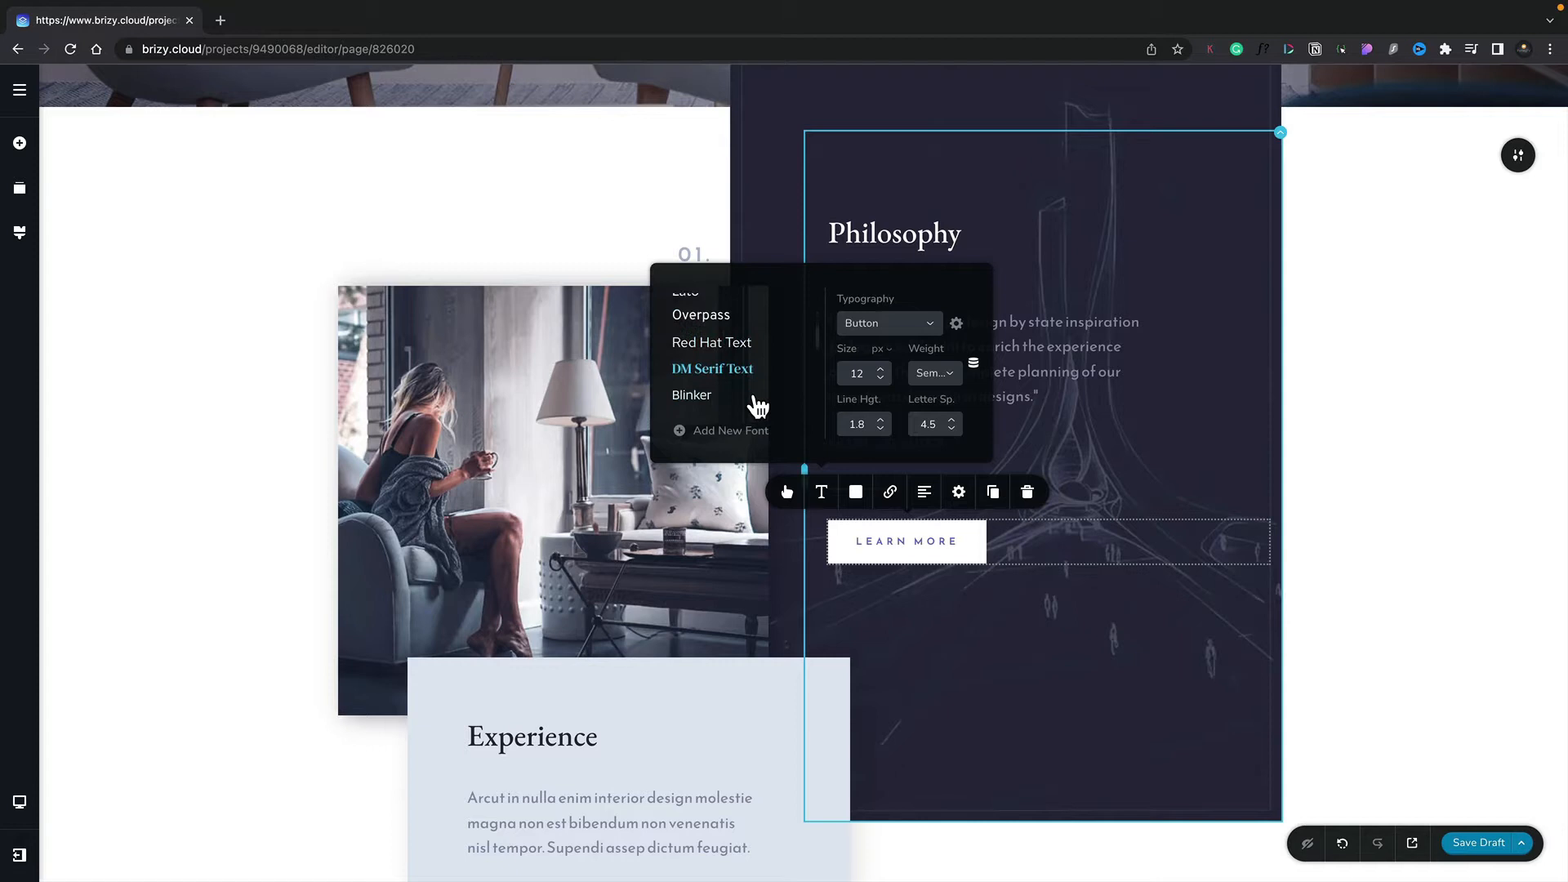
scroll(down, 3)
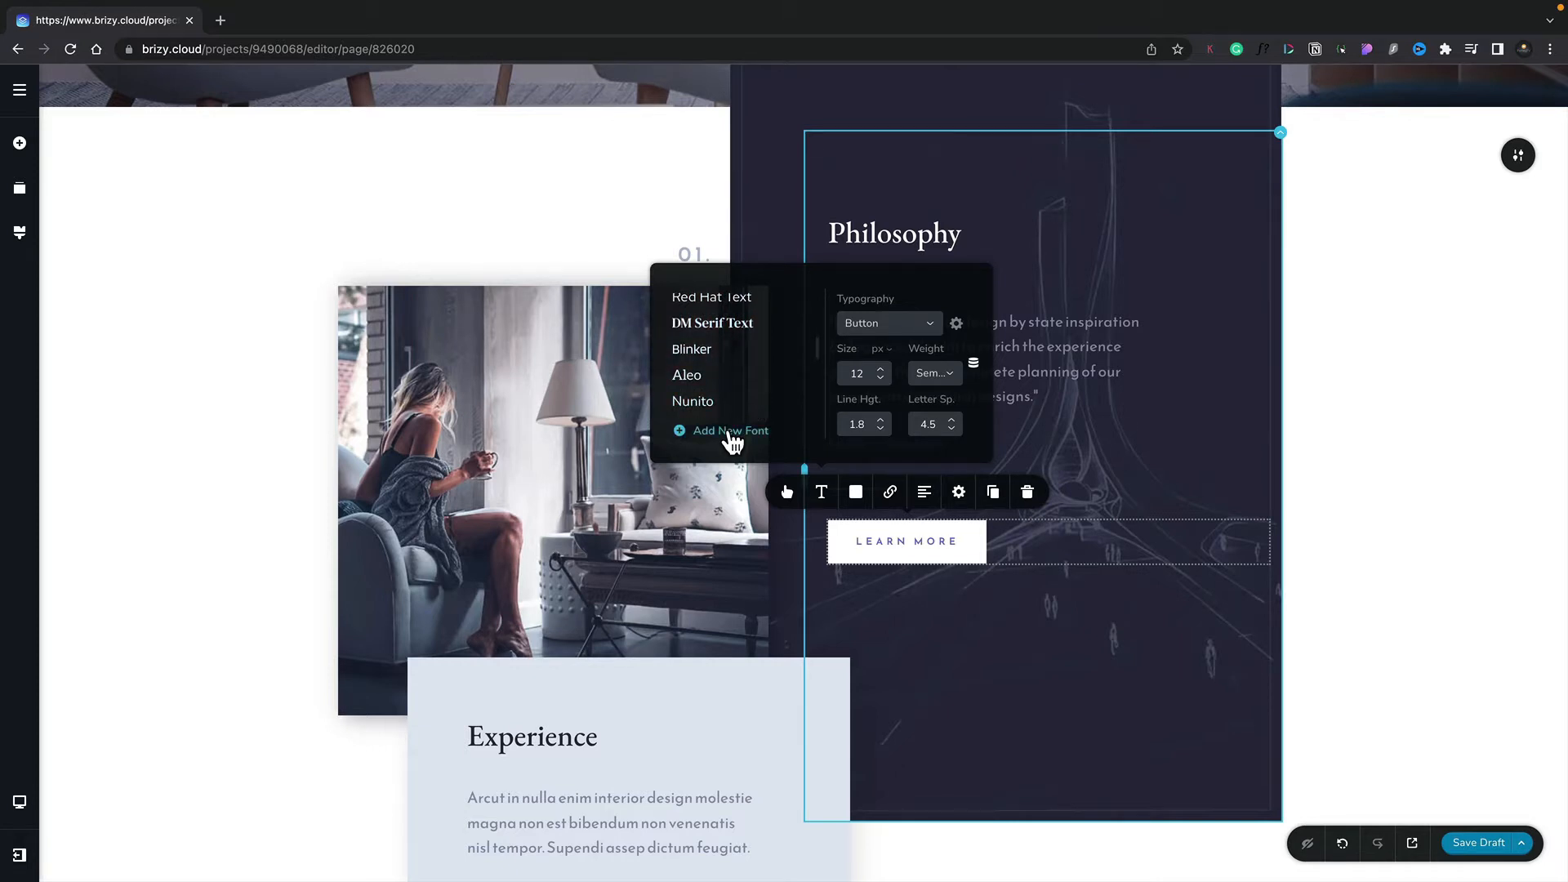
mouse_move(878, 360)
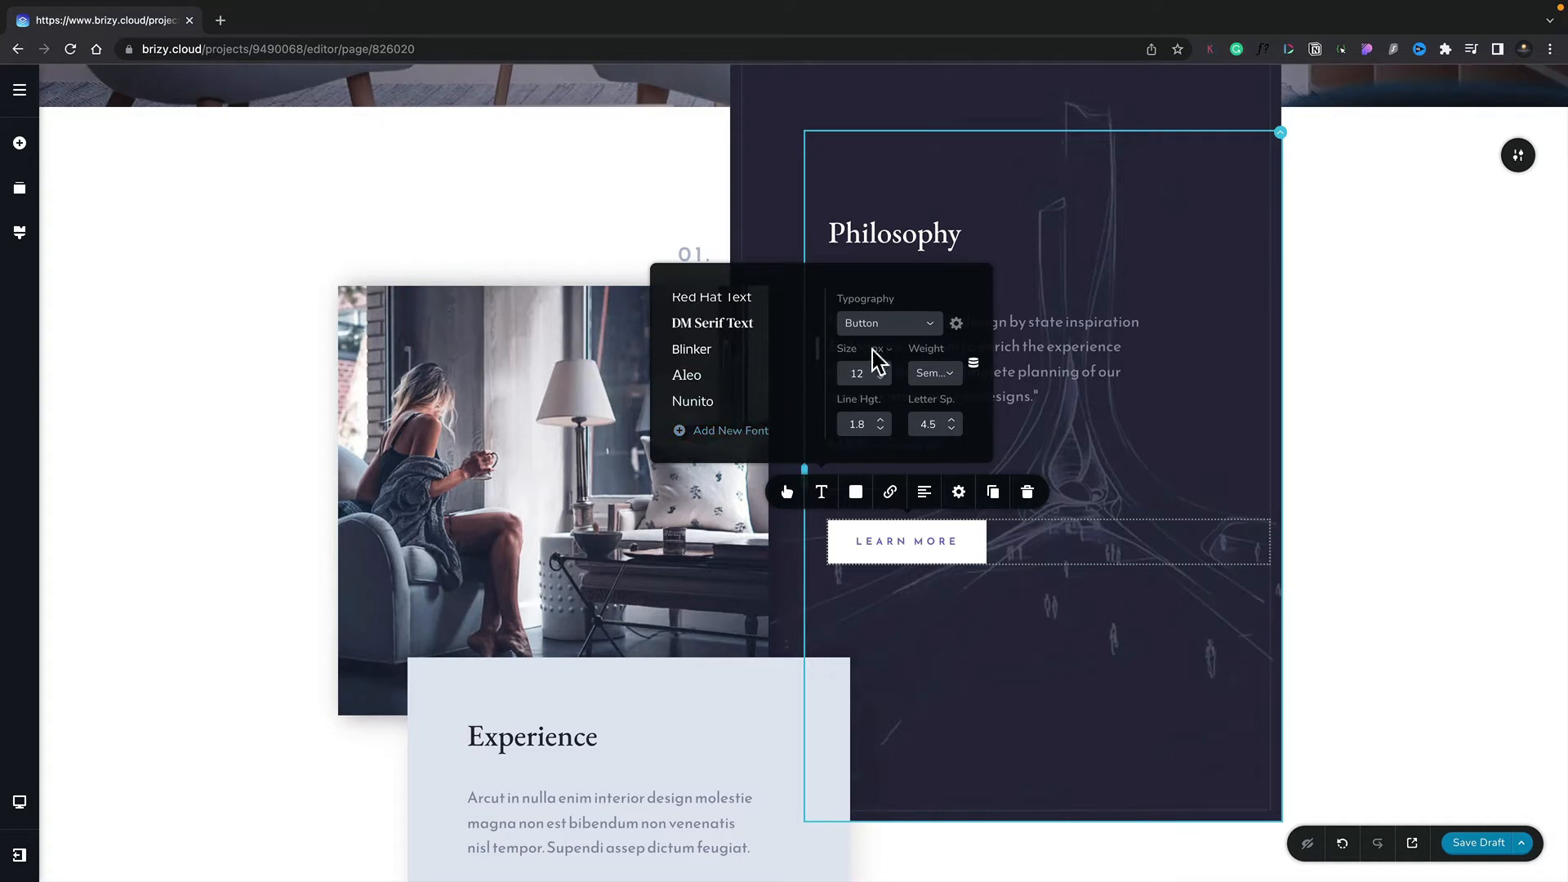
mouse_move(908, 340)
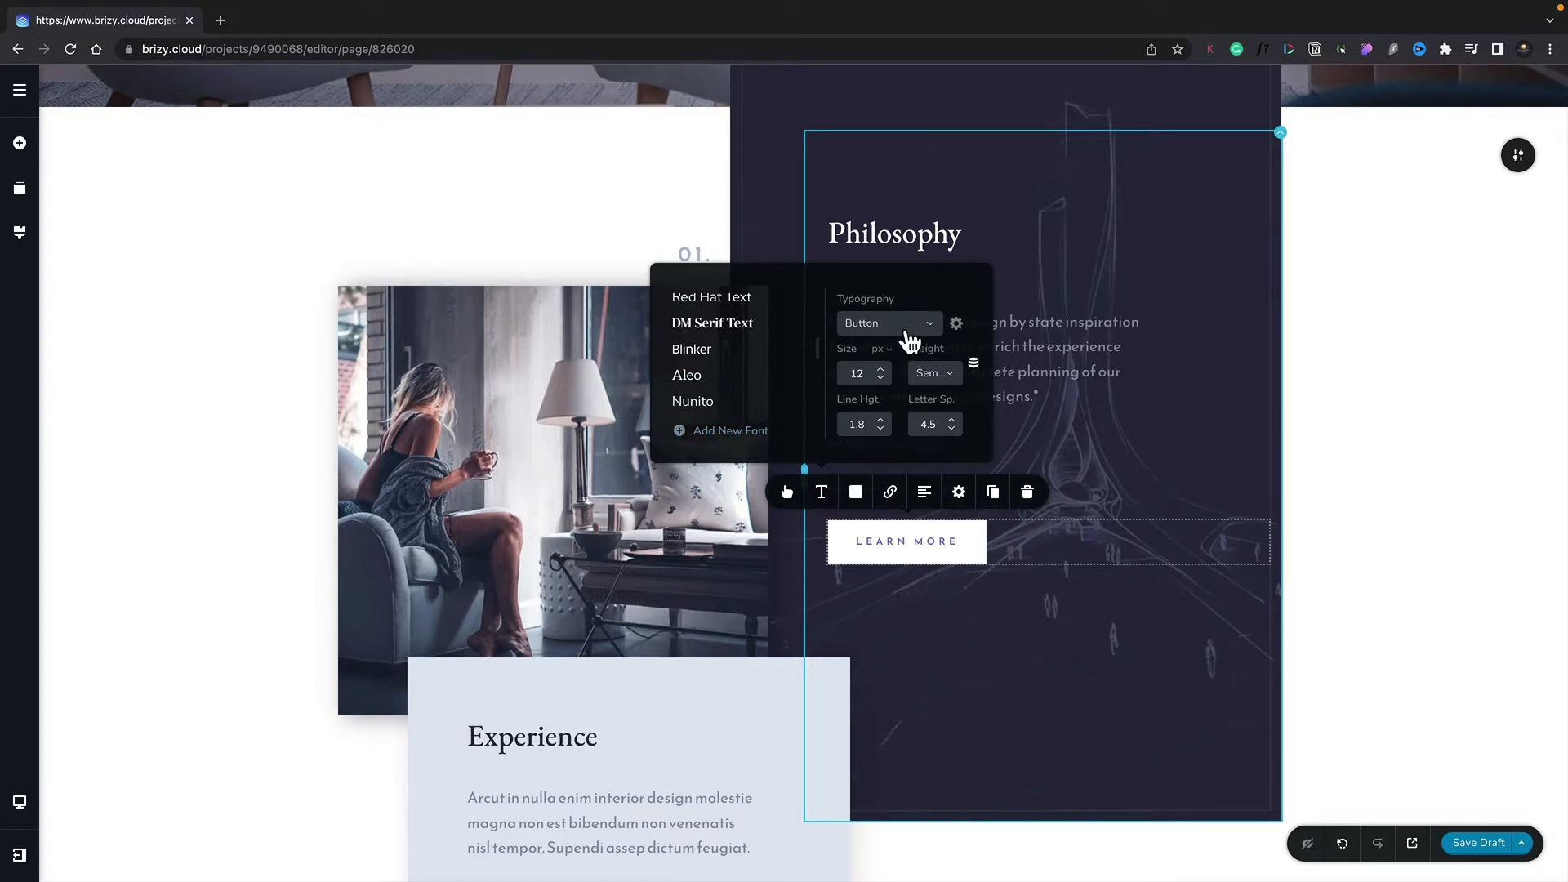
click(887, 322)
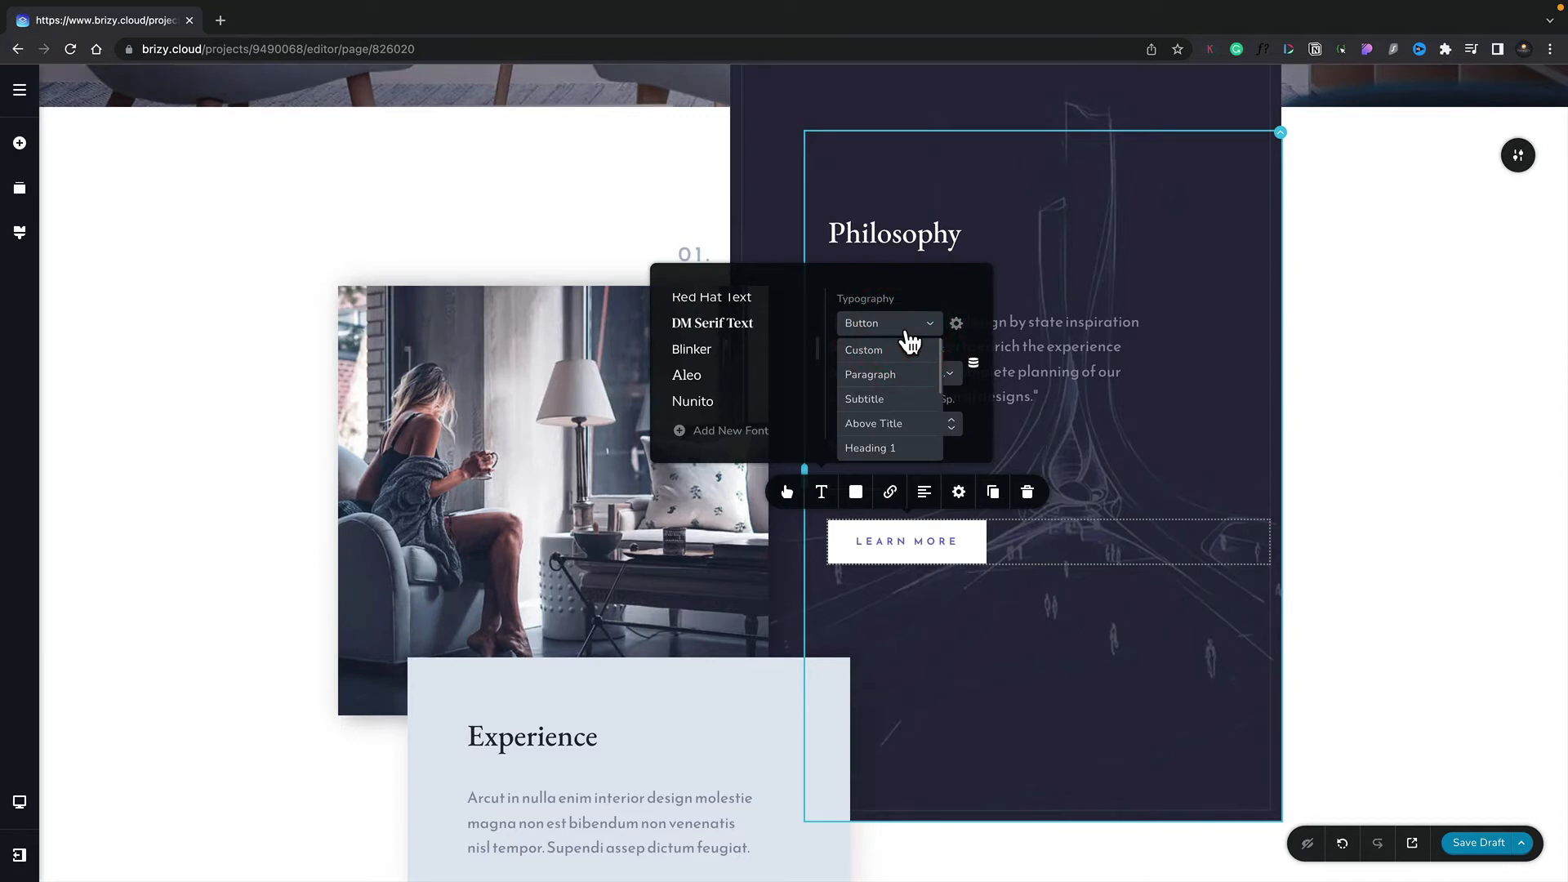
mouse_move(905, 409)
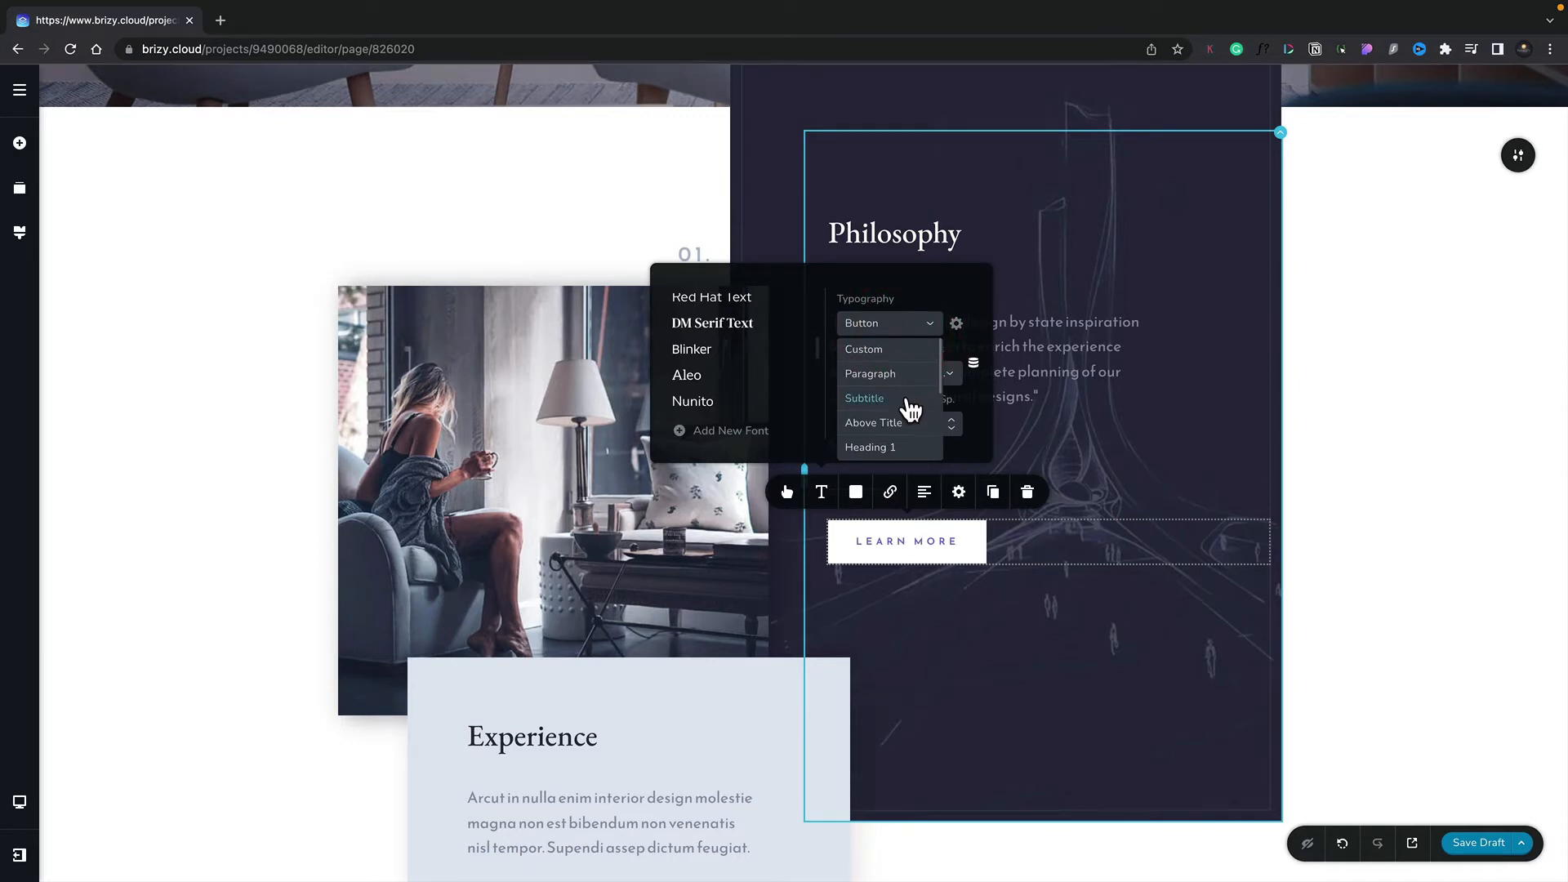
scroll(down, 3)
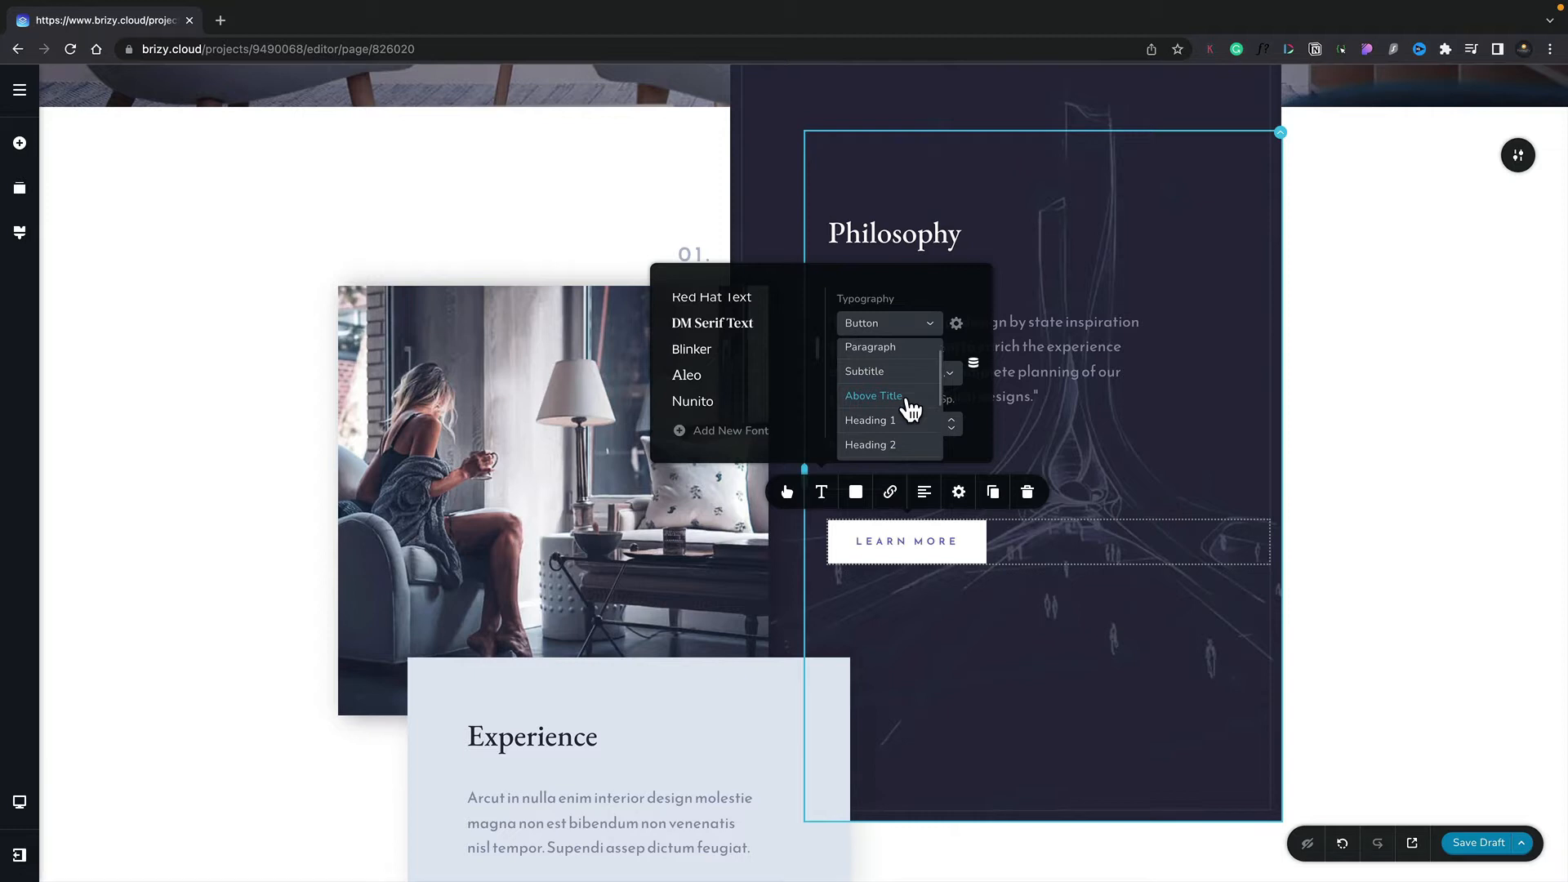
click(886, 322)
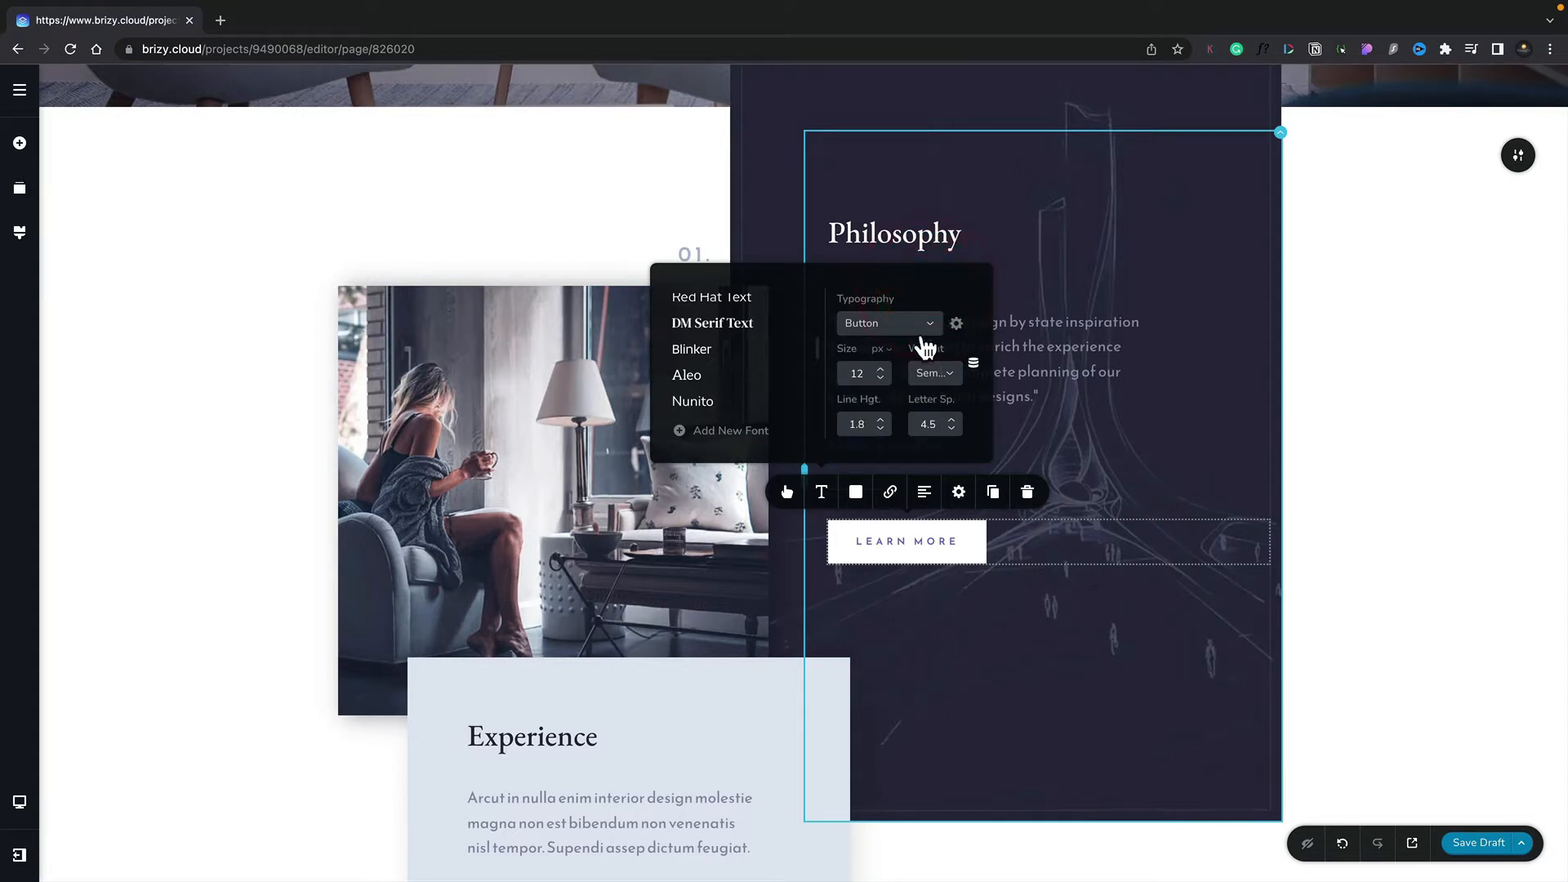
mouse_move(868, 370)
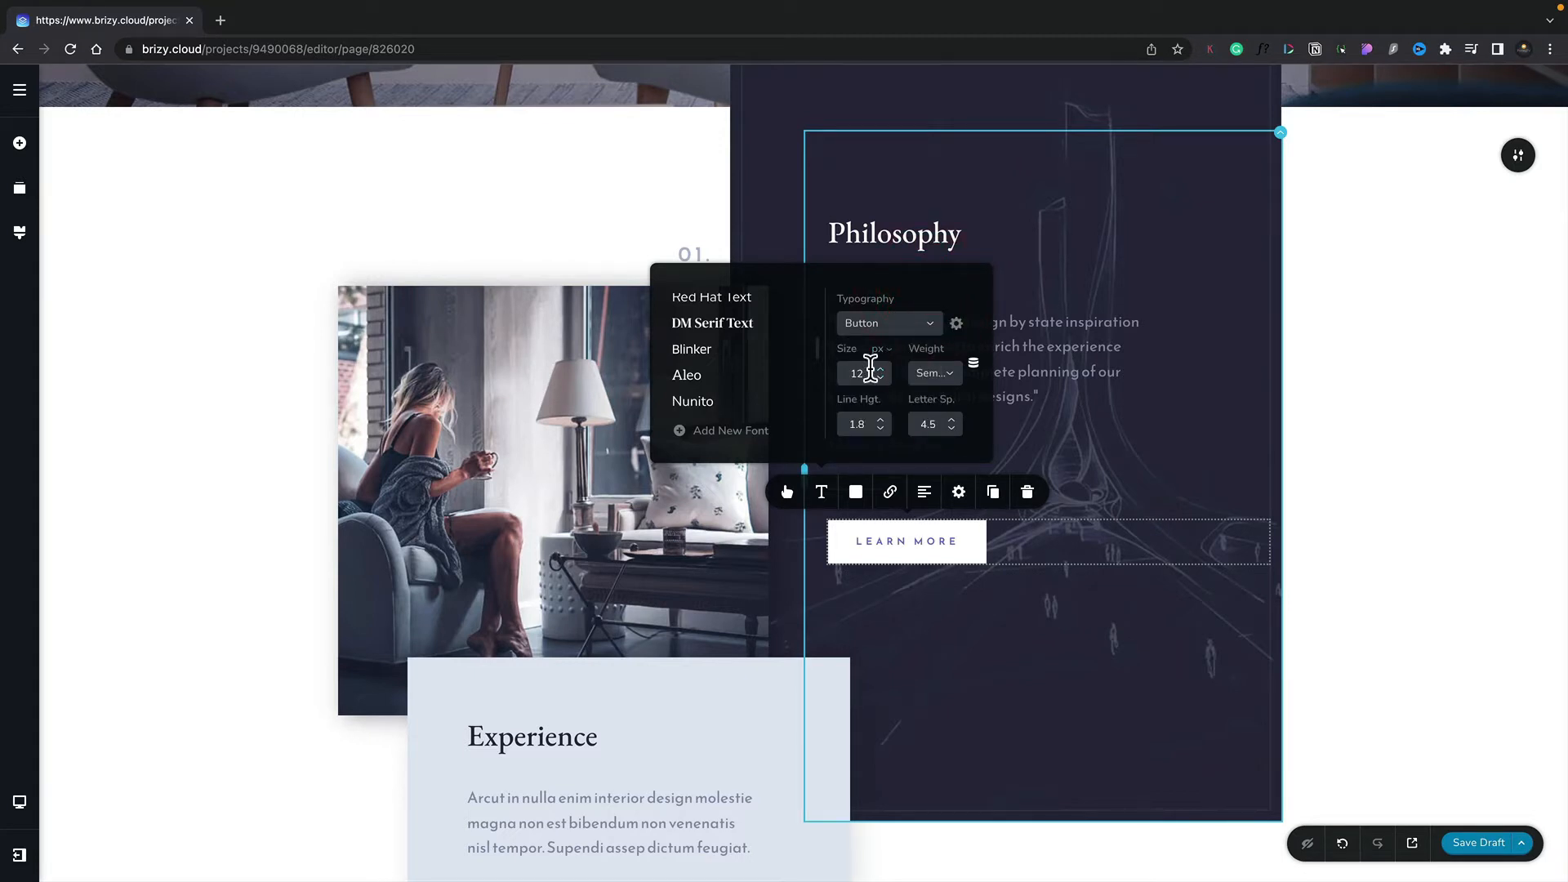
mouse_move(867, 413)
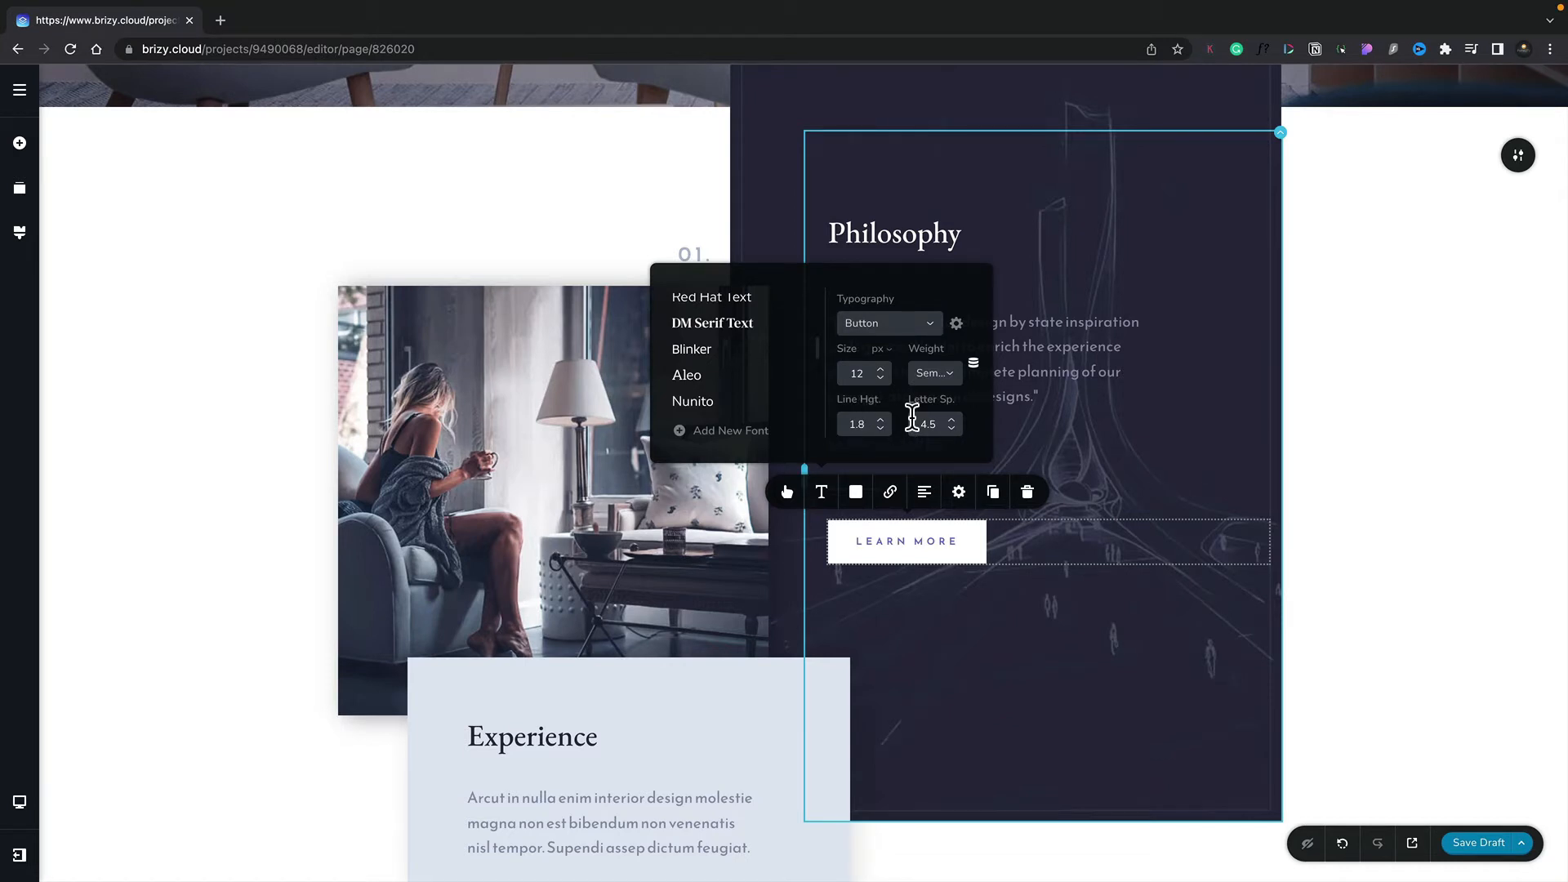
mouse_move(948, 345)
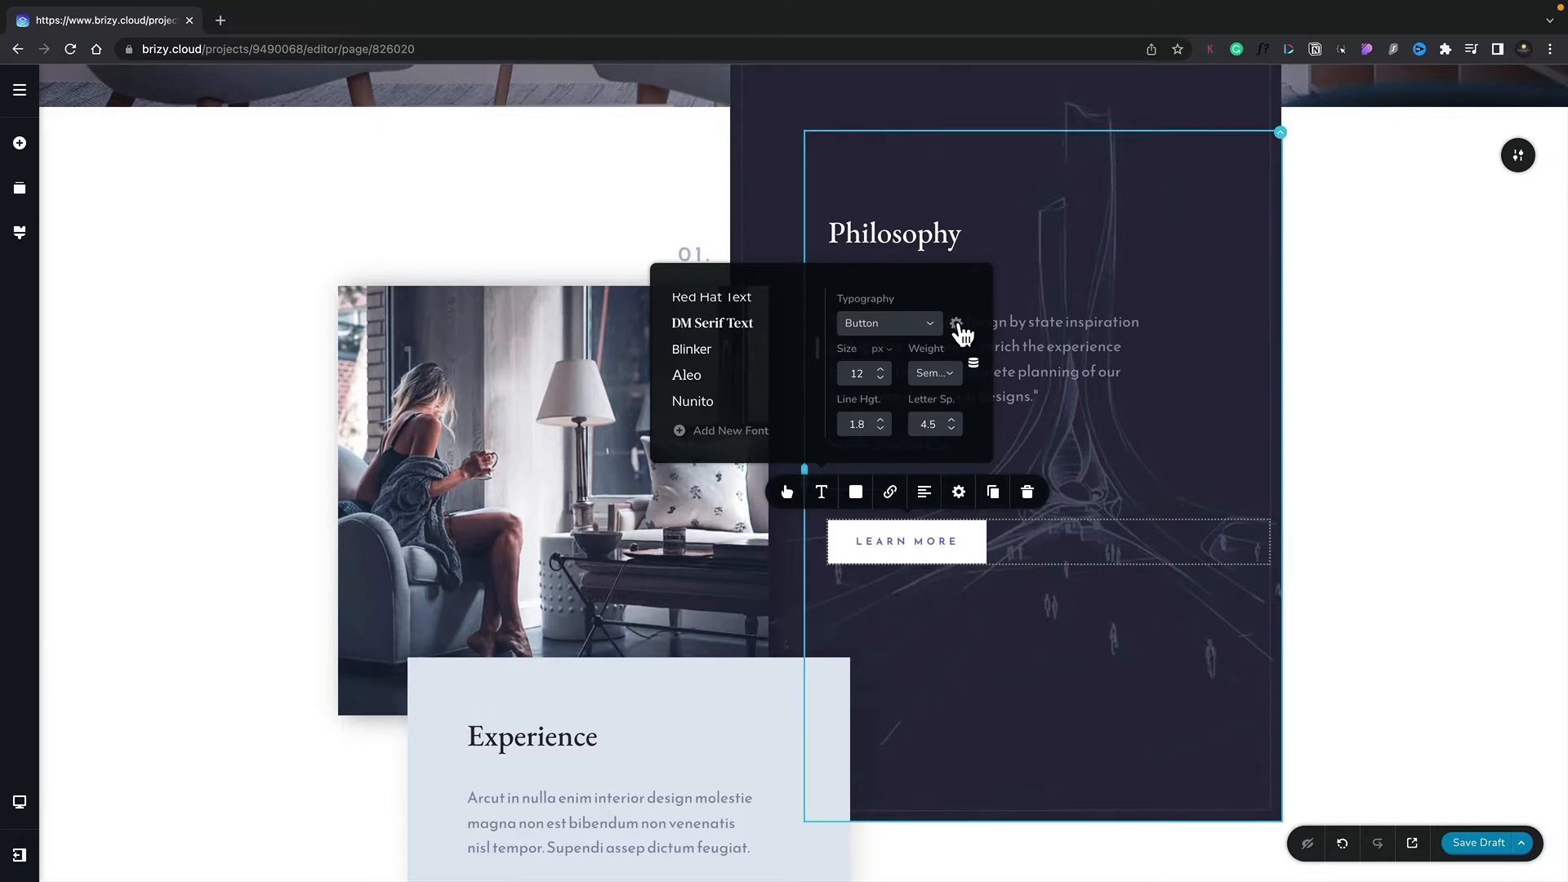
Open the Styling sidebar showing Architekt's Paragraph through Heading 4 text presets.
click(18, 232)
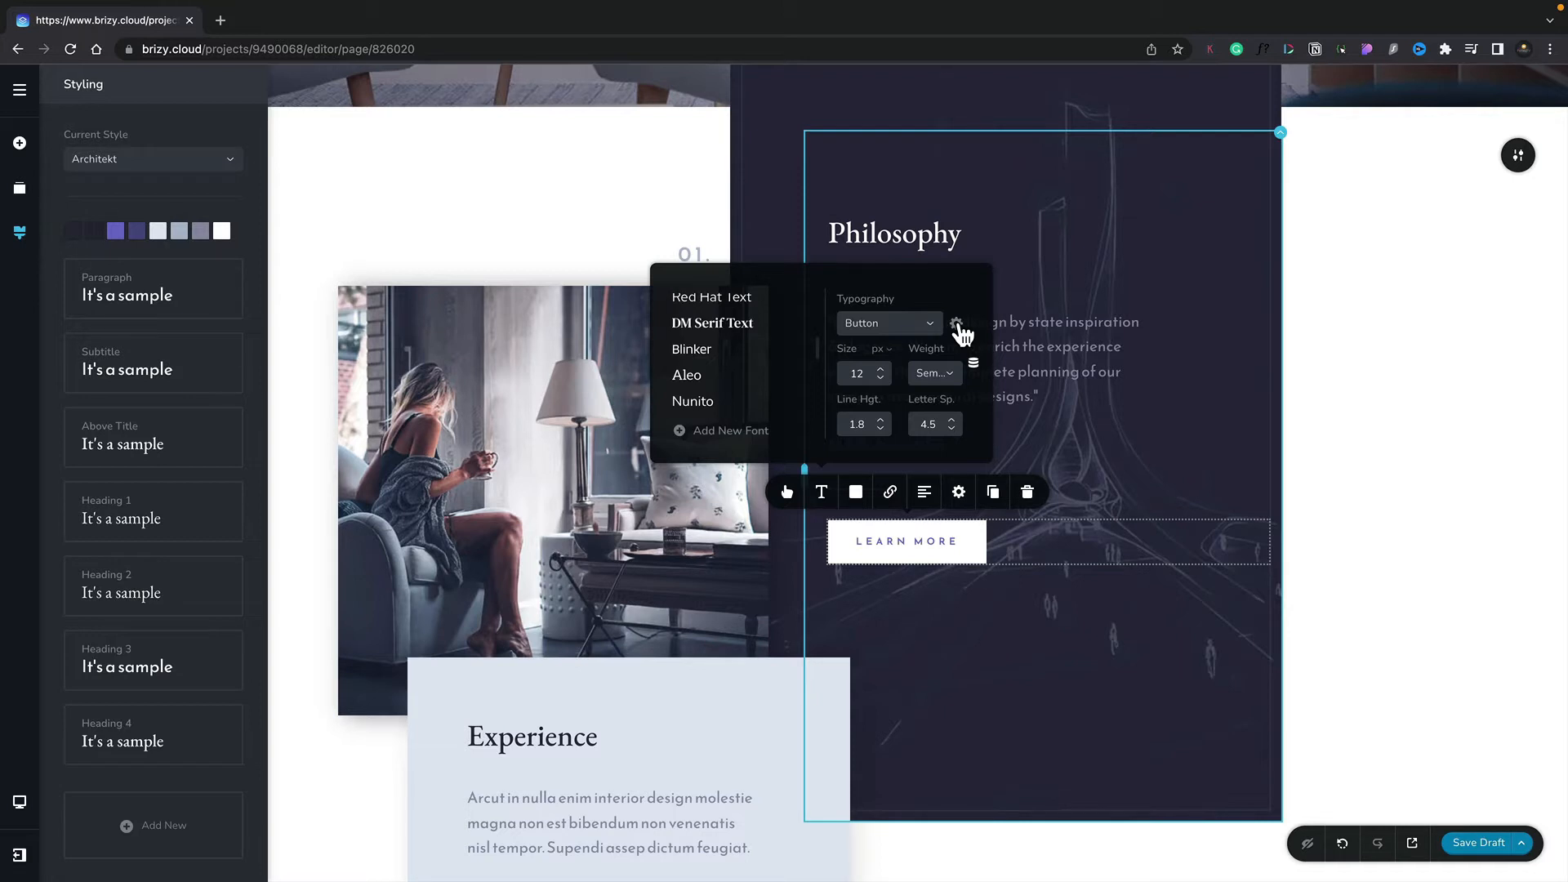
mouse_move(945, 340)
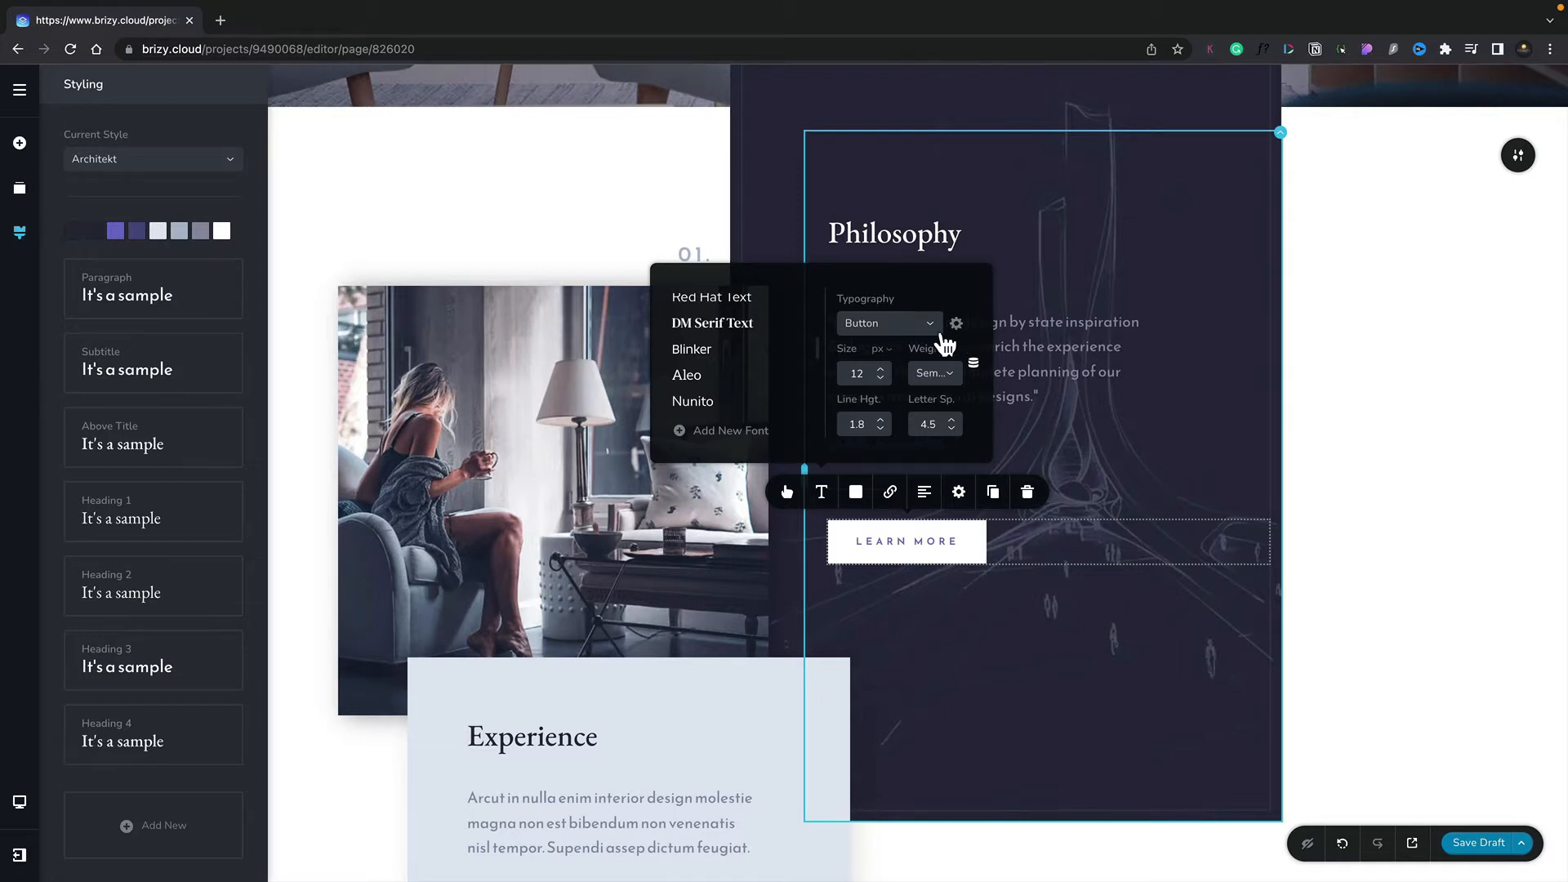
mouse_move(885, 375)
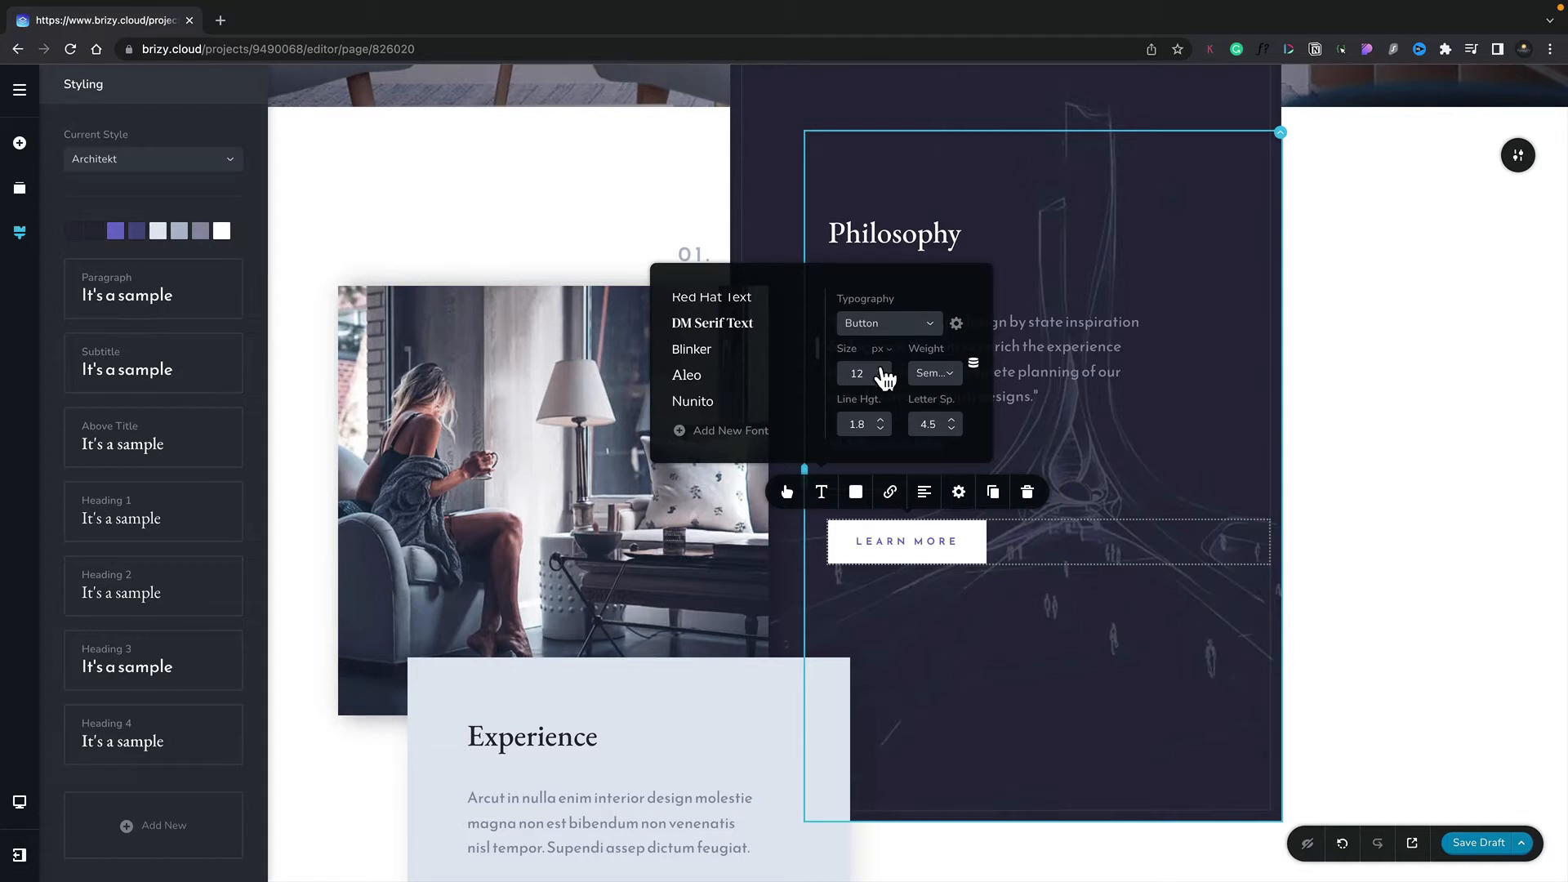
Raise the button's font size to 14, then reapply the Button preset at size 12.
click(881, 369)
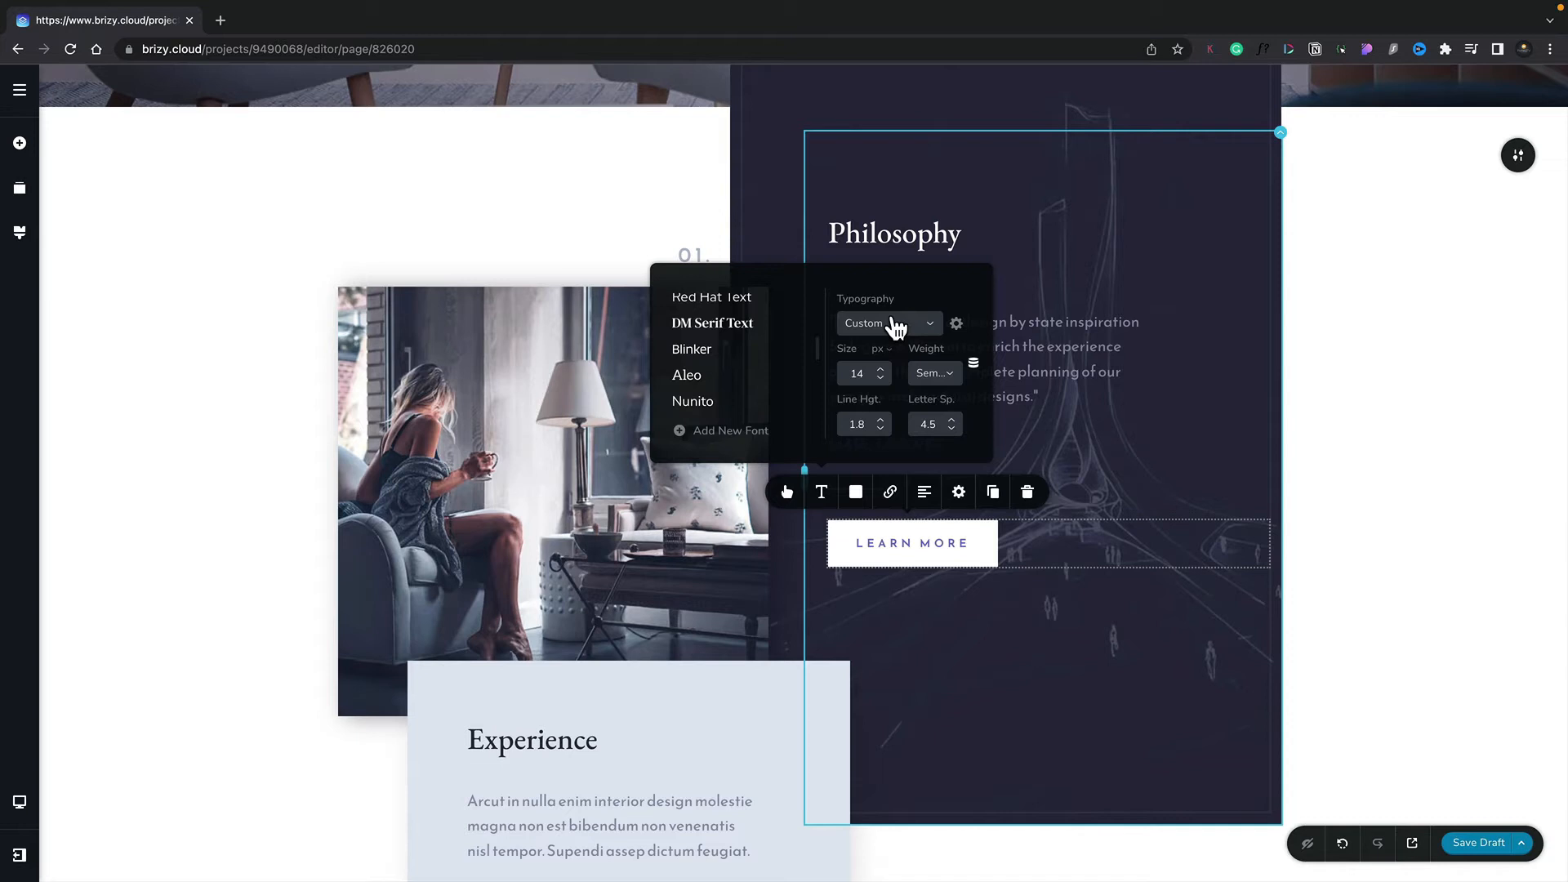
mouse_move(927, 335)
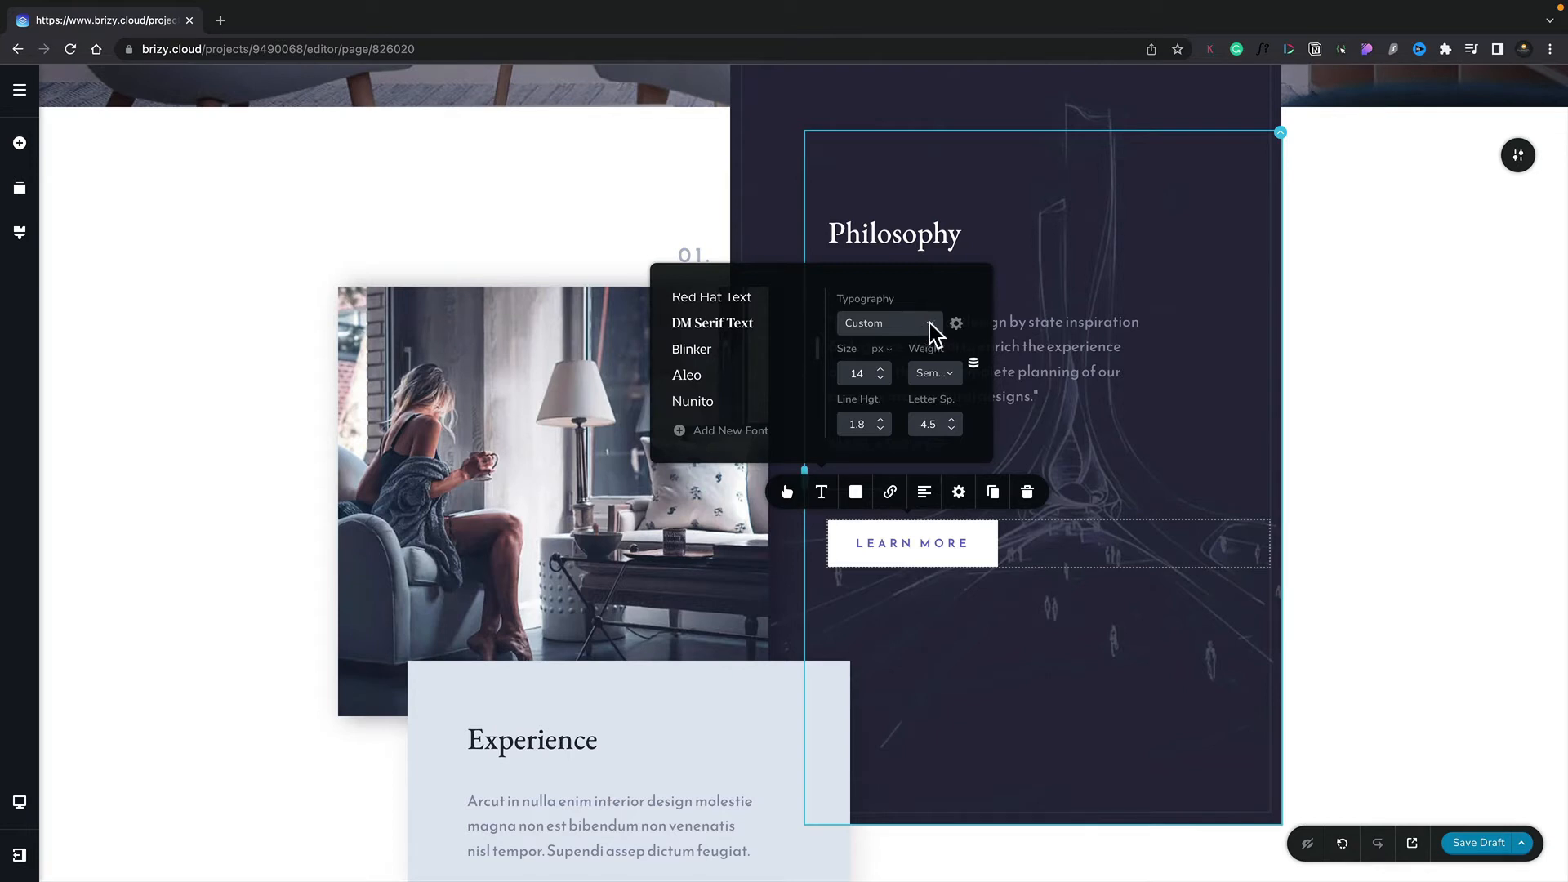
click(886, 321)
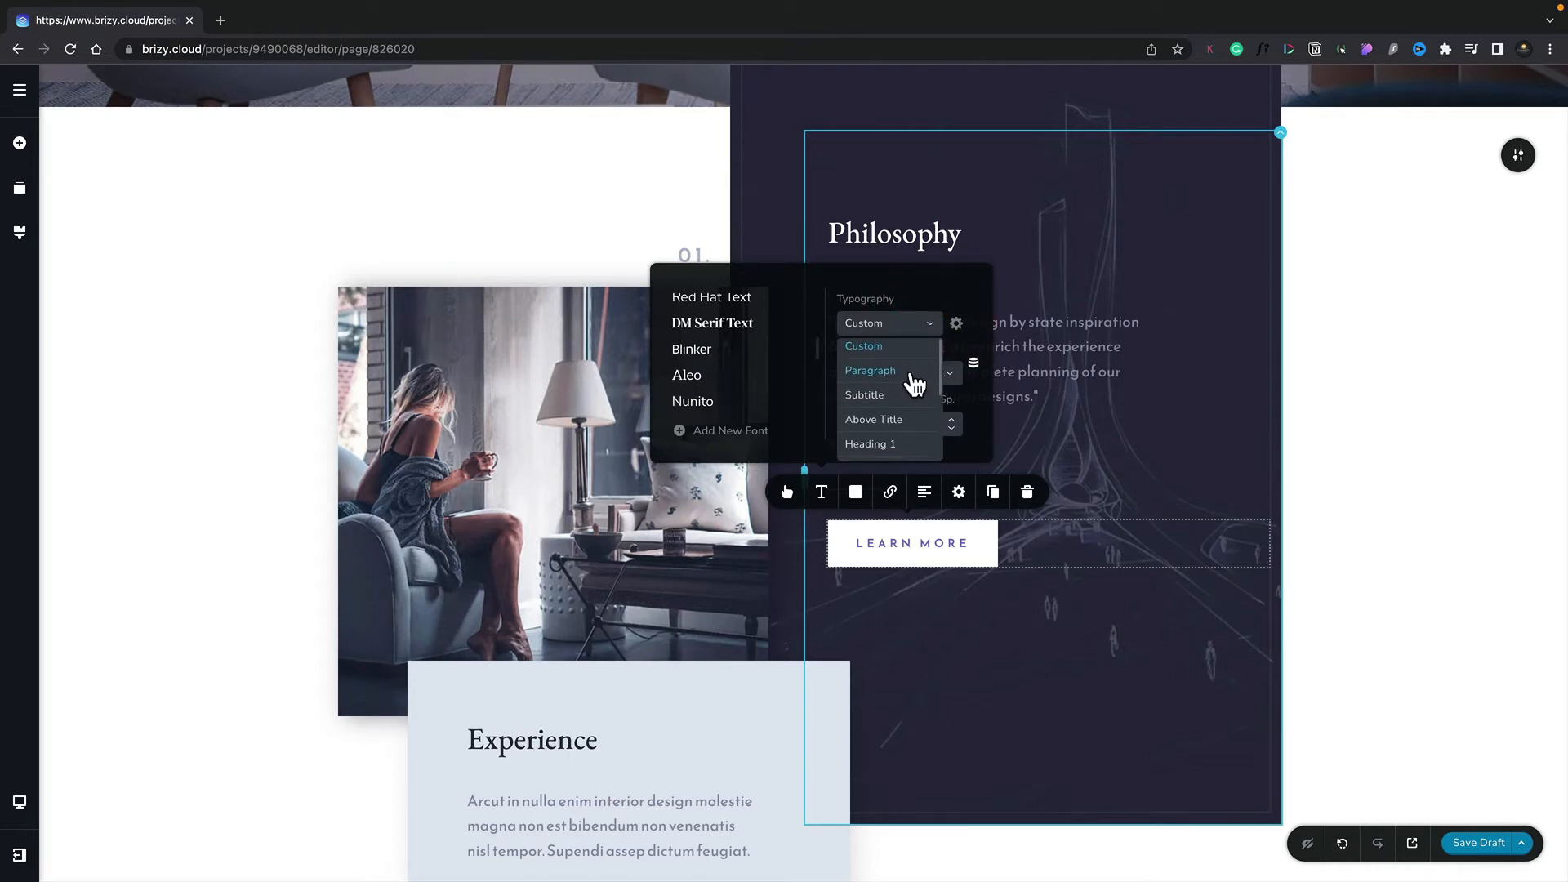
scroll(down, 3)
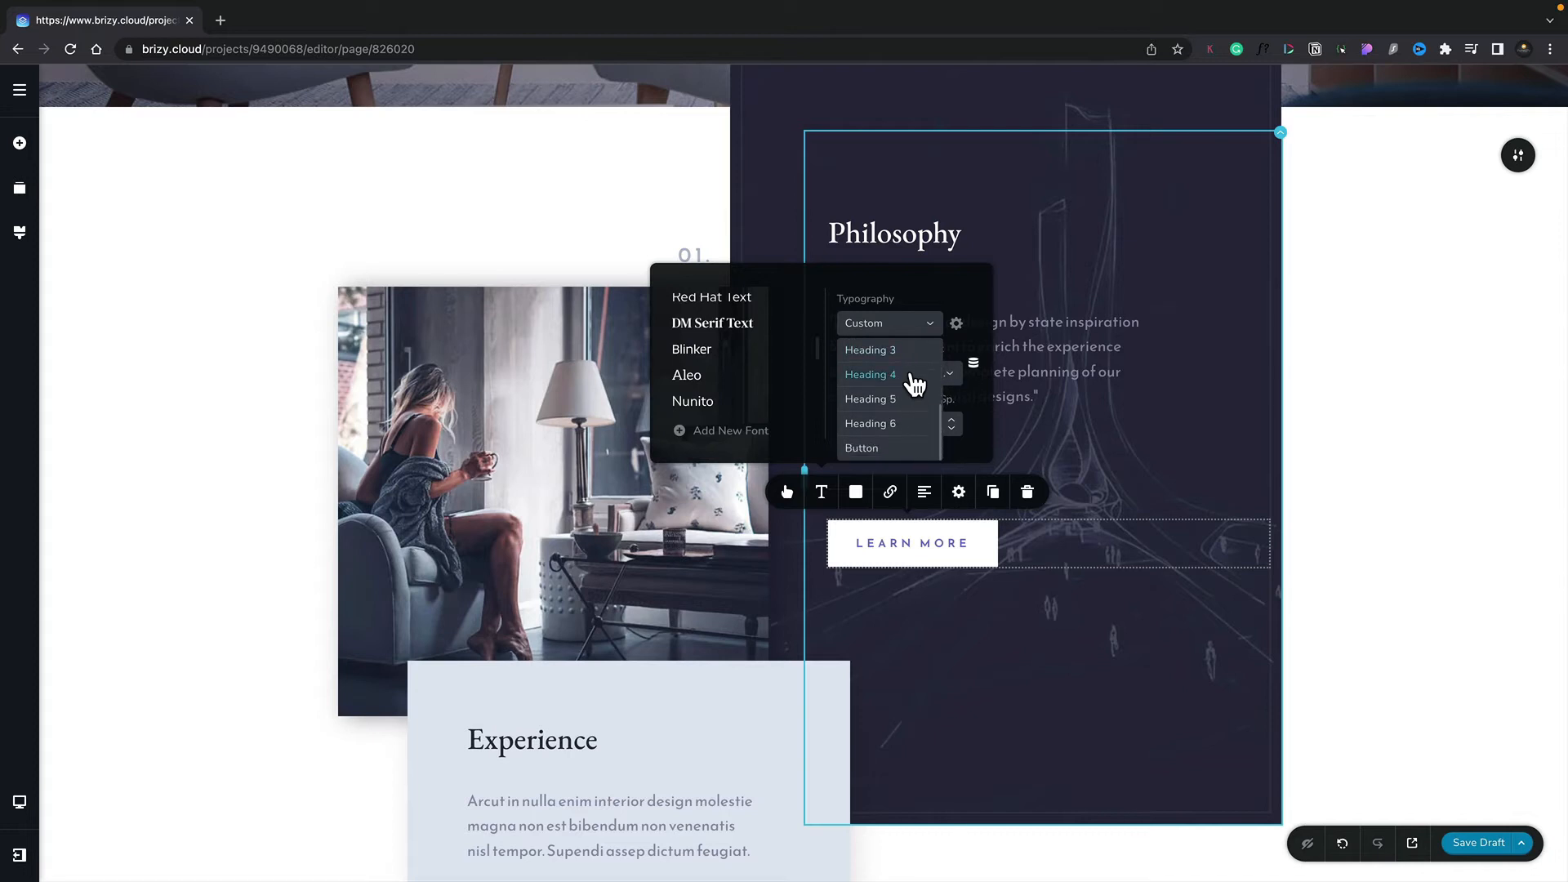
click(860, 446)
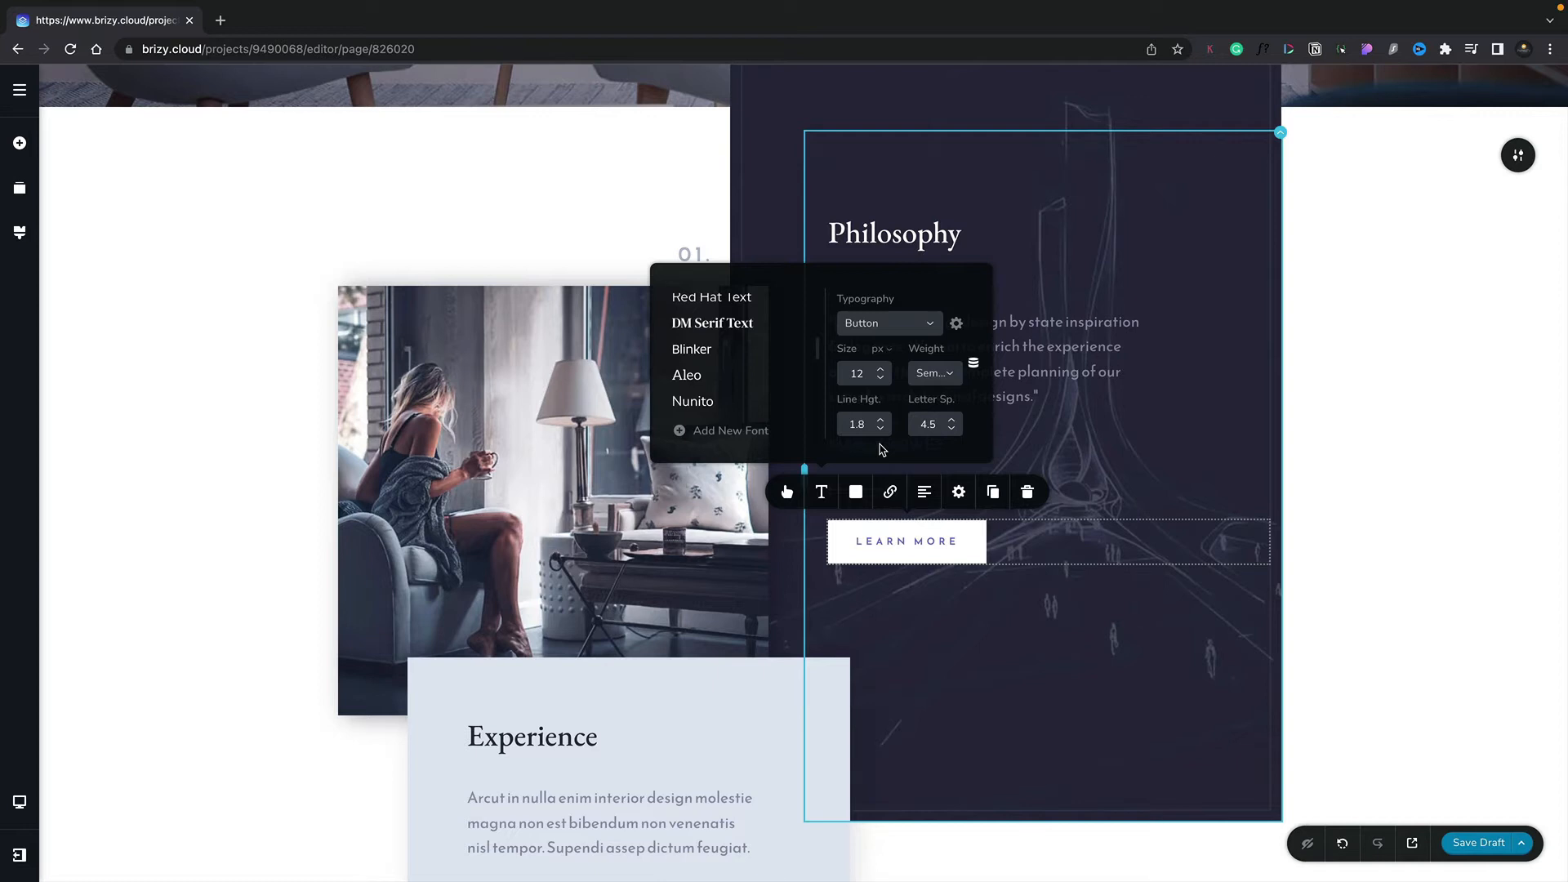
mouse_move(881, 455)
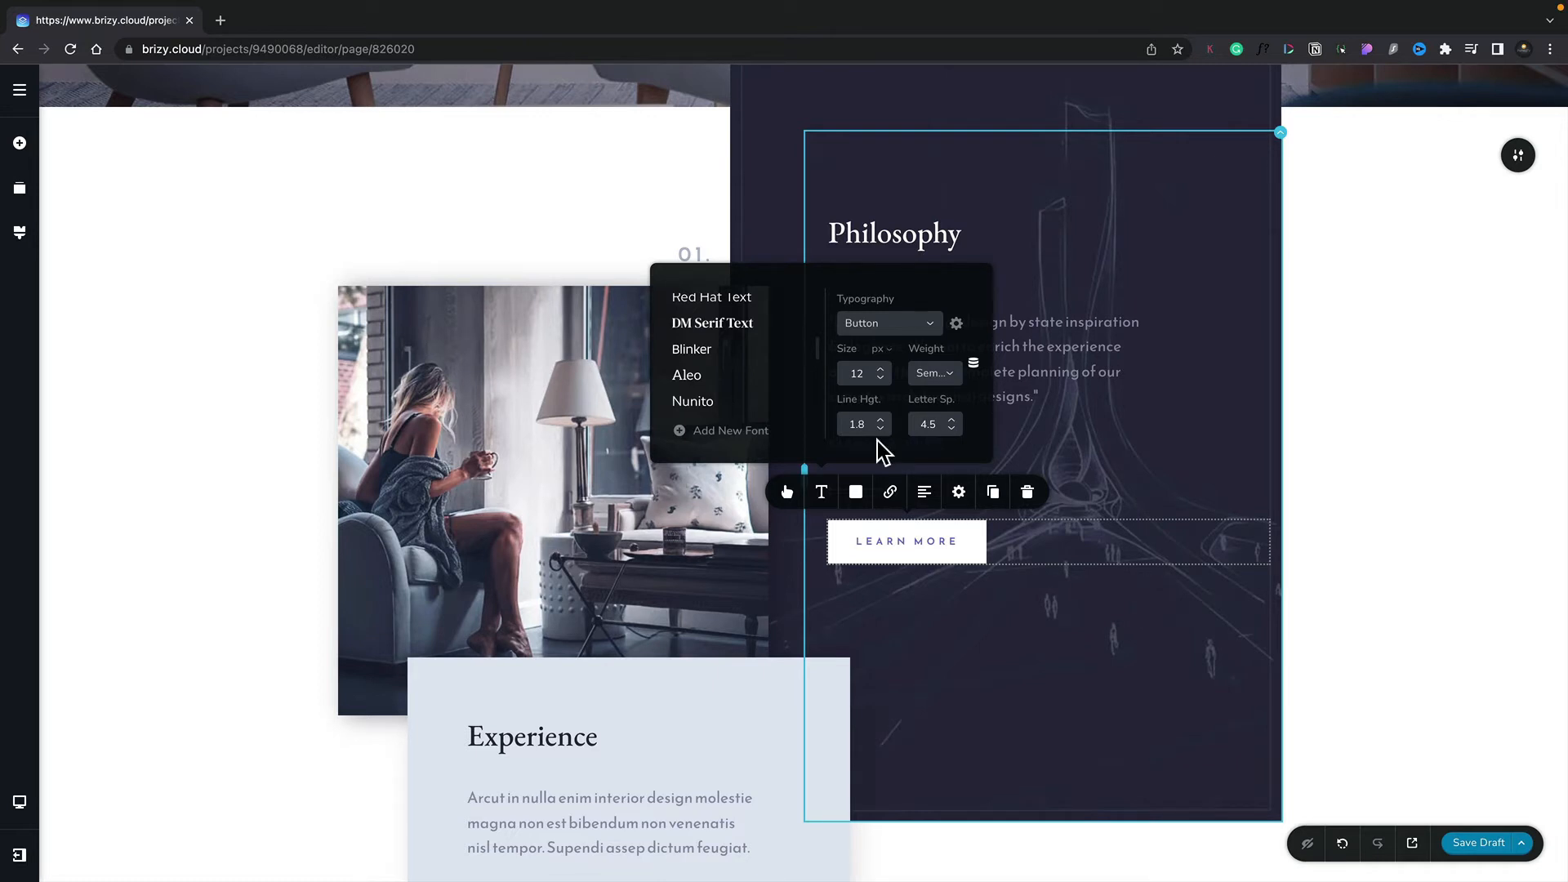
mouse_move(691, 348)
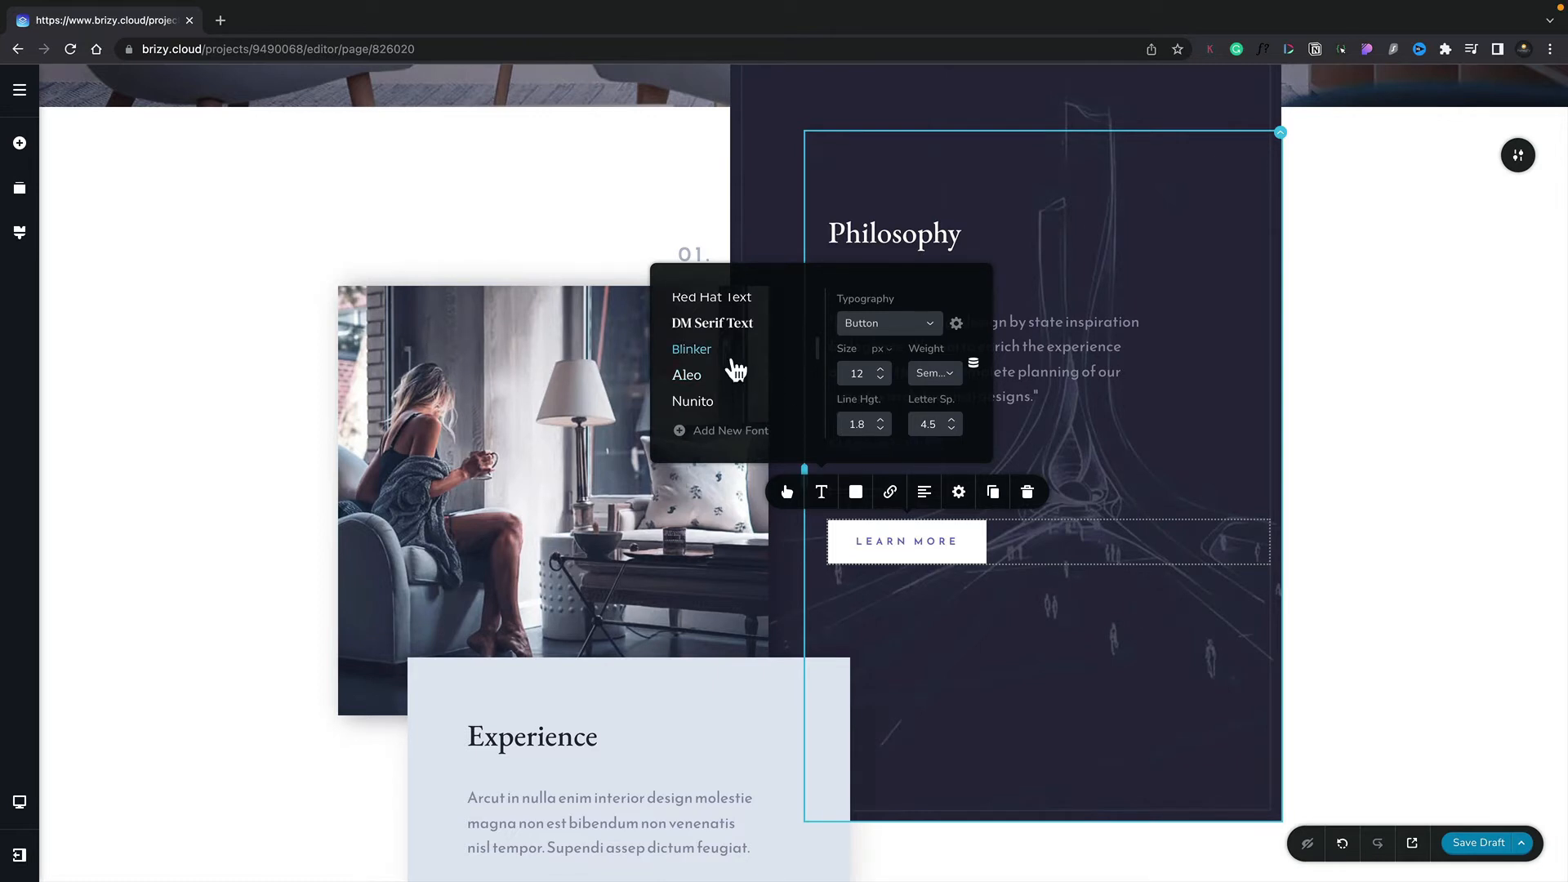
Try Nunito at size 14 with taller line height, then revert to the Button preset.
click(691, 401)
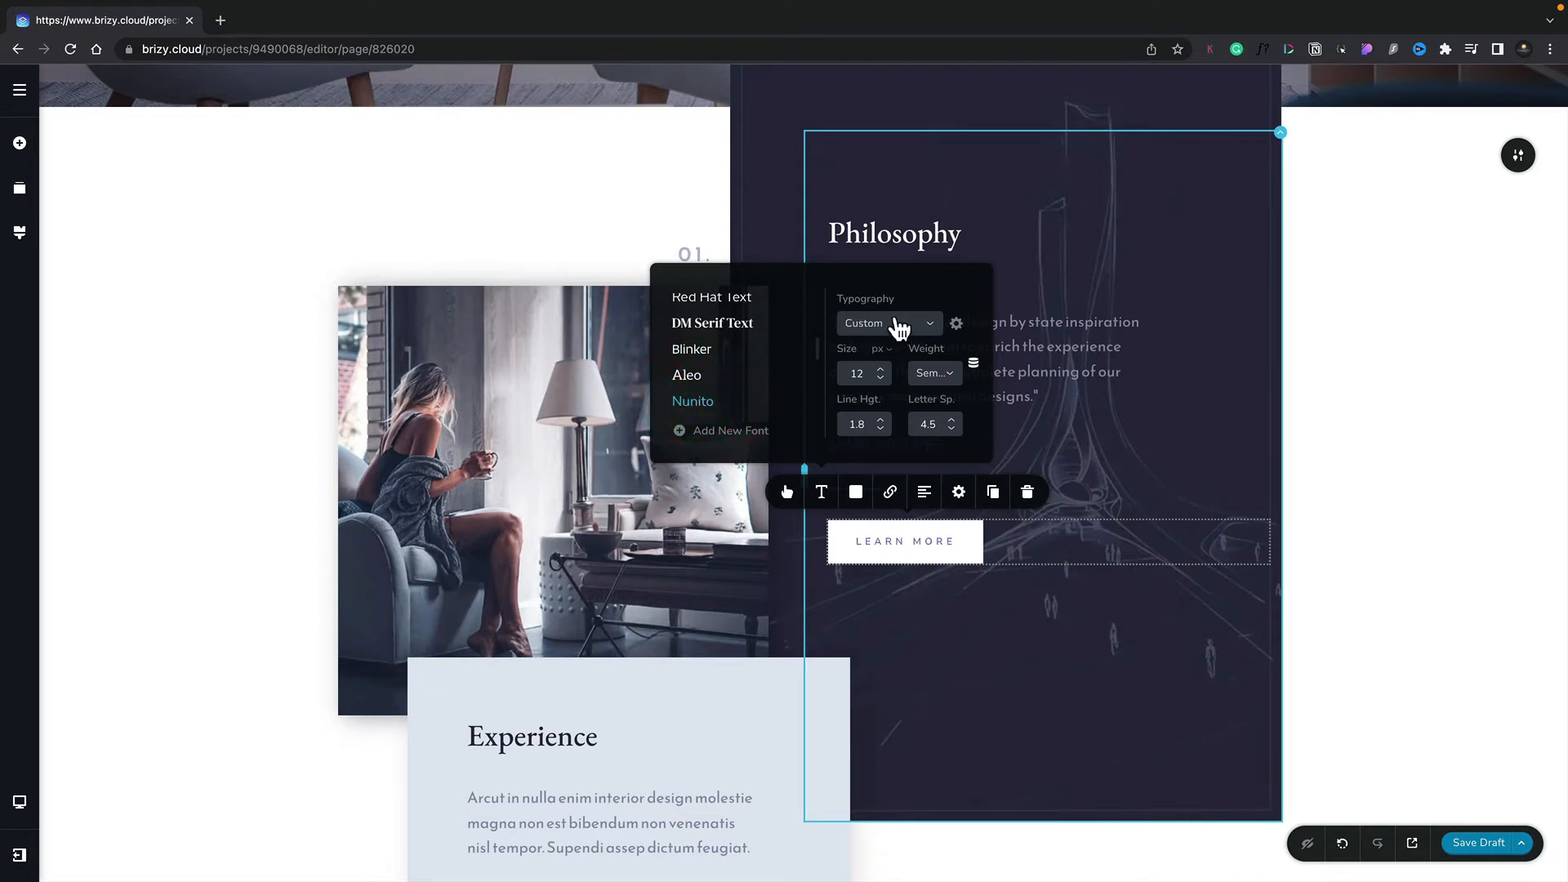
mouse_move(882, 328)
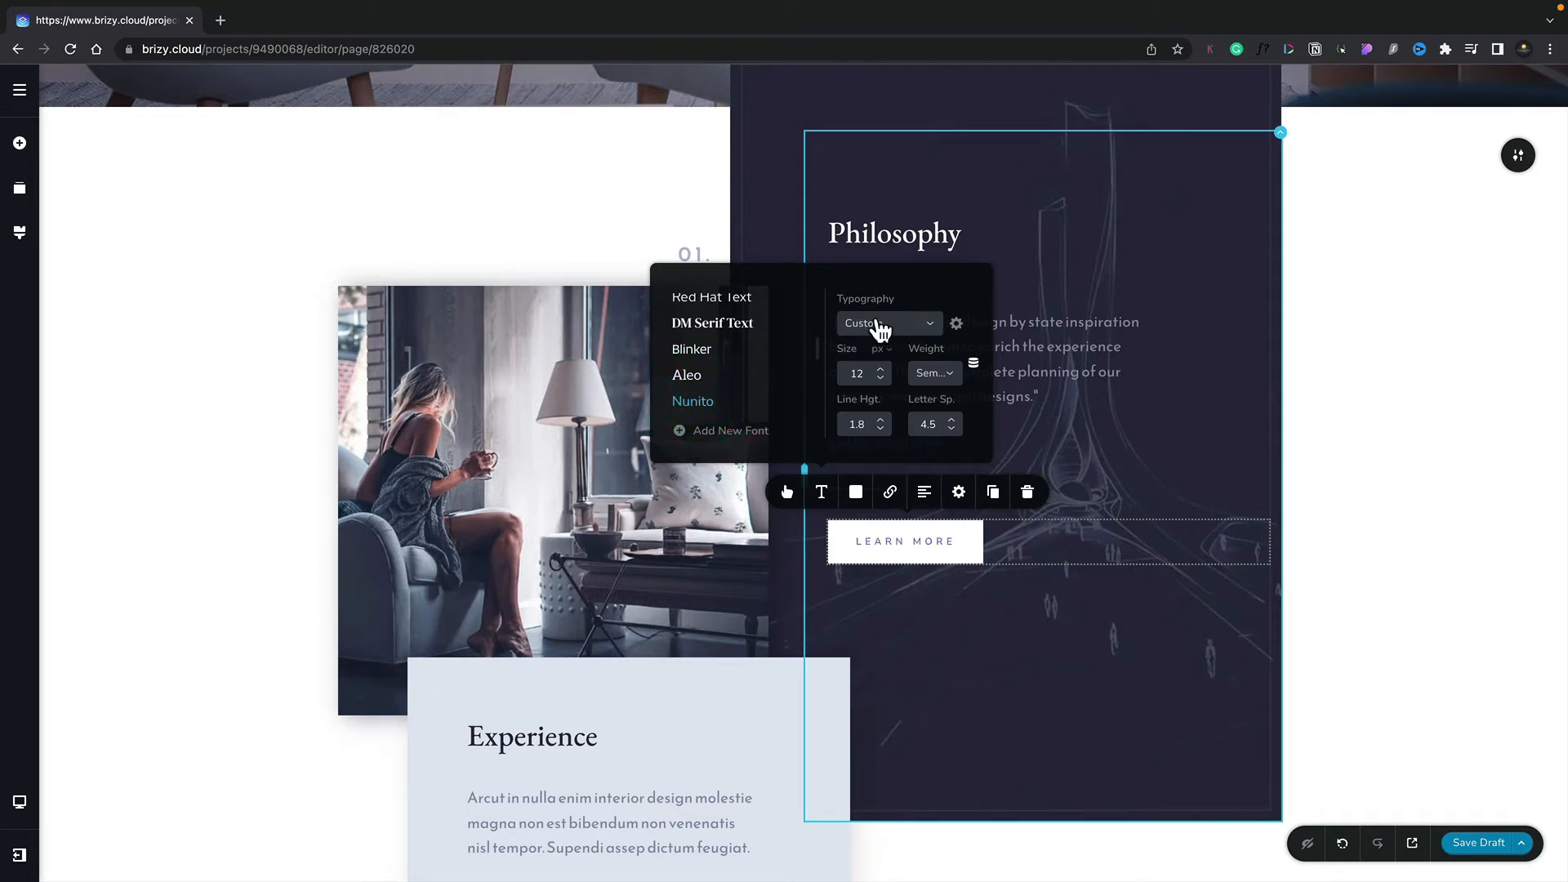
click(880, 368)
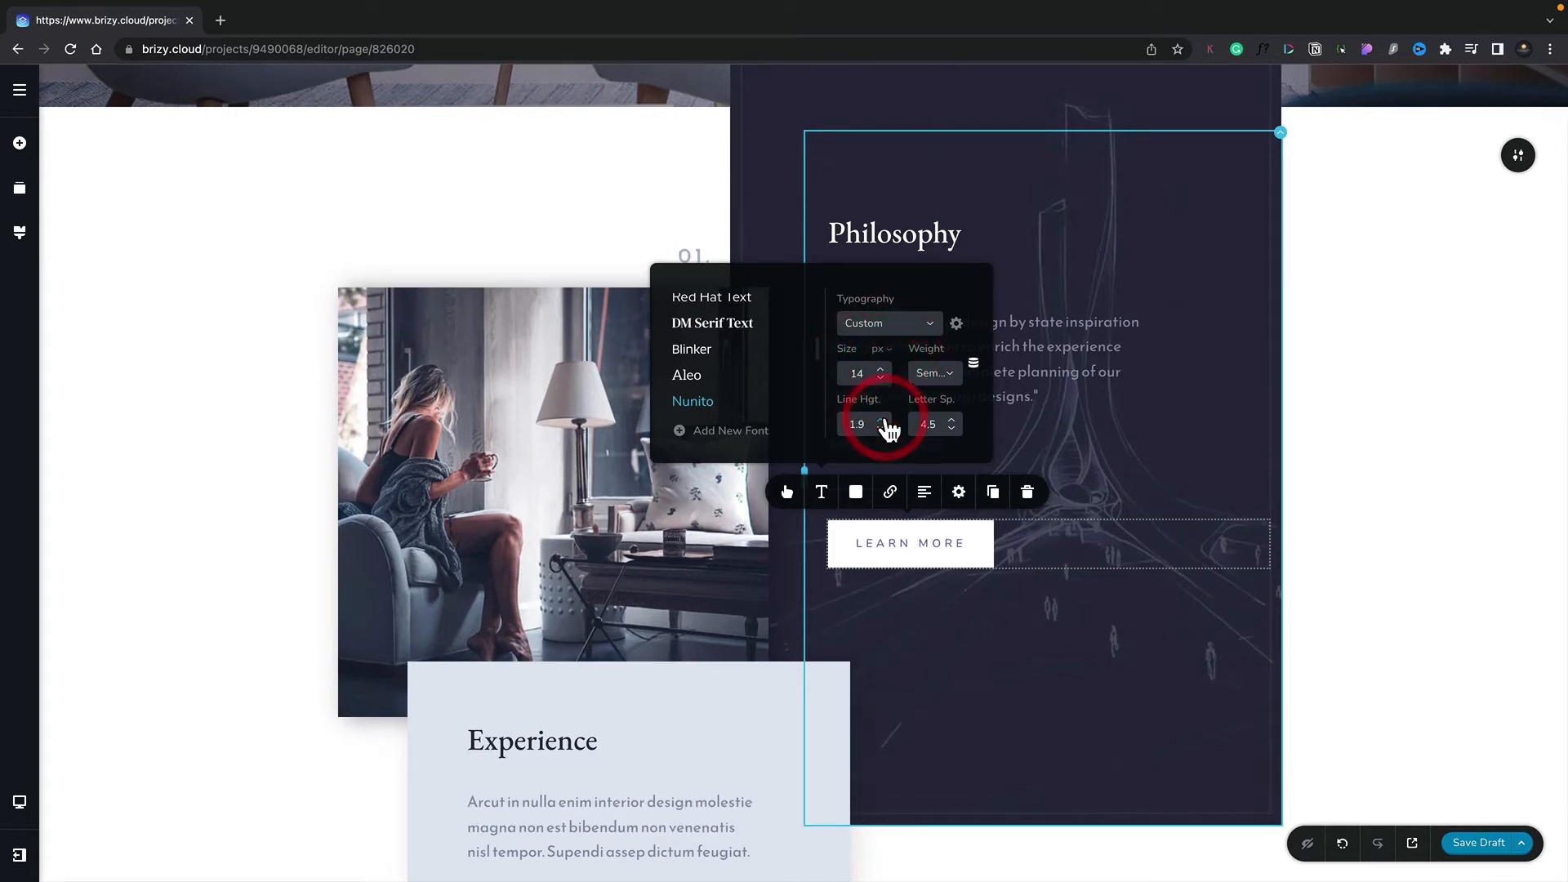
click(881, 419)
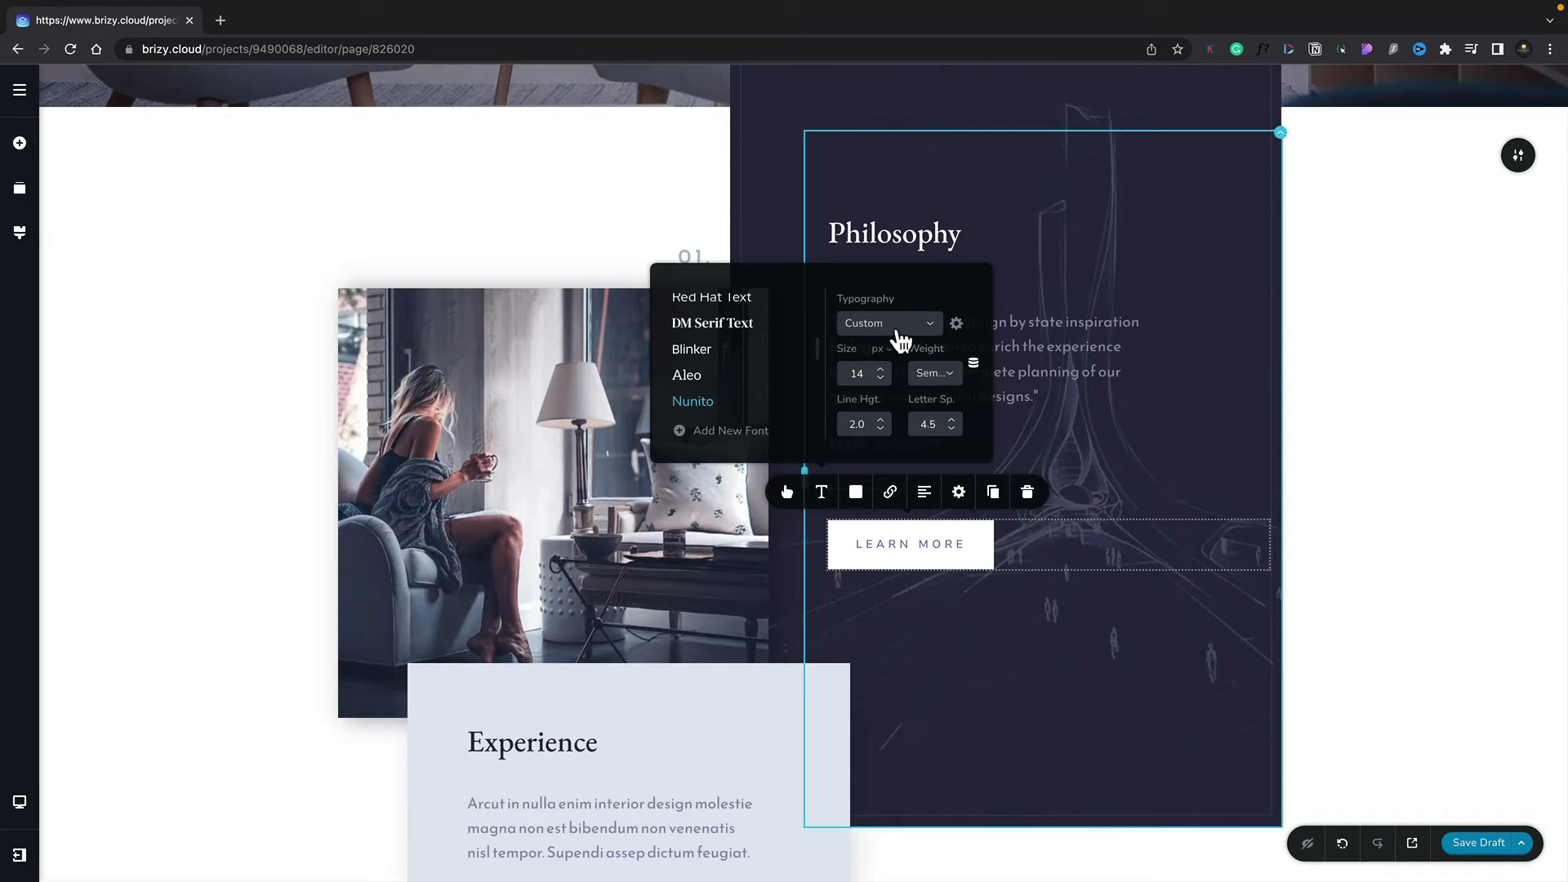
click(887, 322)
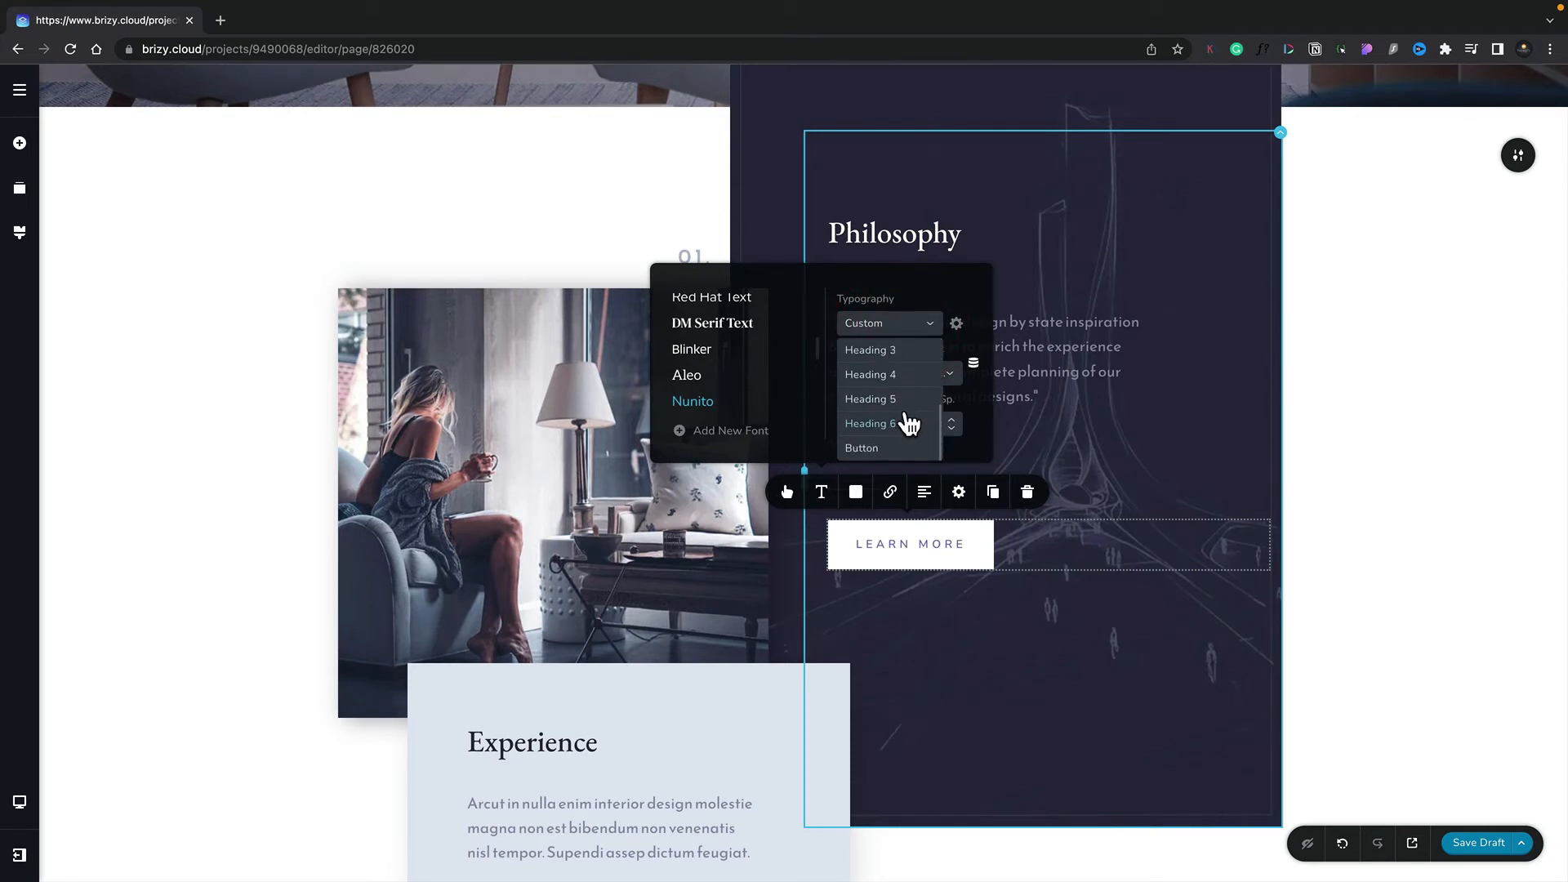
click(861, 446)
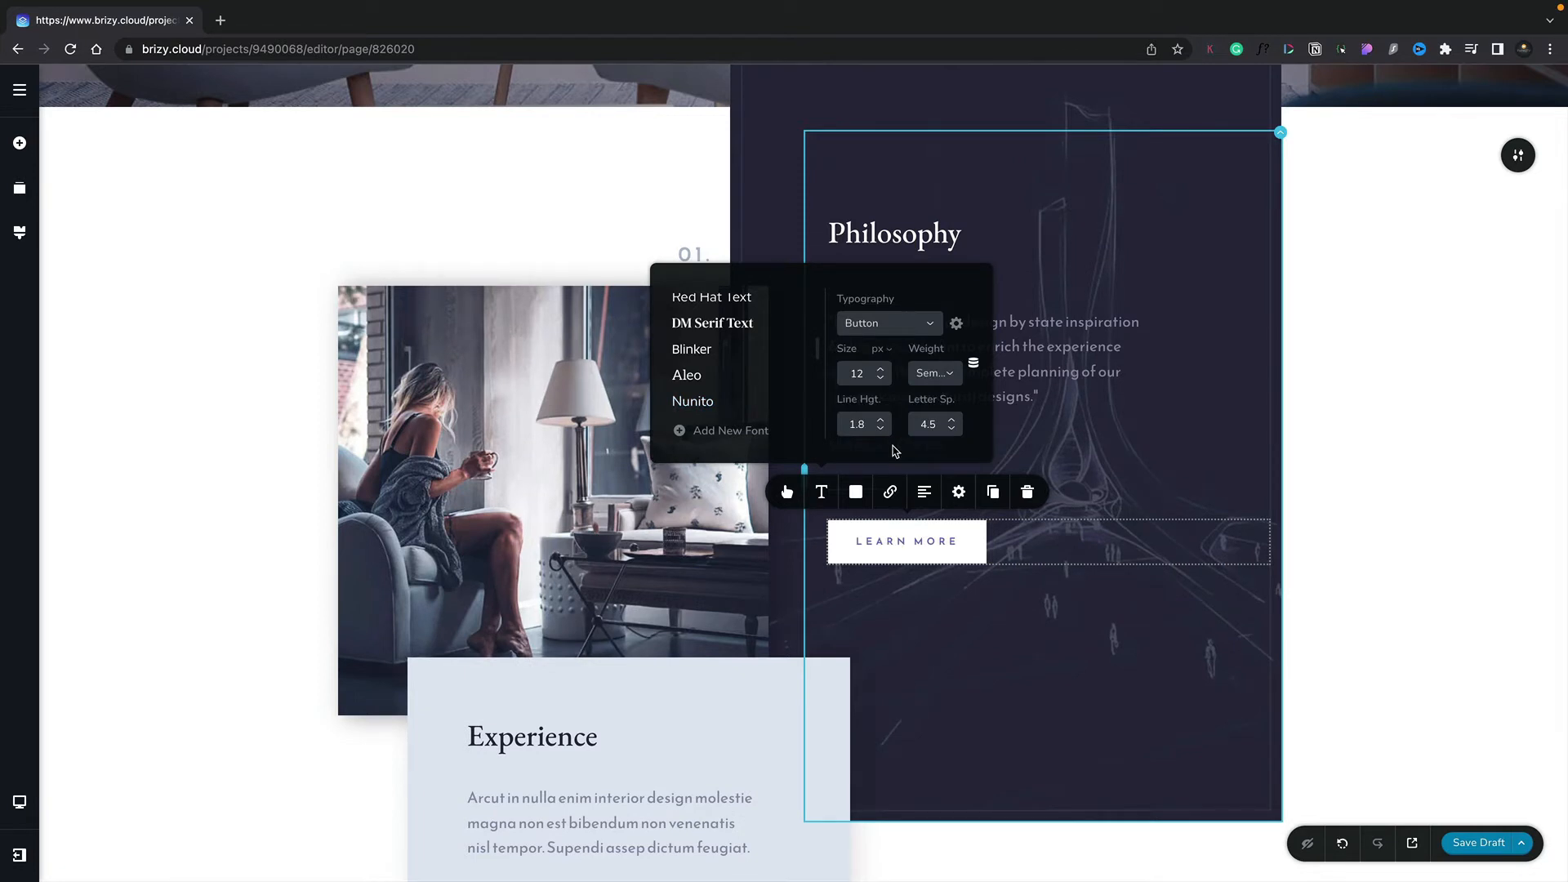
mouse_move(880, 458)
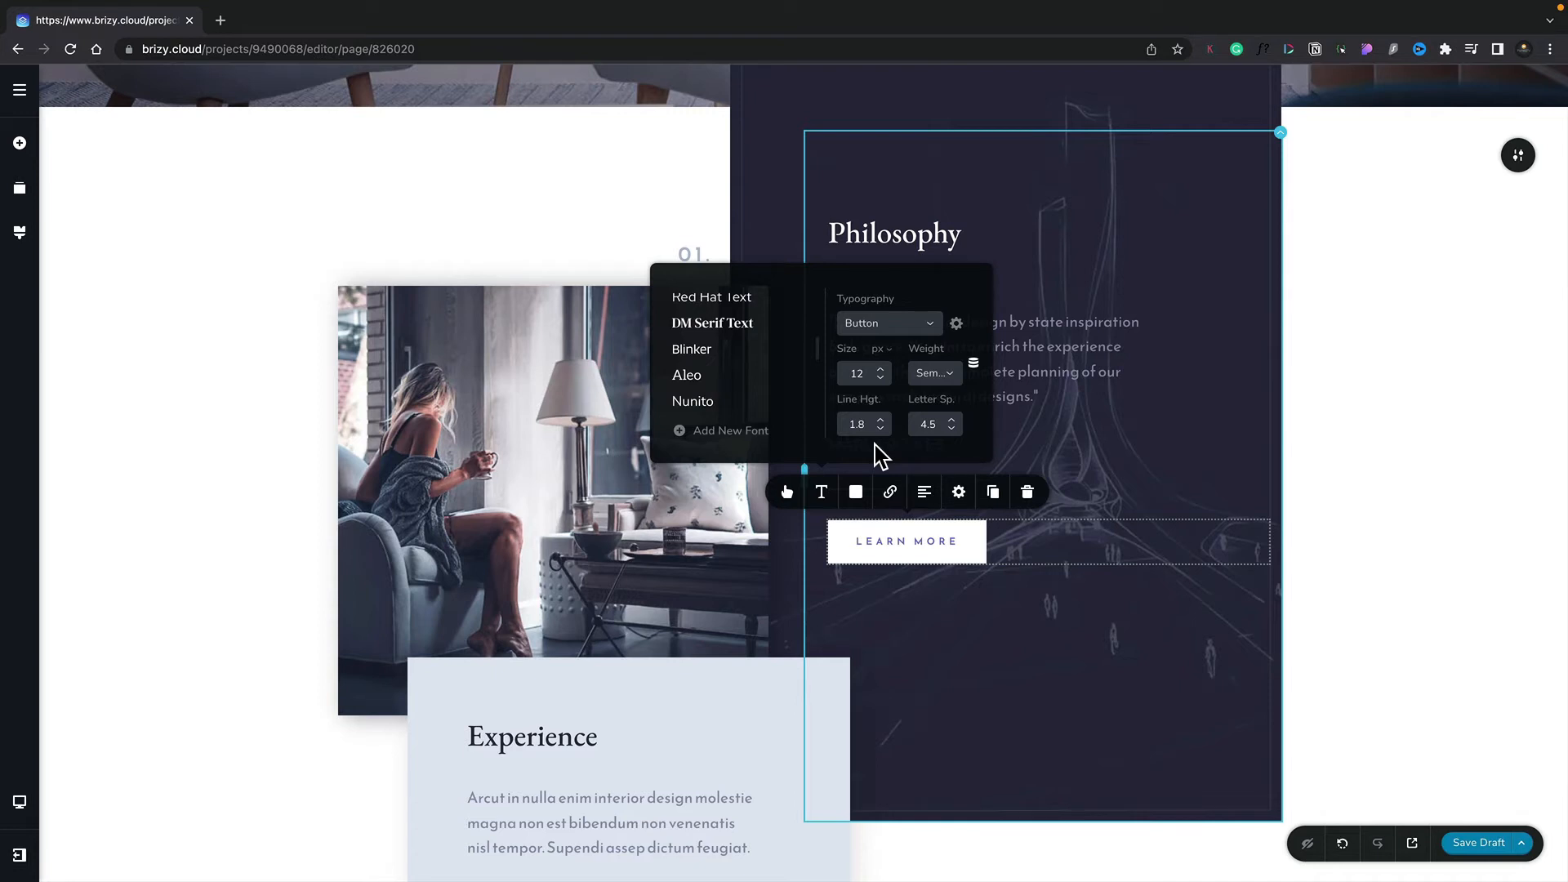
mouse_move(904, 321)
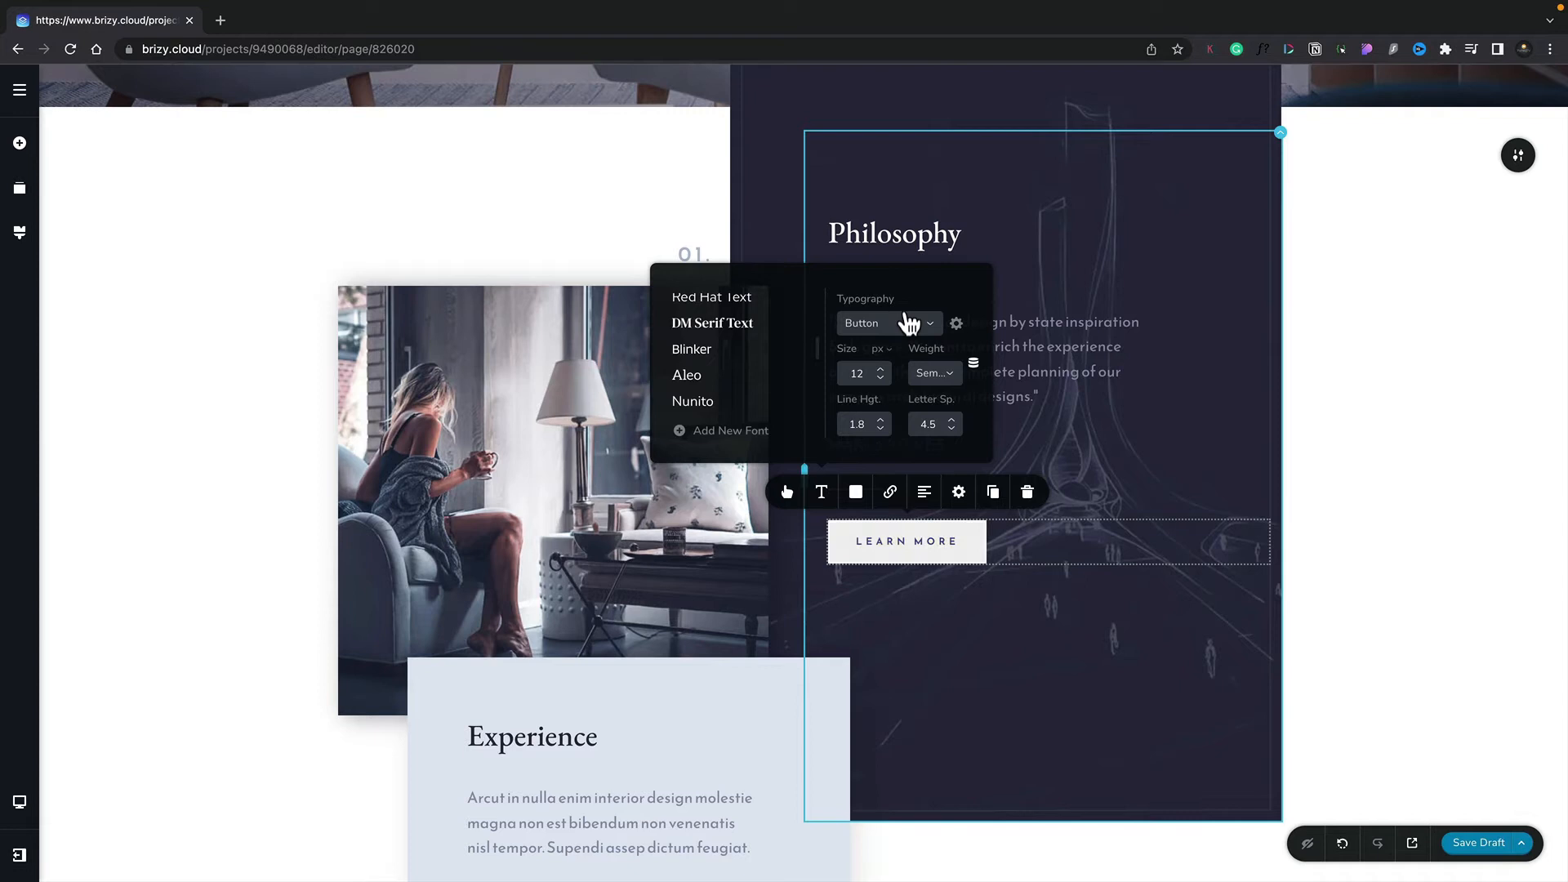
Preview the Philosophy heading in thin Montserrat, then restore the Heading 4 preset at size 37.
click(895, 234)
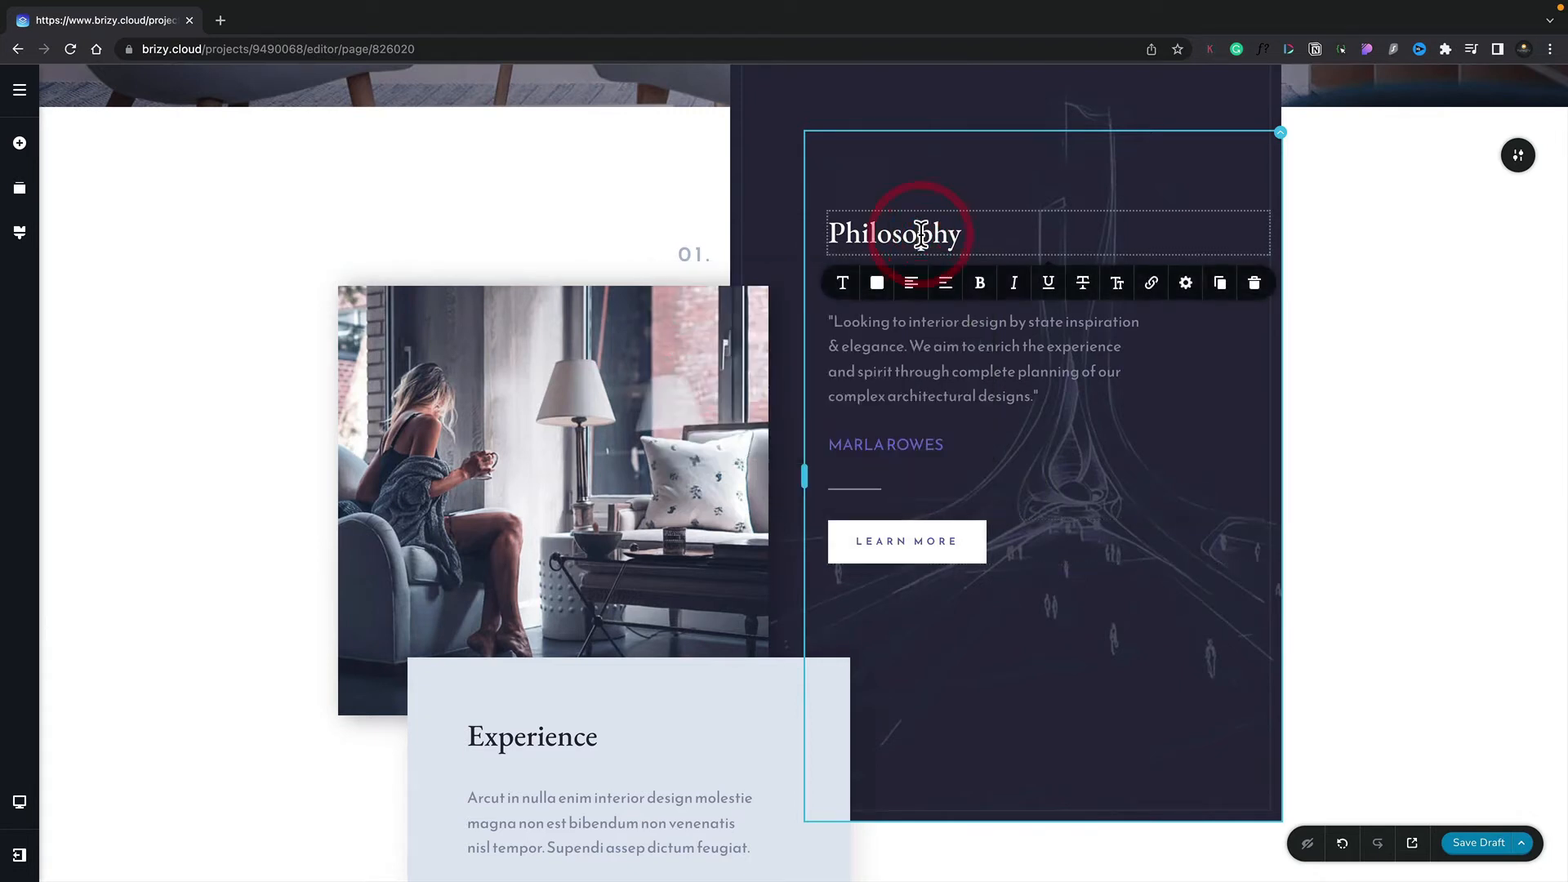
mouse_move(845, 289)
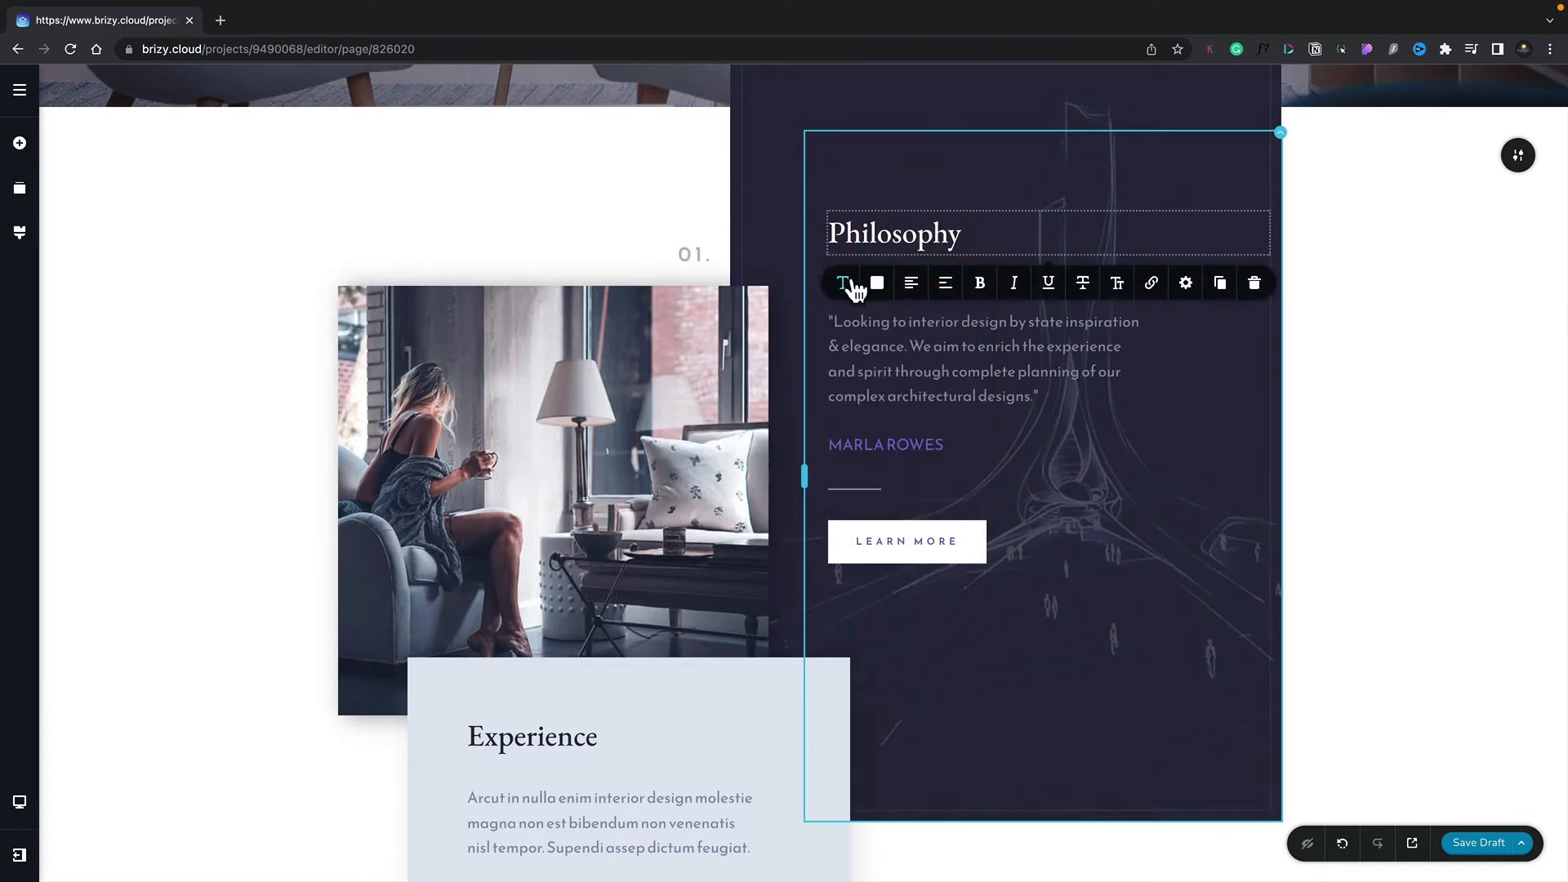
click(844, 283)
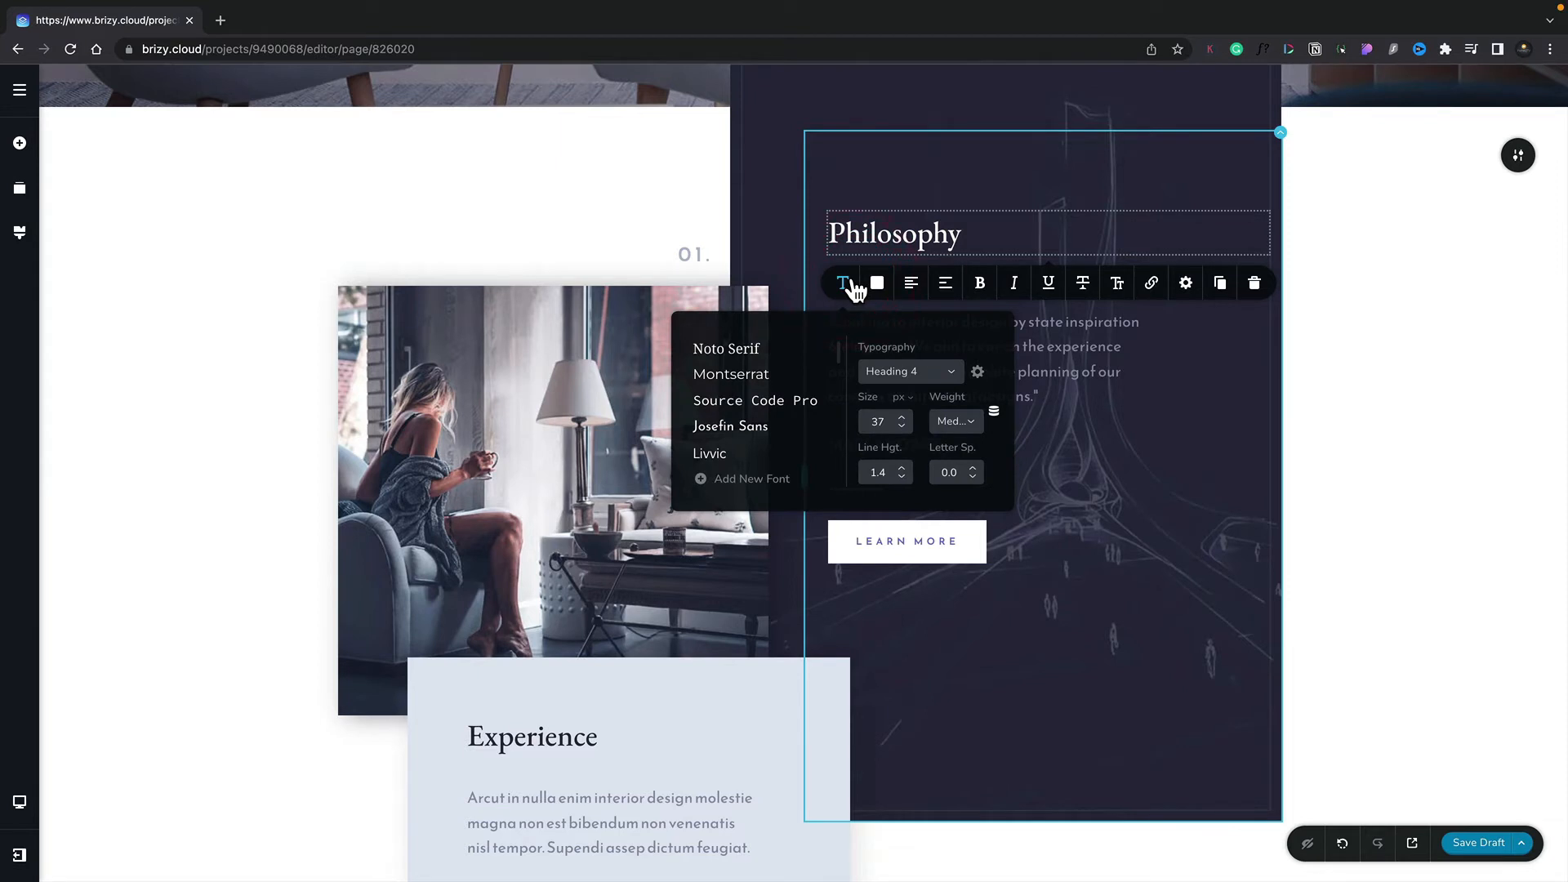
mouse_move(813, 338)
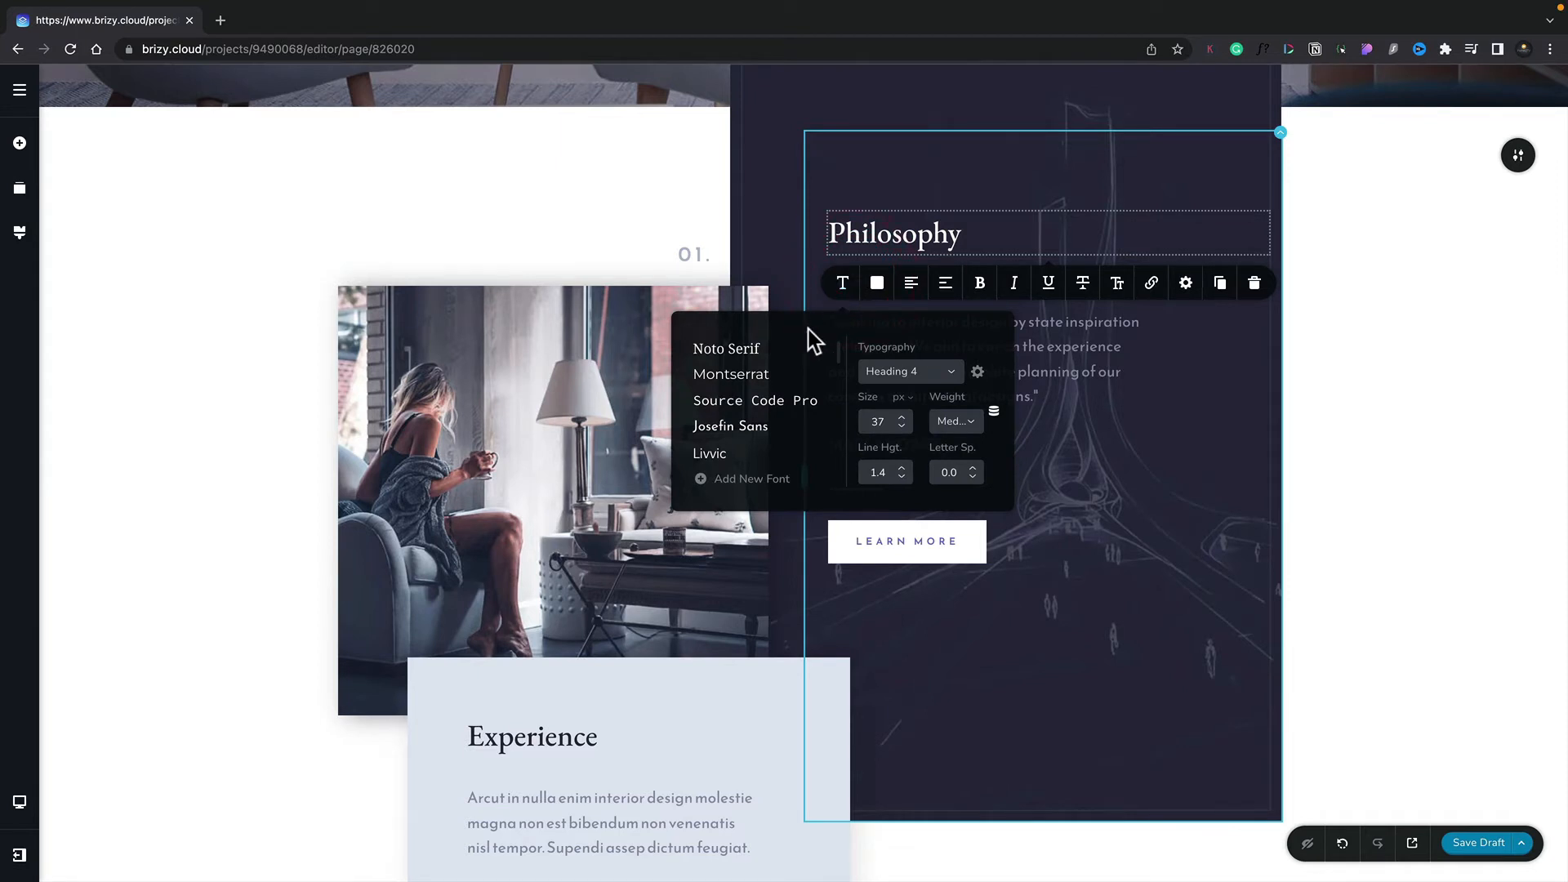
click(731, 374)
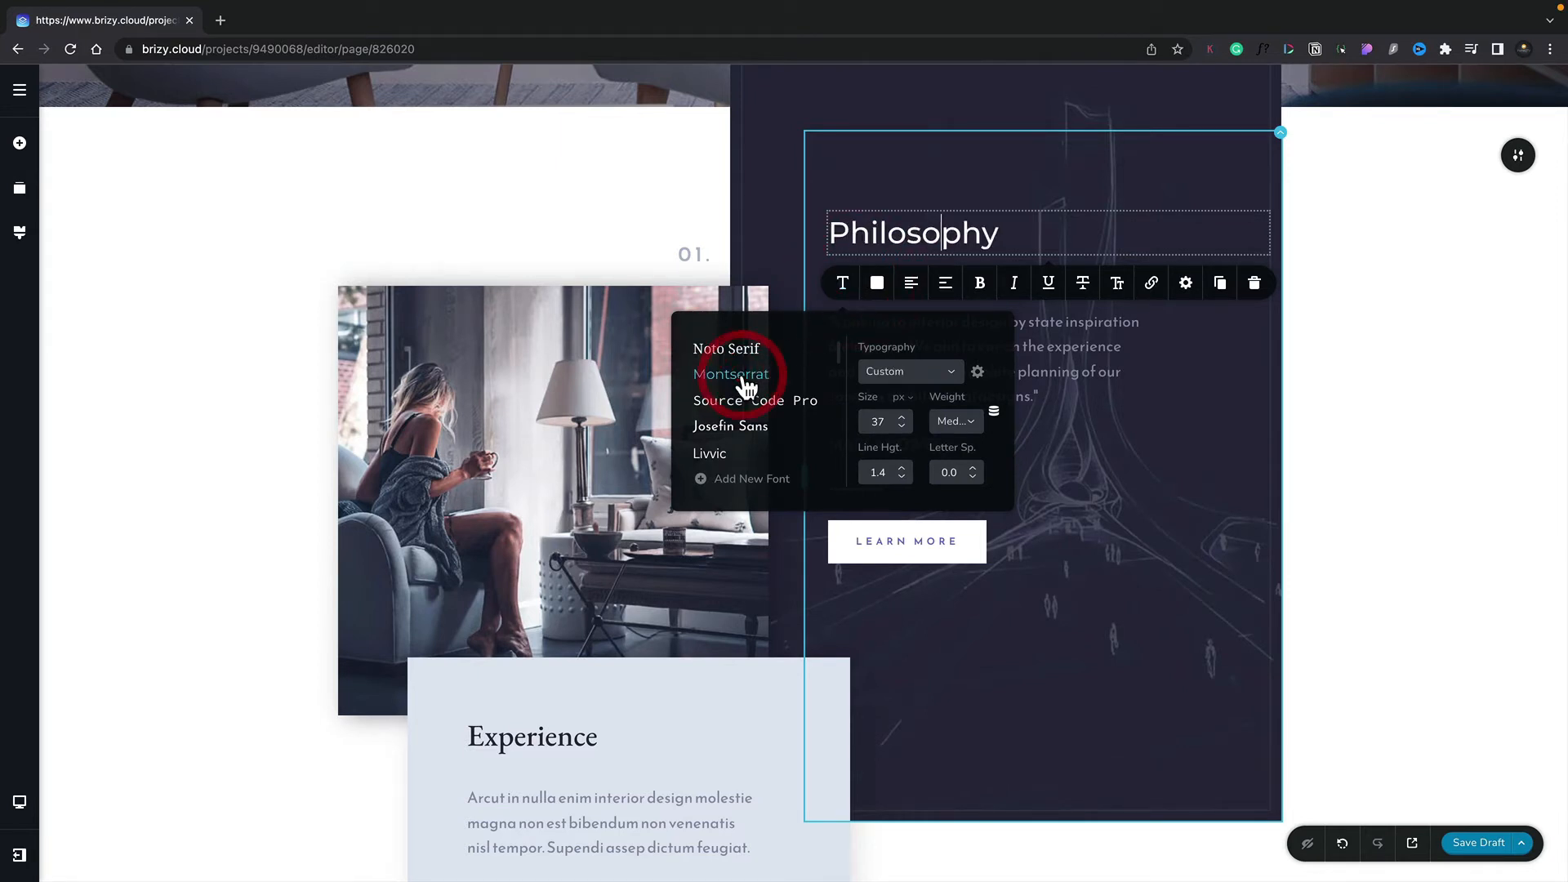
click(901, 425)
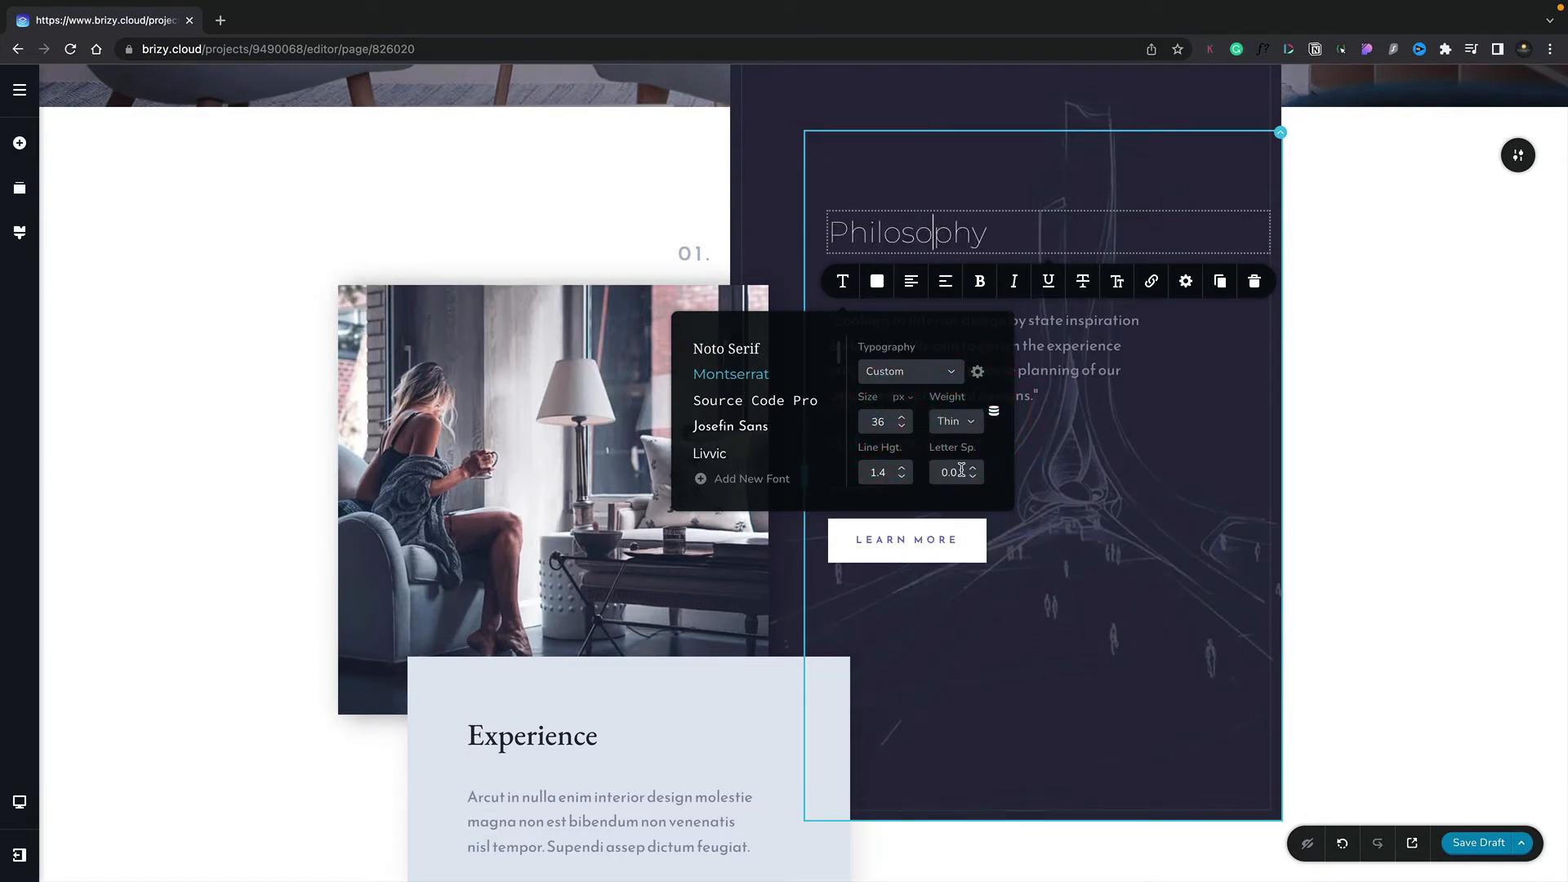
click(908, 371)
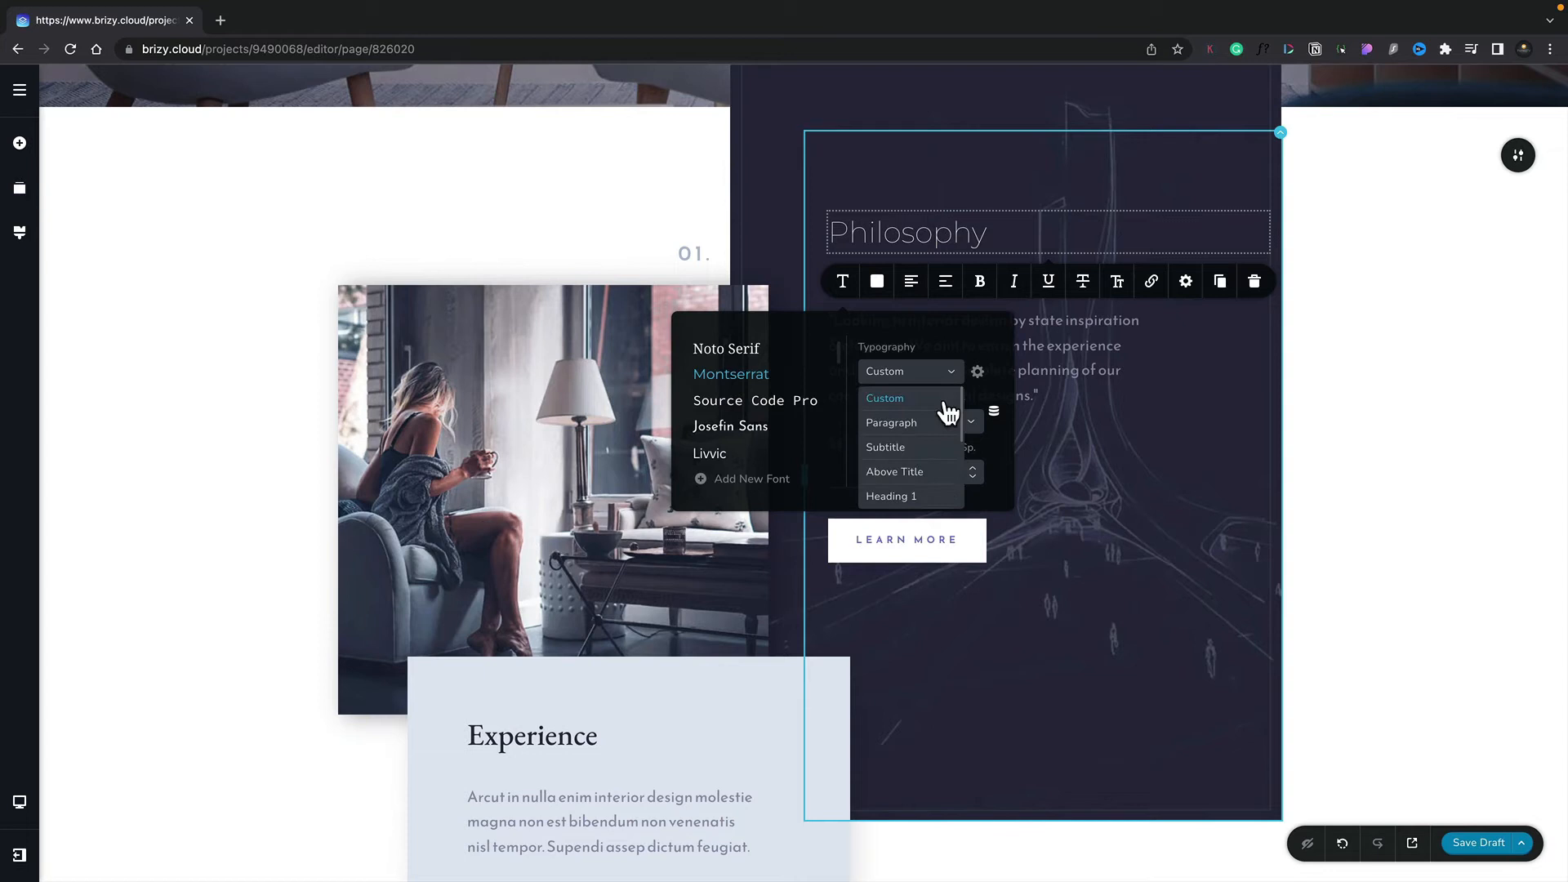
scroll(down, 3)
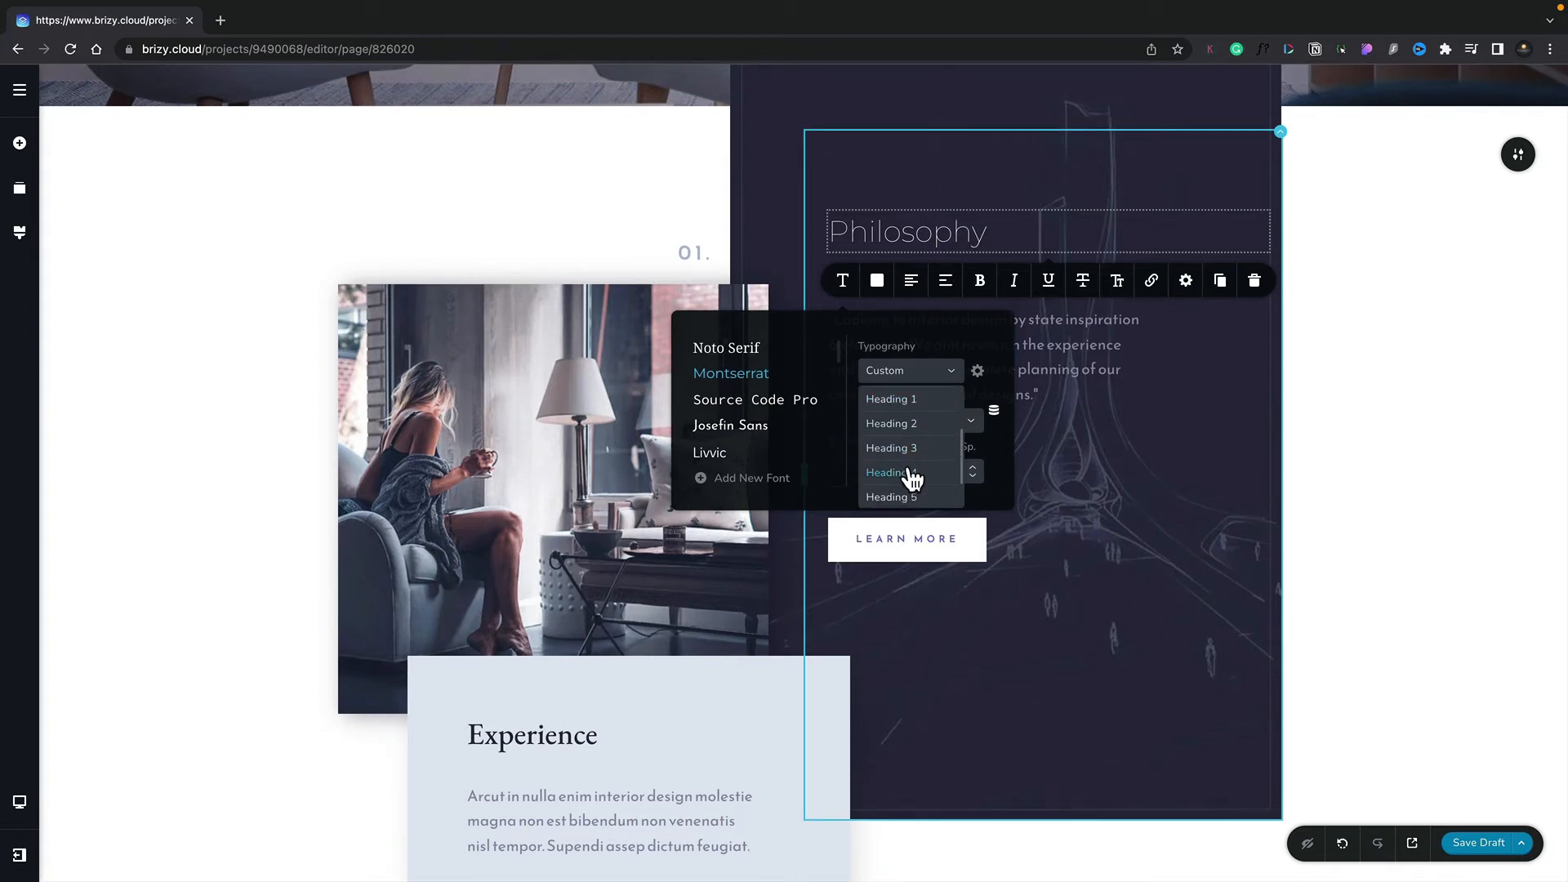
click(888, 472)
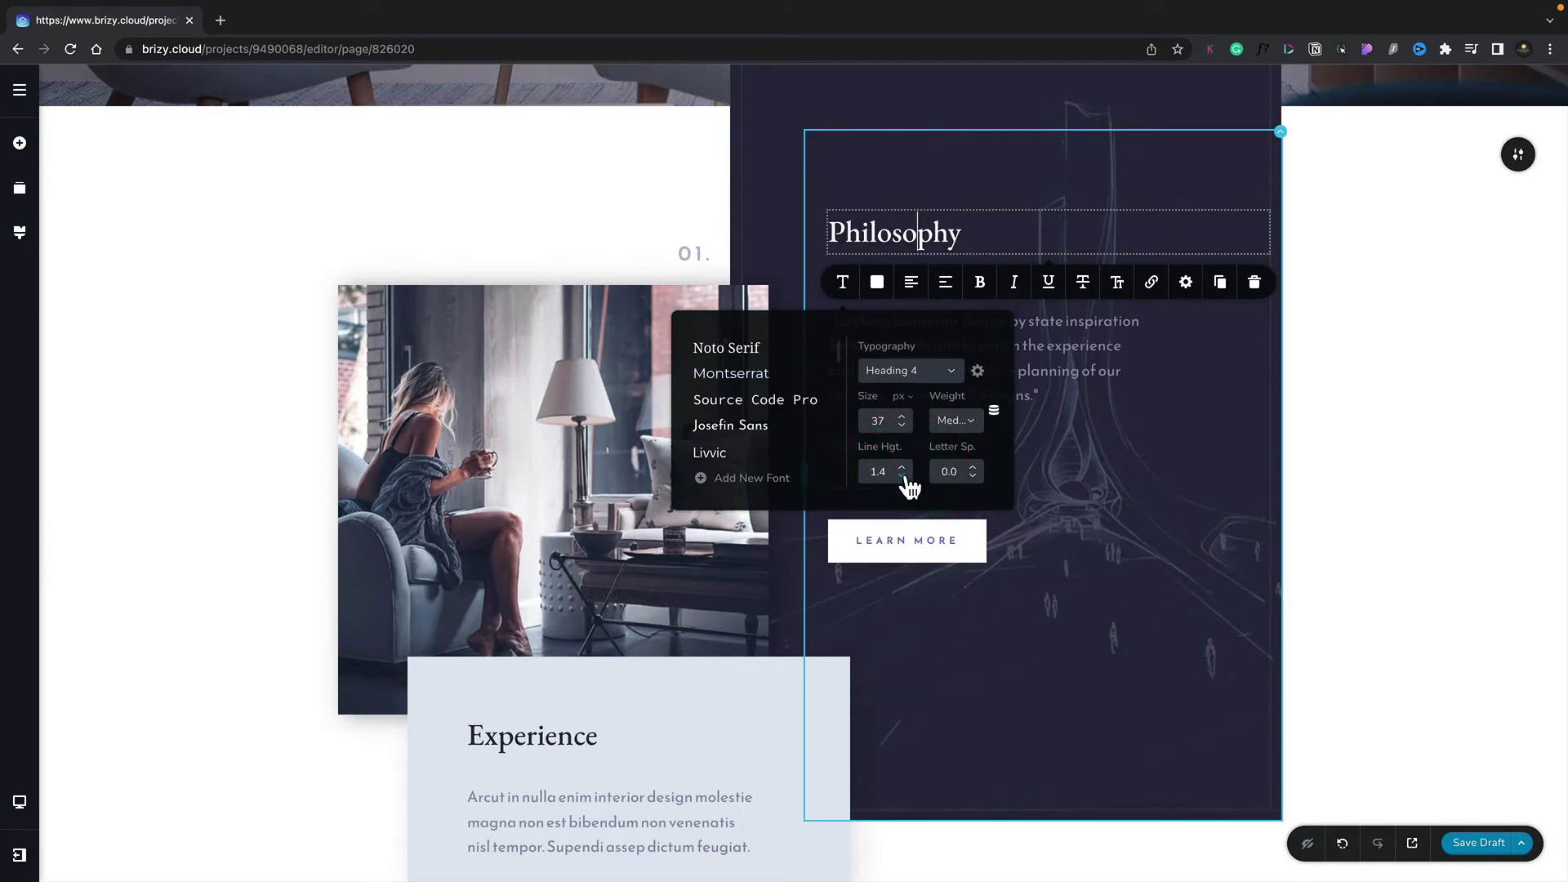
mouse_move(321, 654)
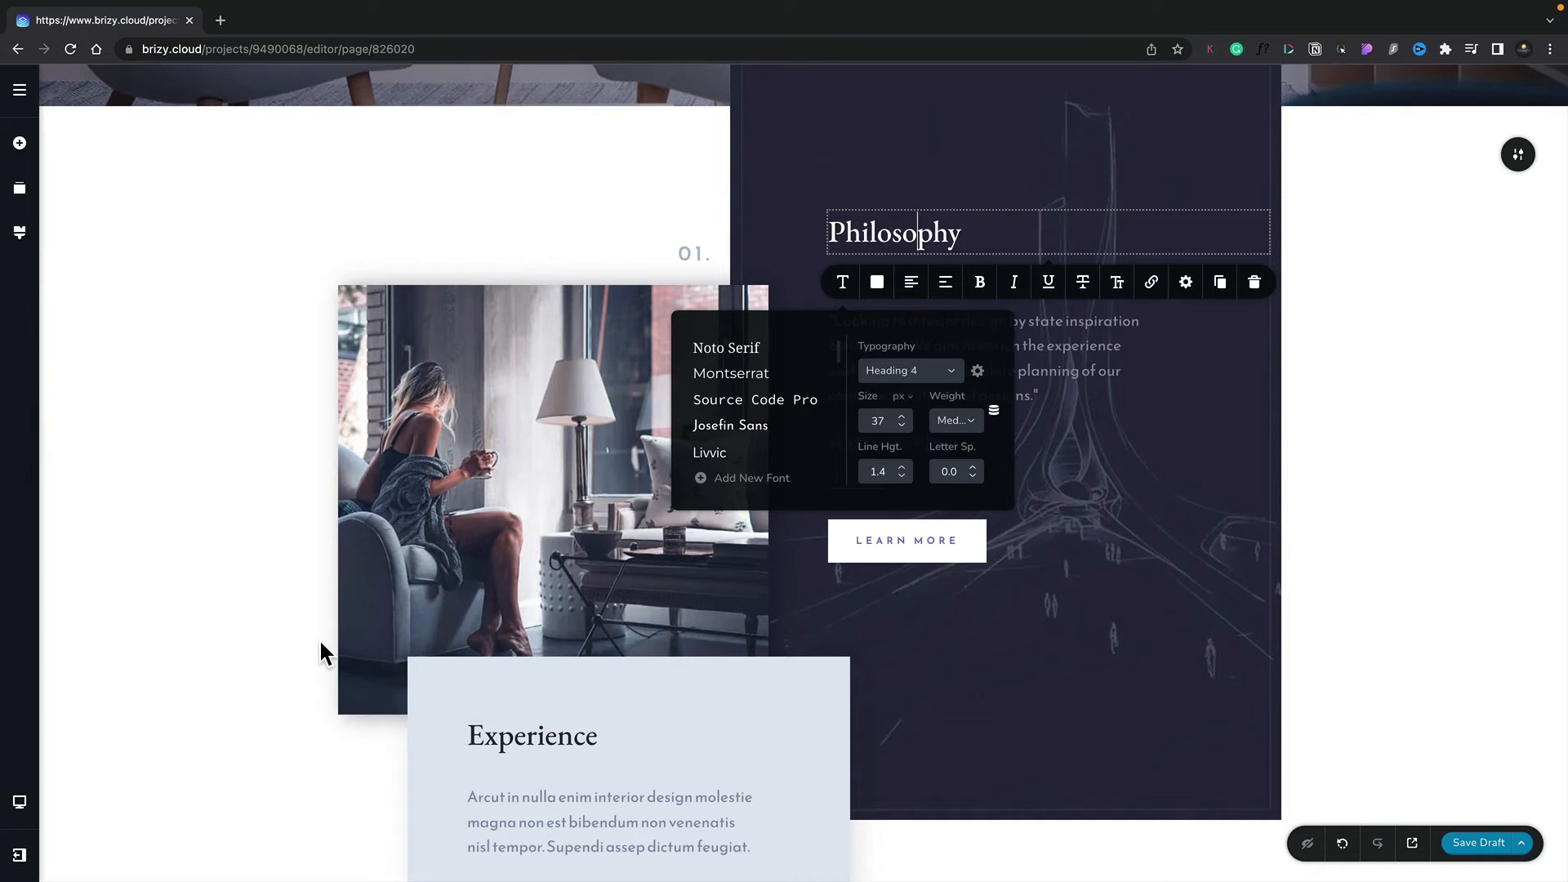
mouse_move(20, 232)
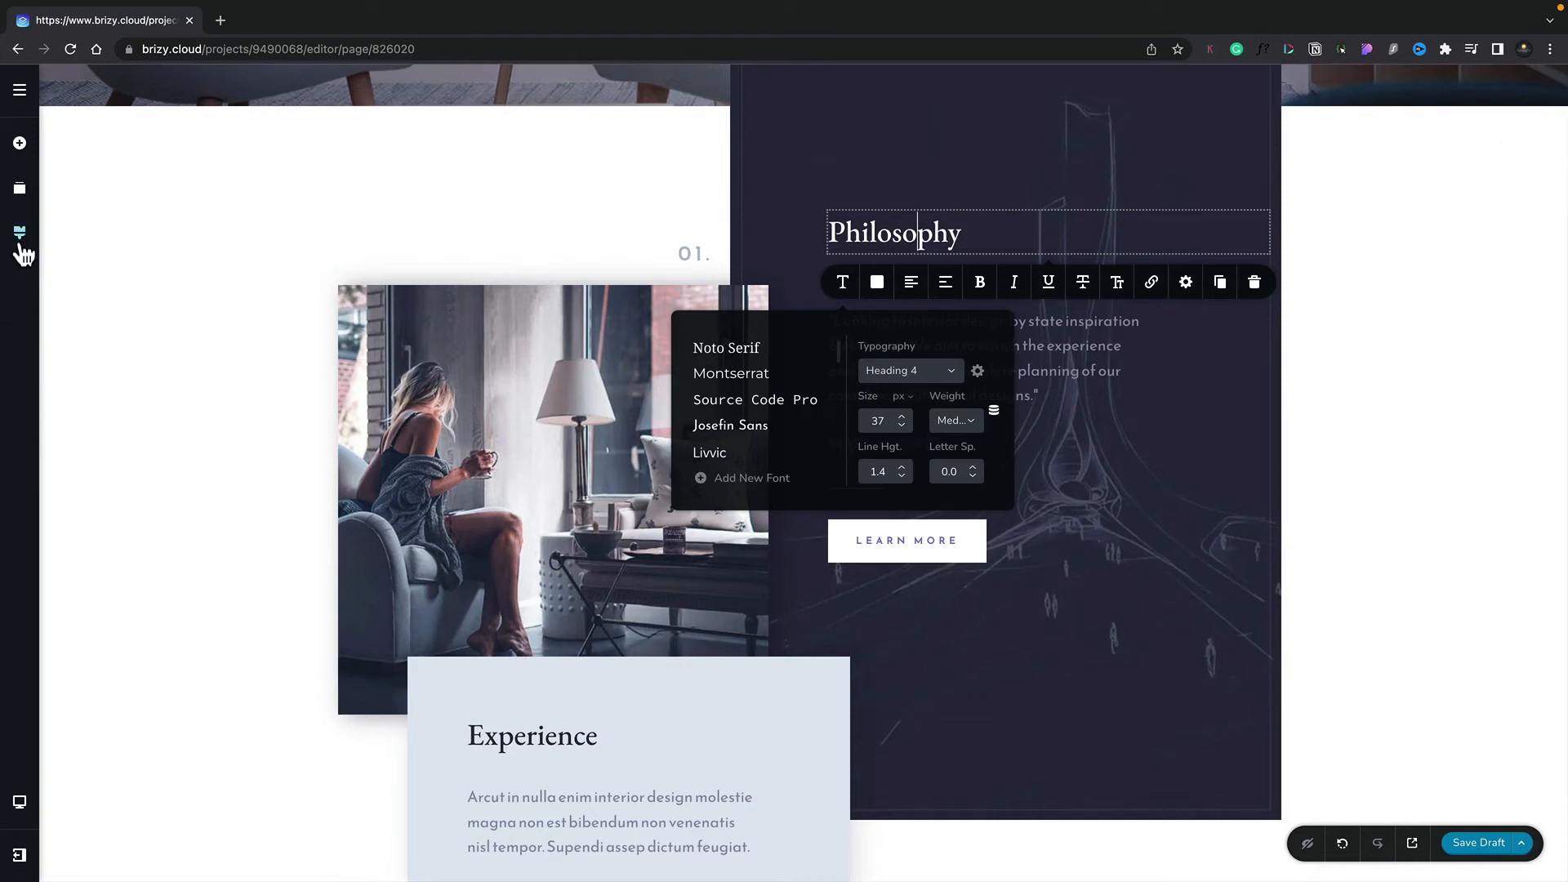
Open global Styling and Heading 1's font settings: size 66, line height 1.6, spacing 8.0.
click(19, 233)
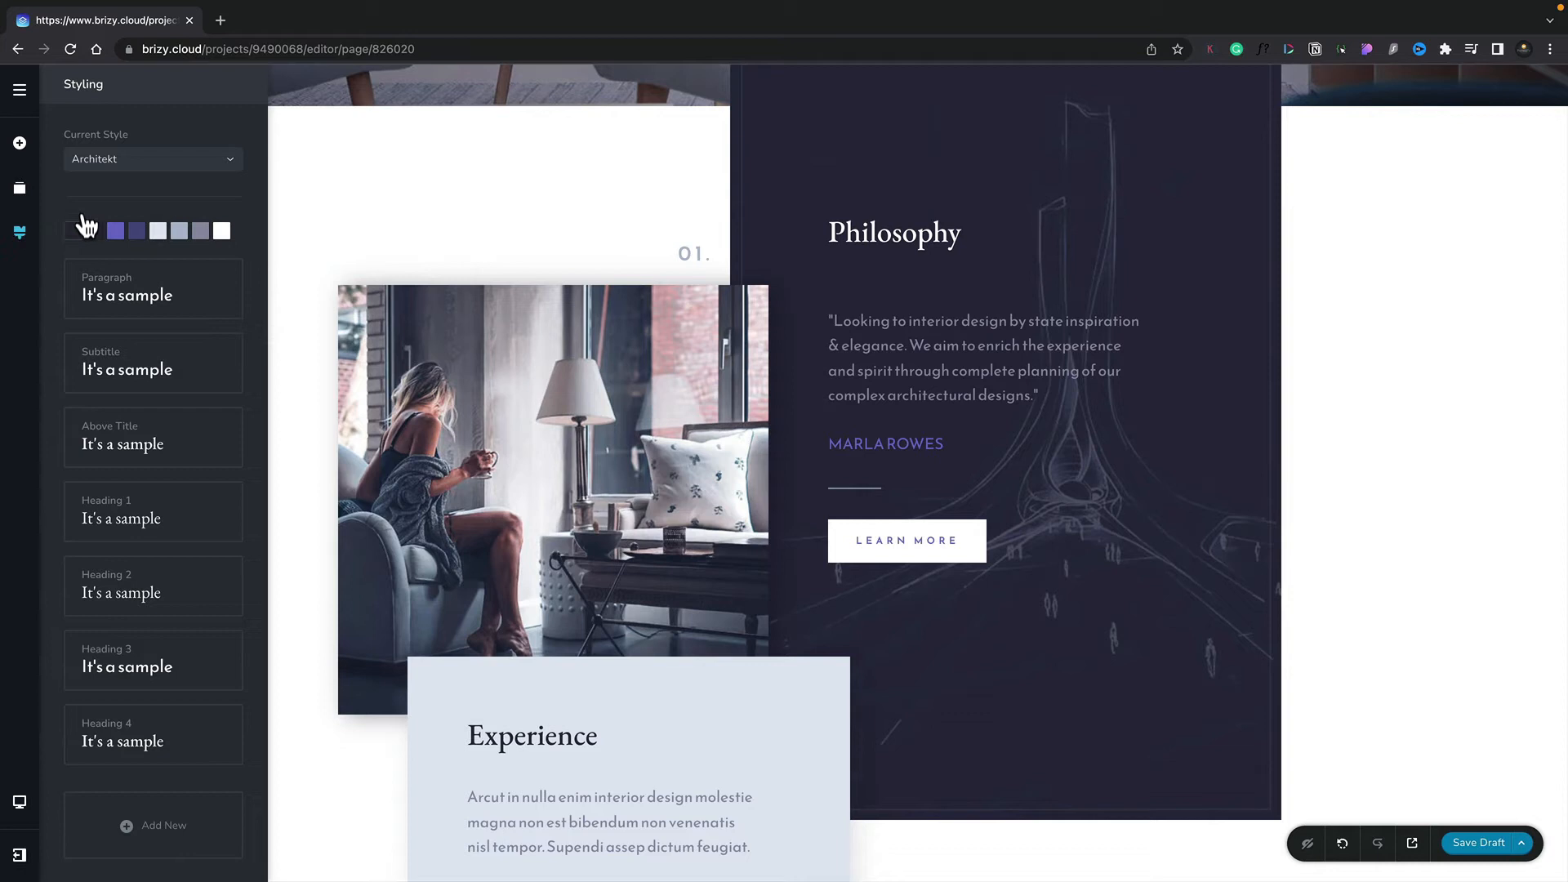
mouse_move(59, 299)
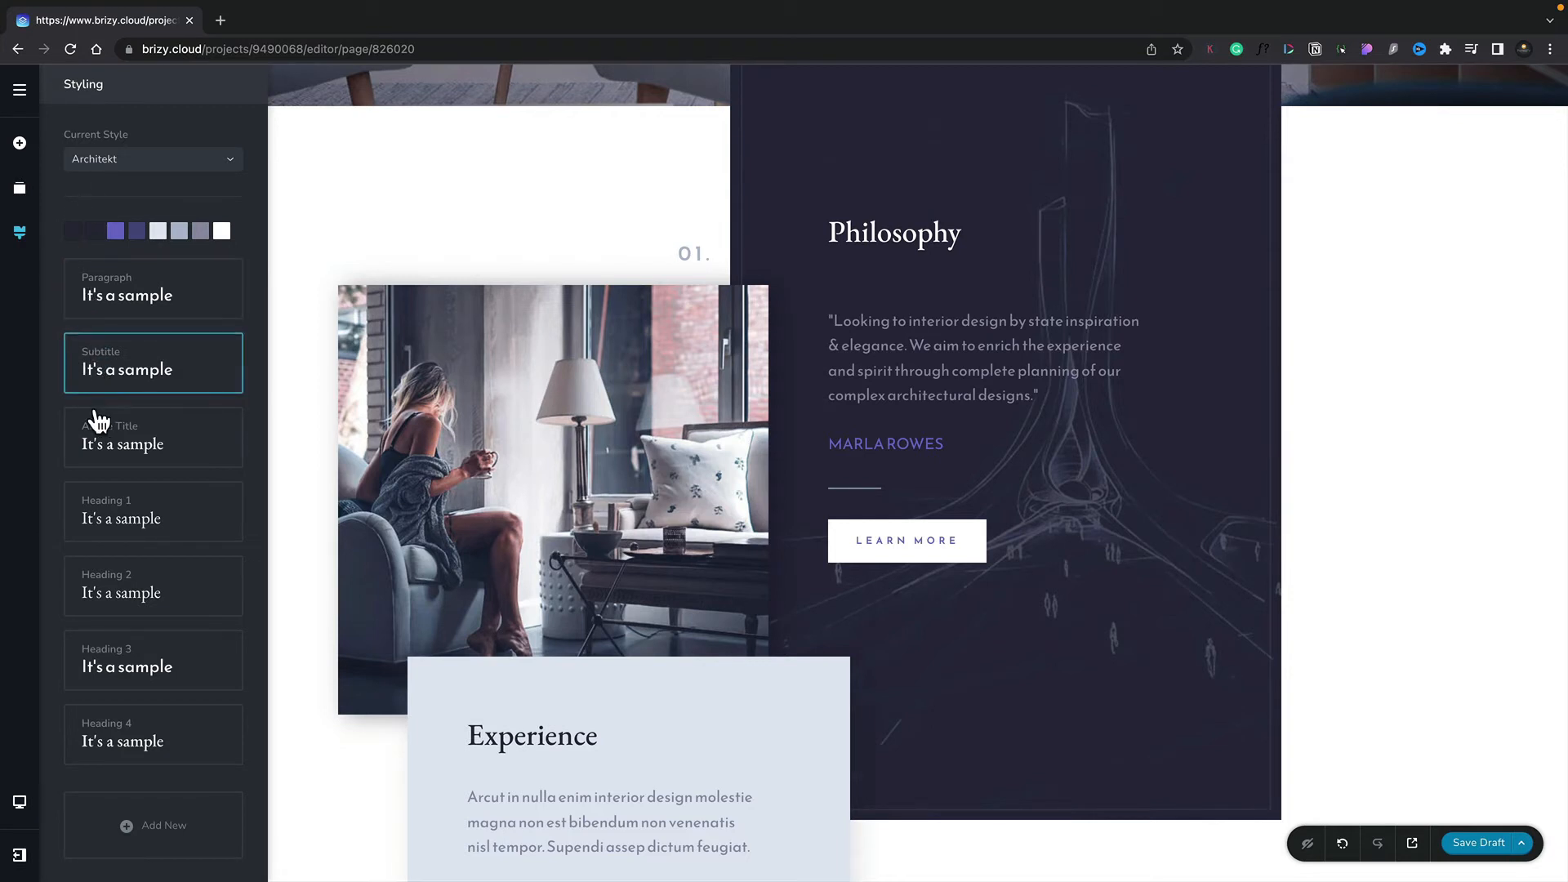
click(153, 511)
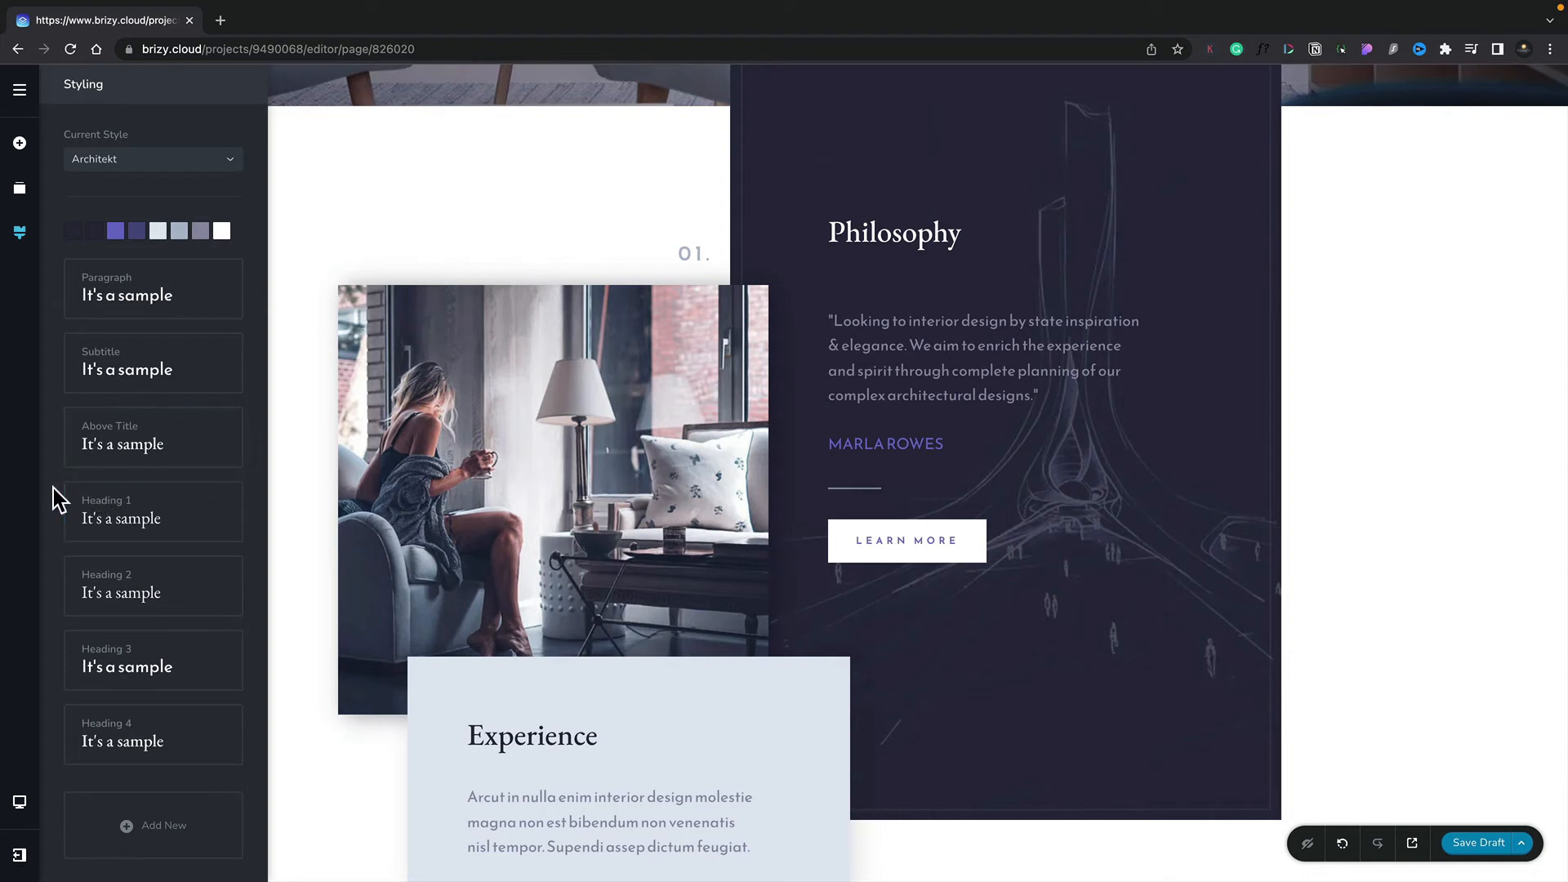
mouse_move(54, 463)
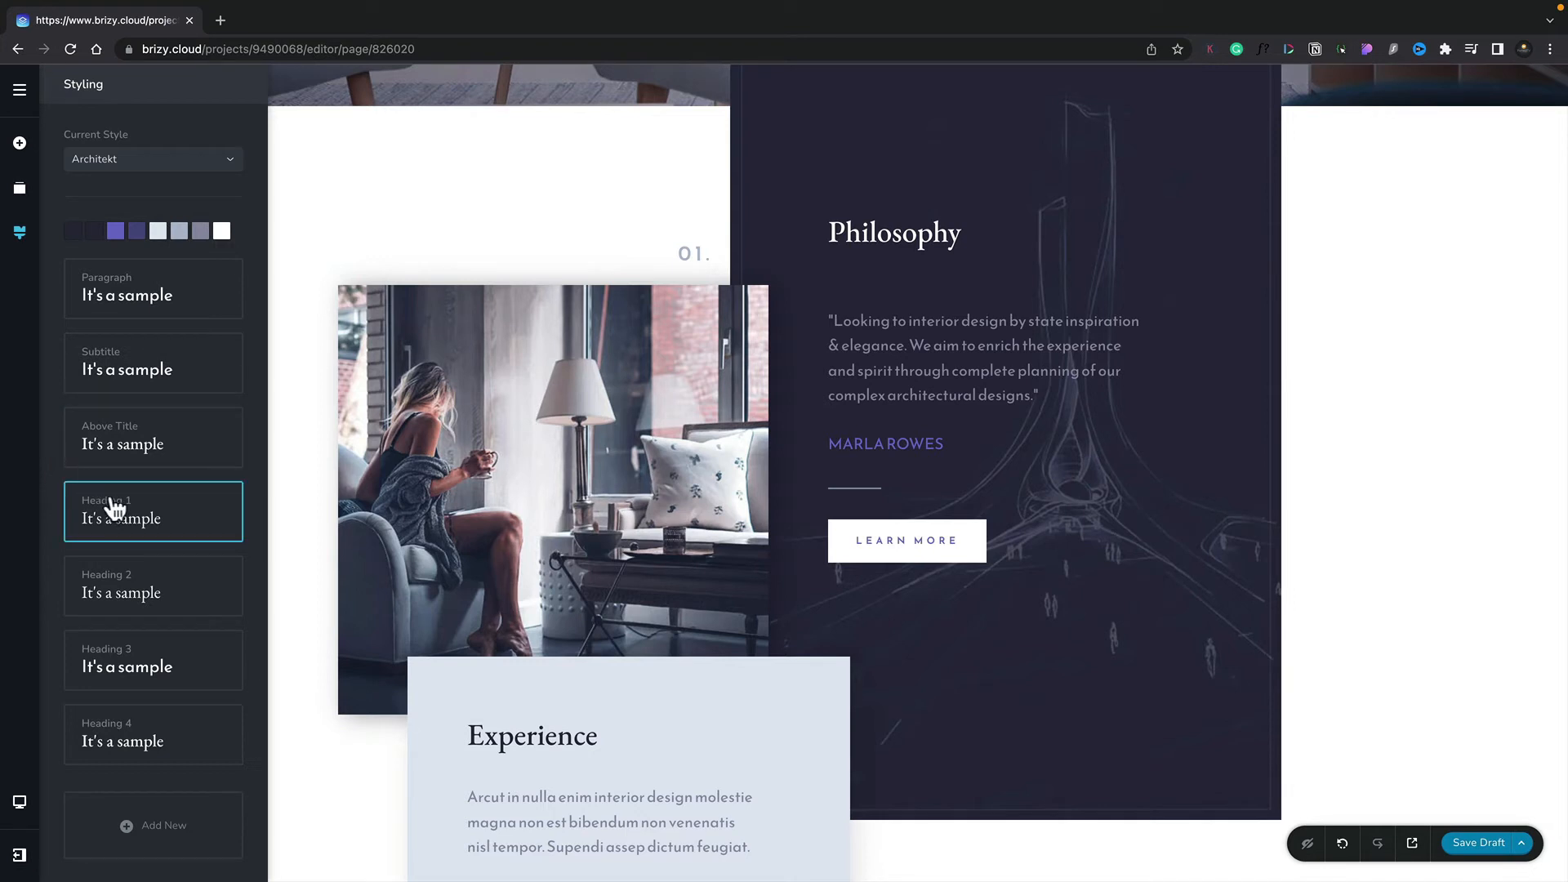
click(153, 512)
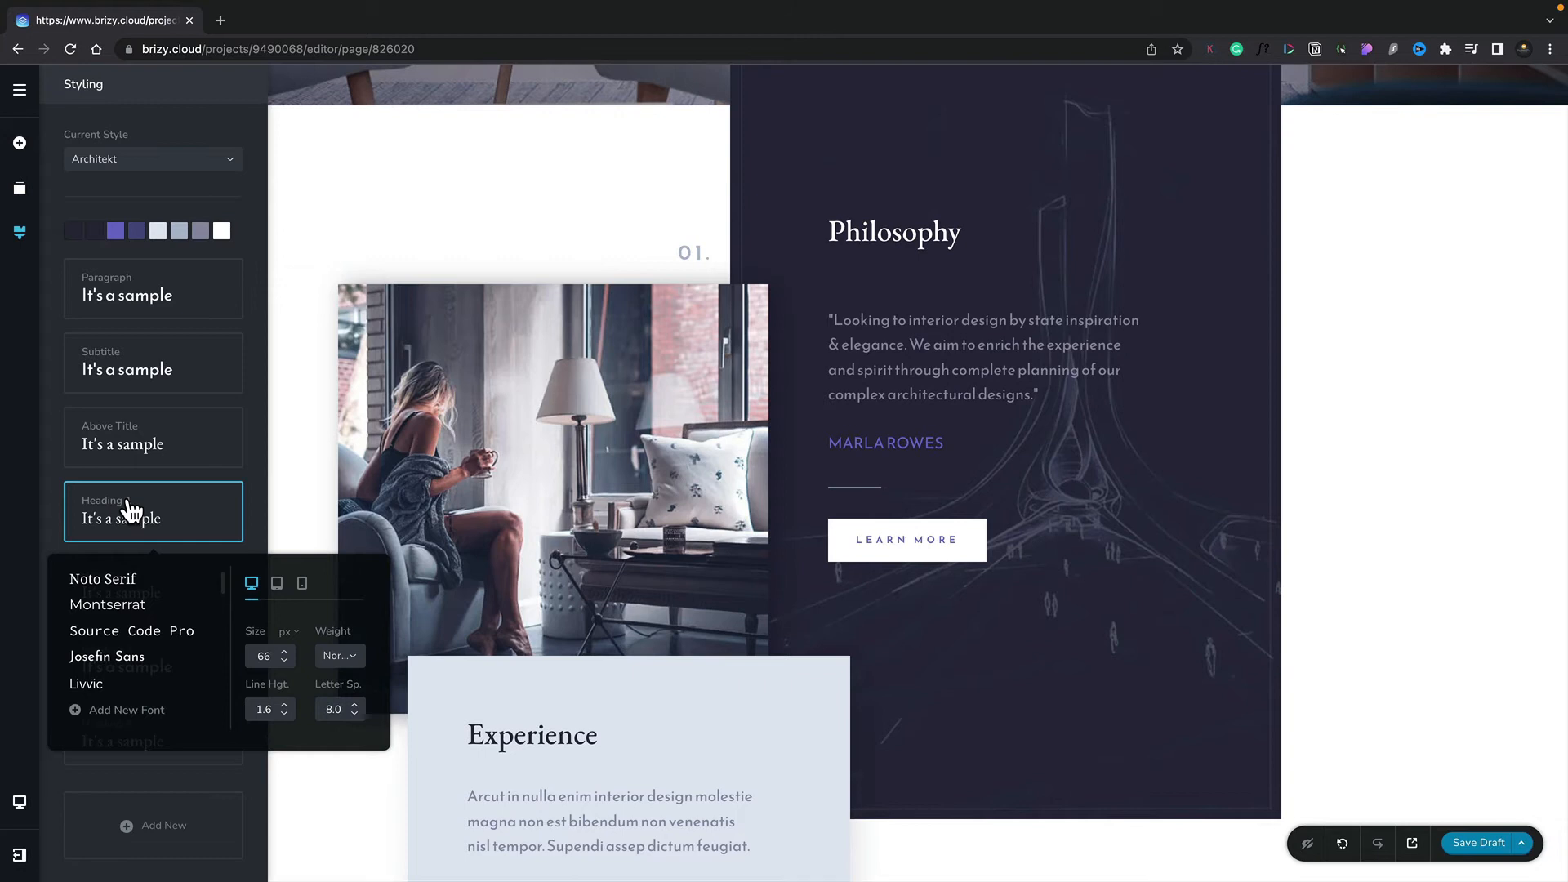
Confirm the Philosophy heading uses Heading 4, then reopen the global Styling panel.
click(893, 232)
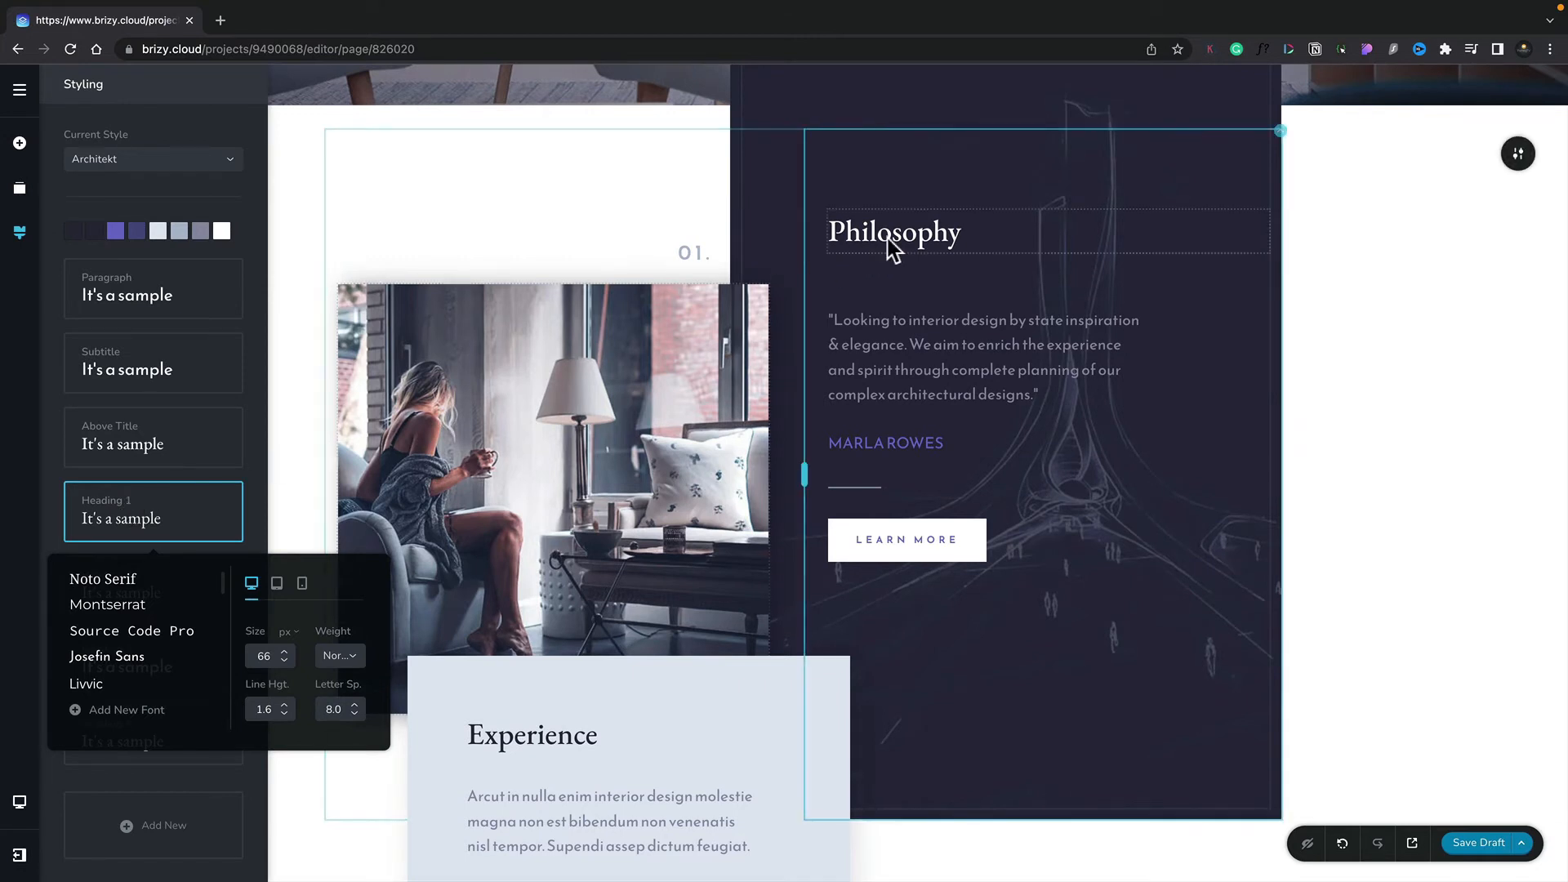
click(892, 231)
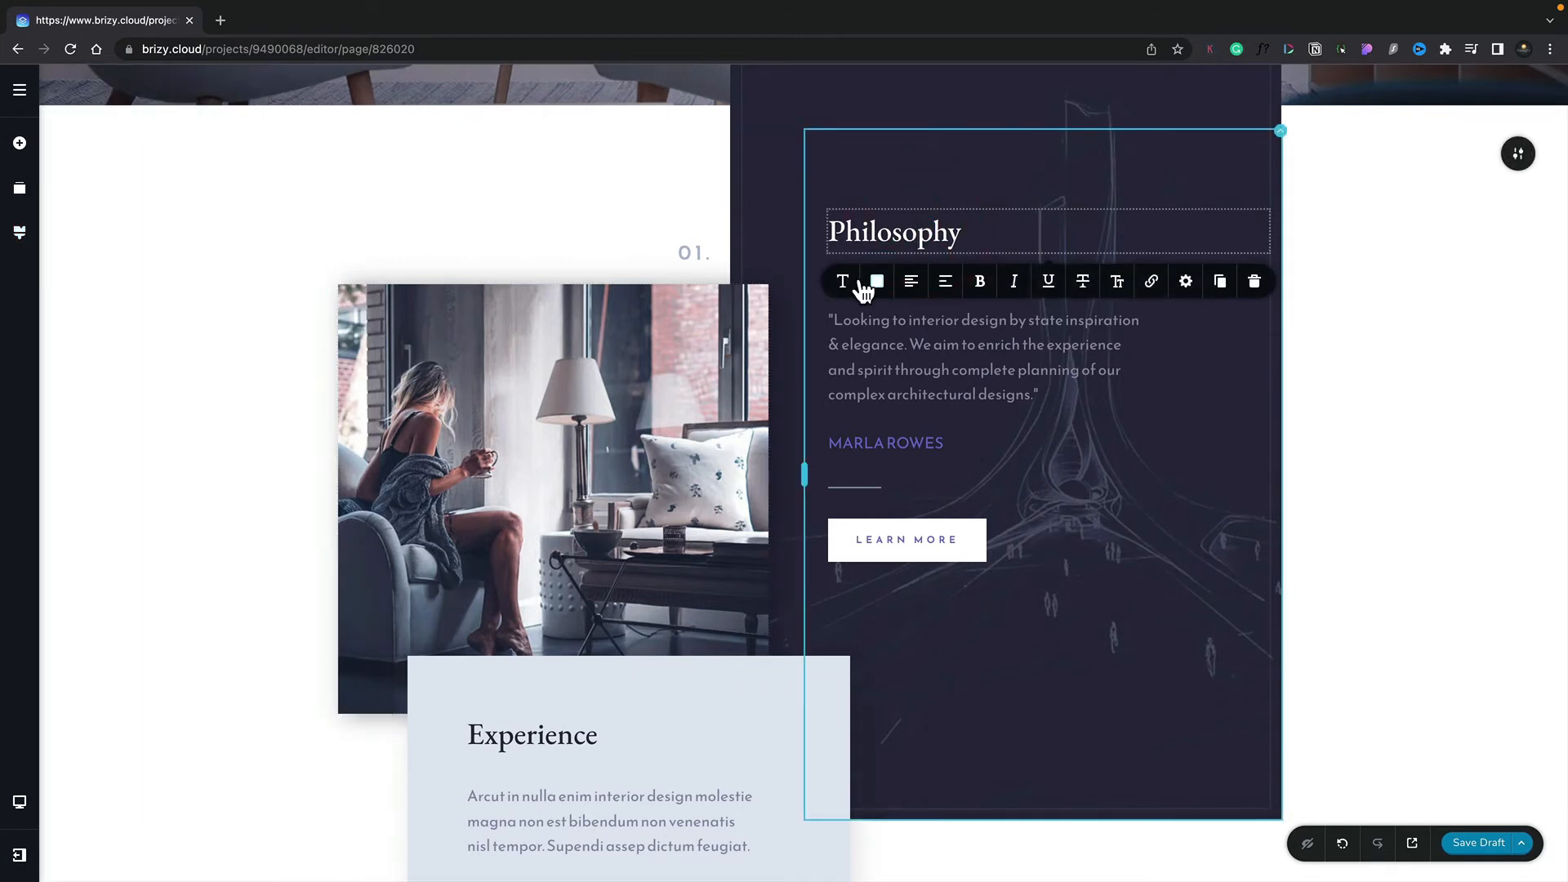
click(876, 281)
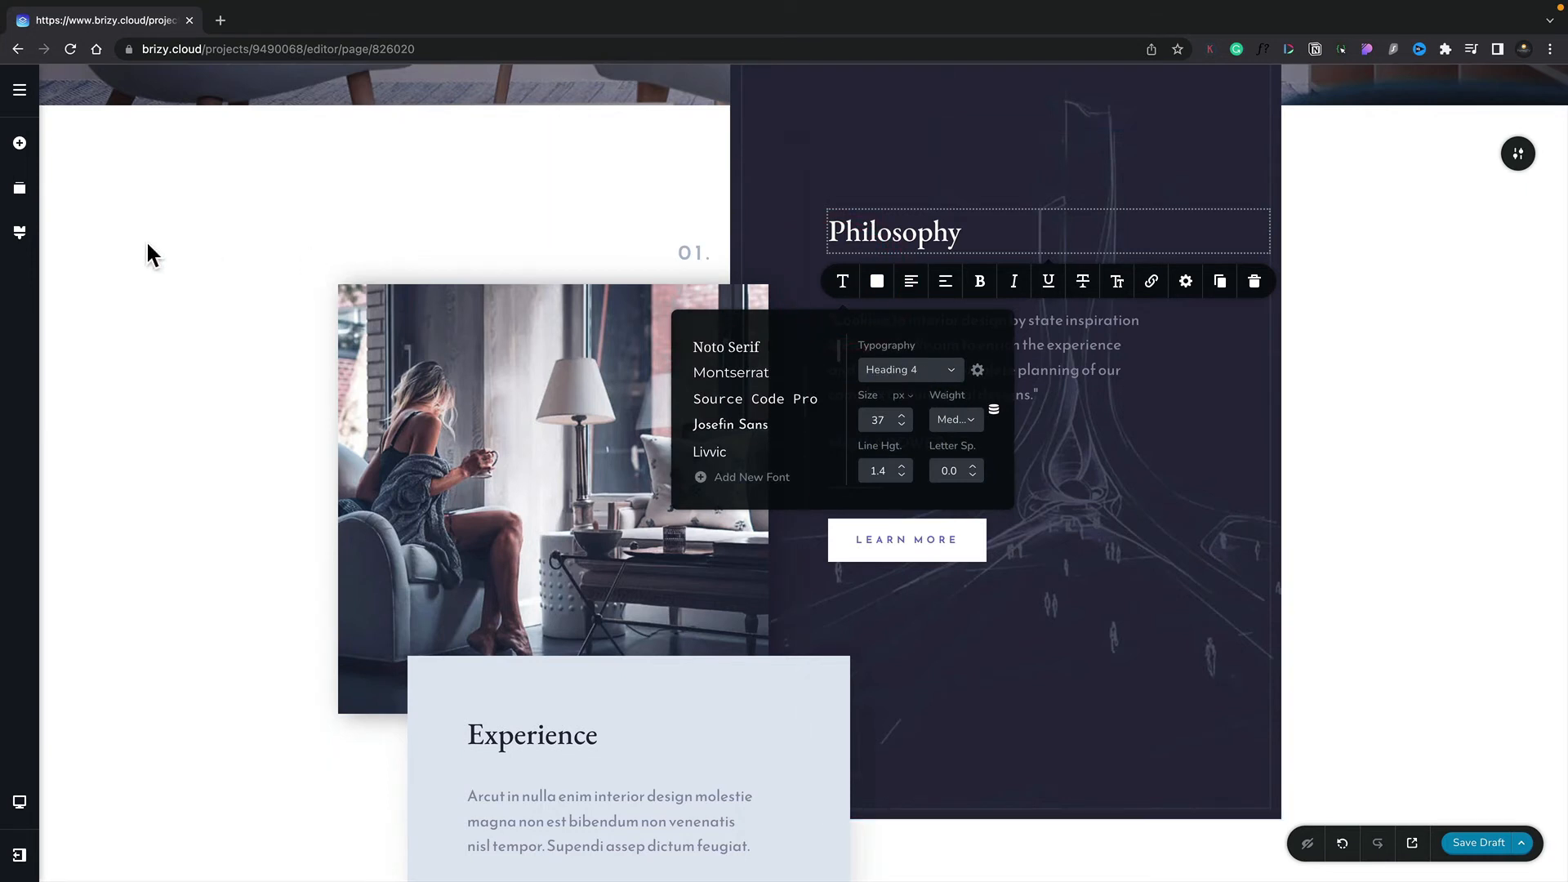
click(18, 233)
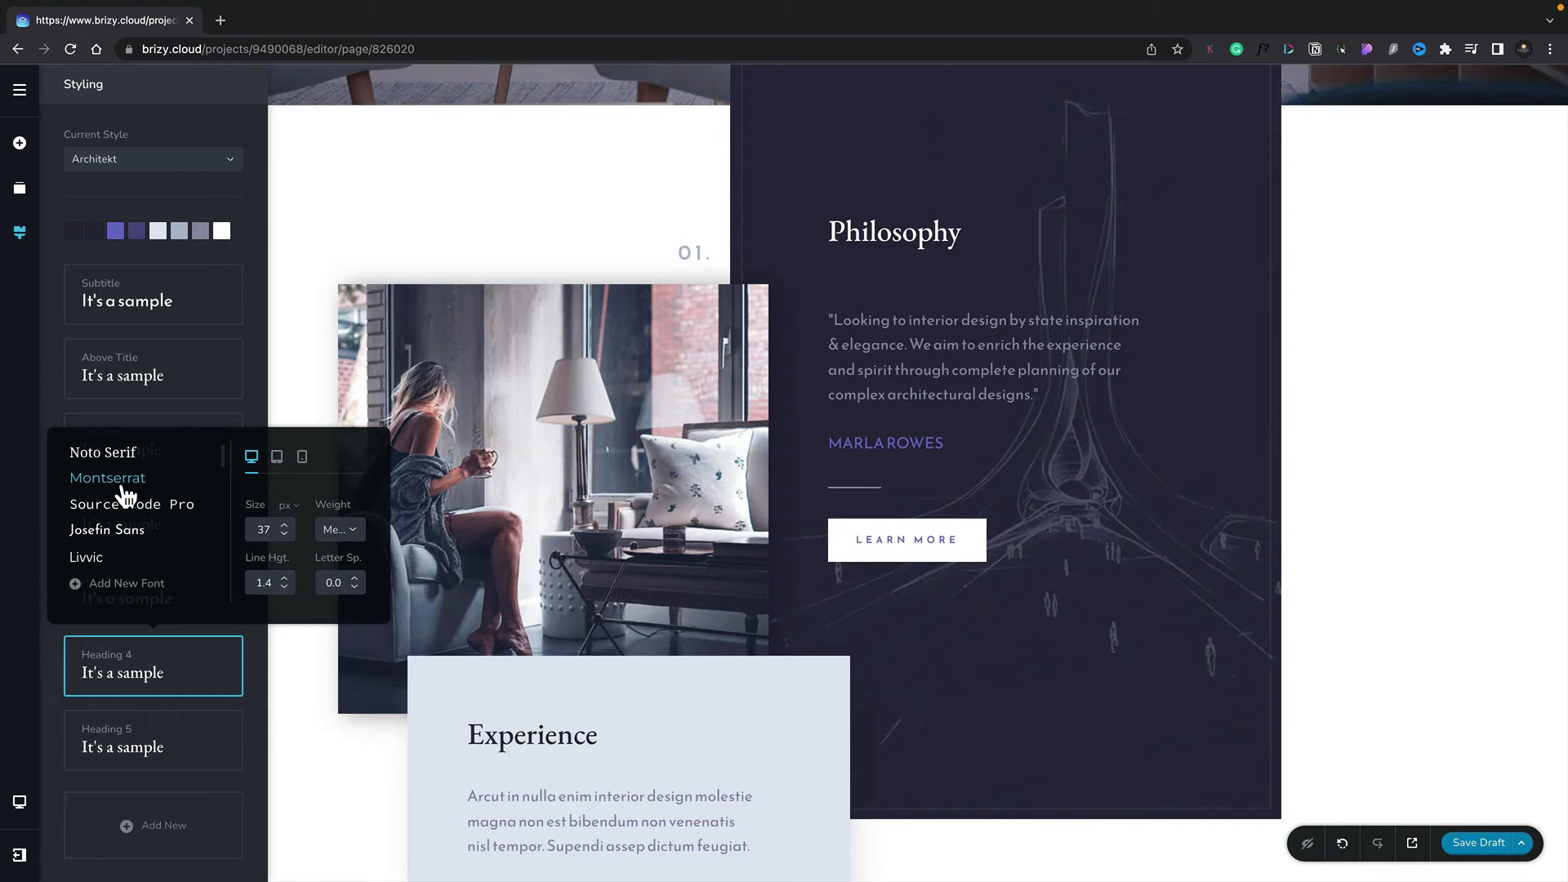
Set the global Heading 4 style to Josefin Sans at Thin weight.
click(107, 477)
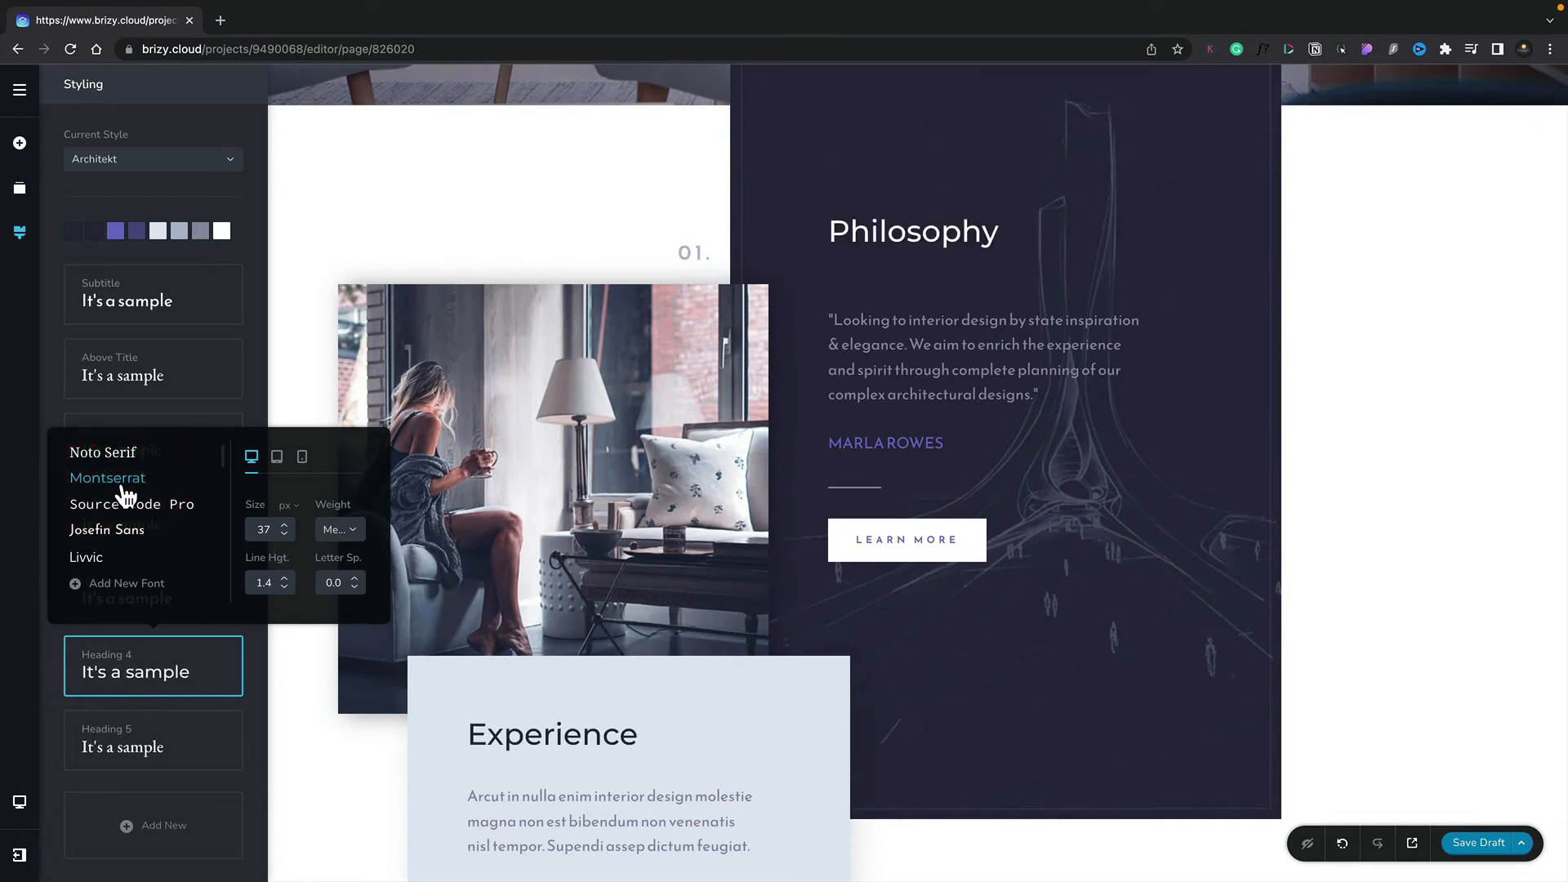
click(912, 231)
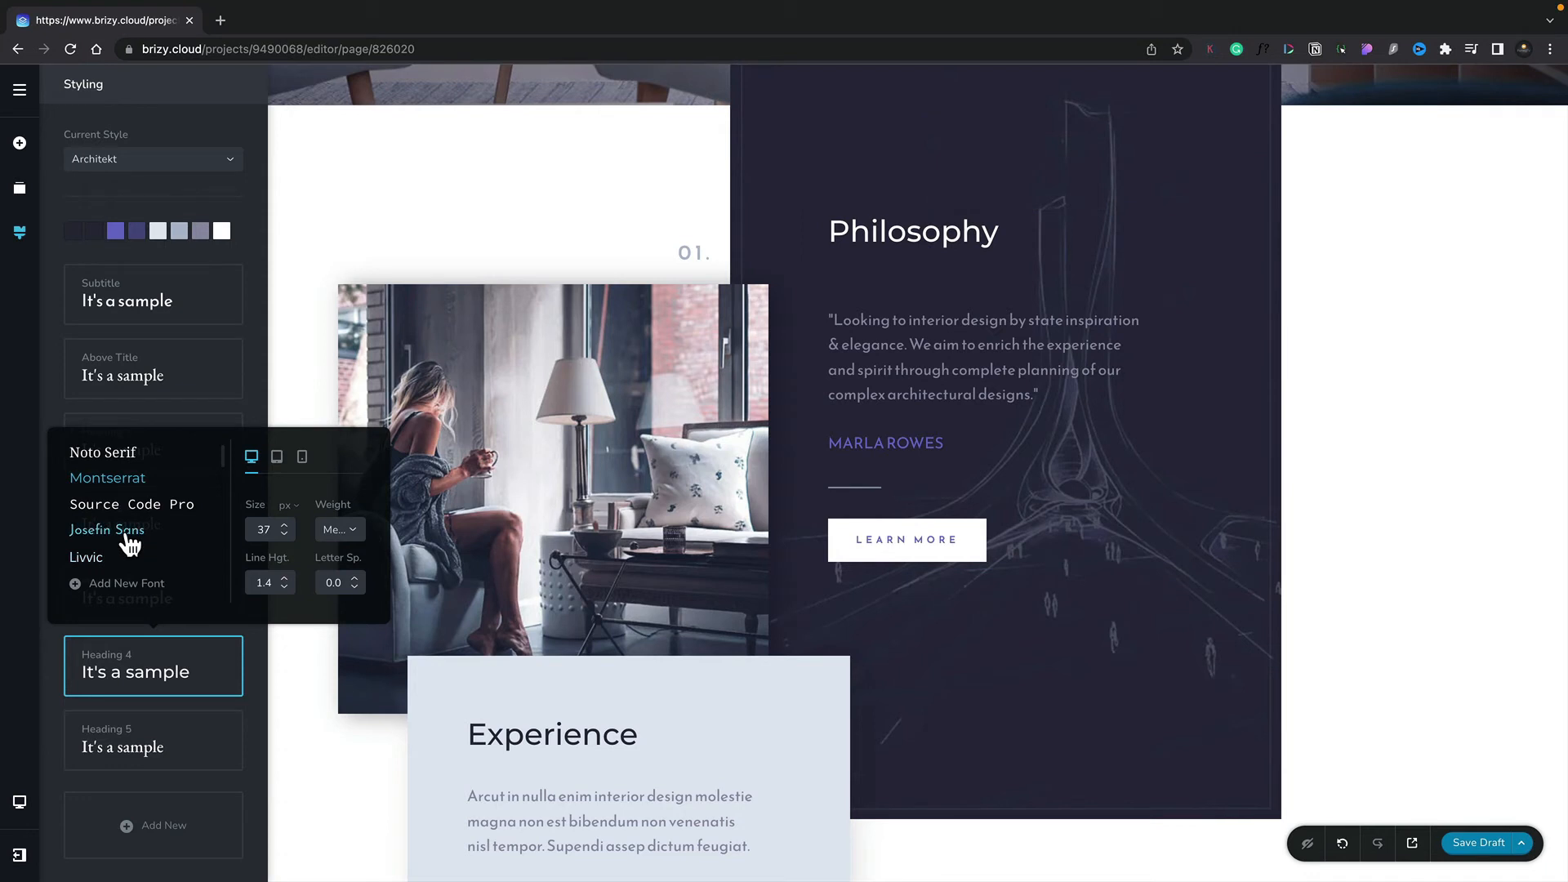
click(107, 477)
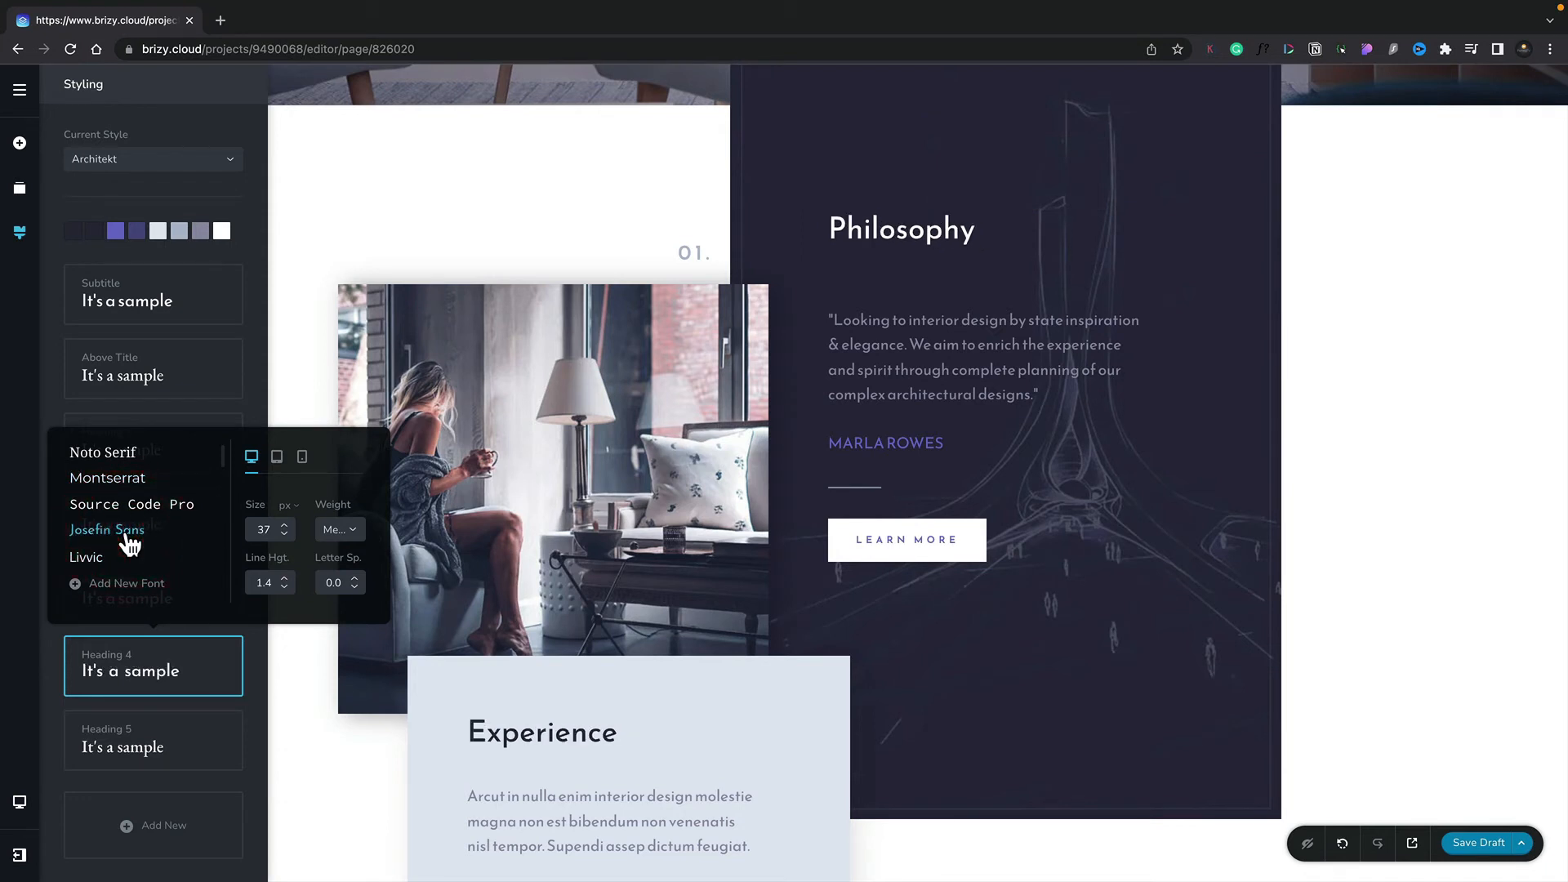
mouse_move(348, 534)
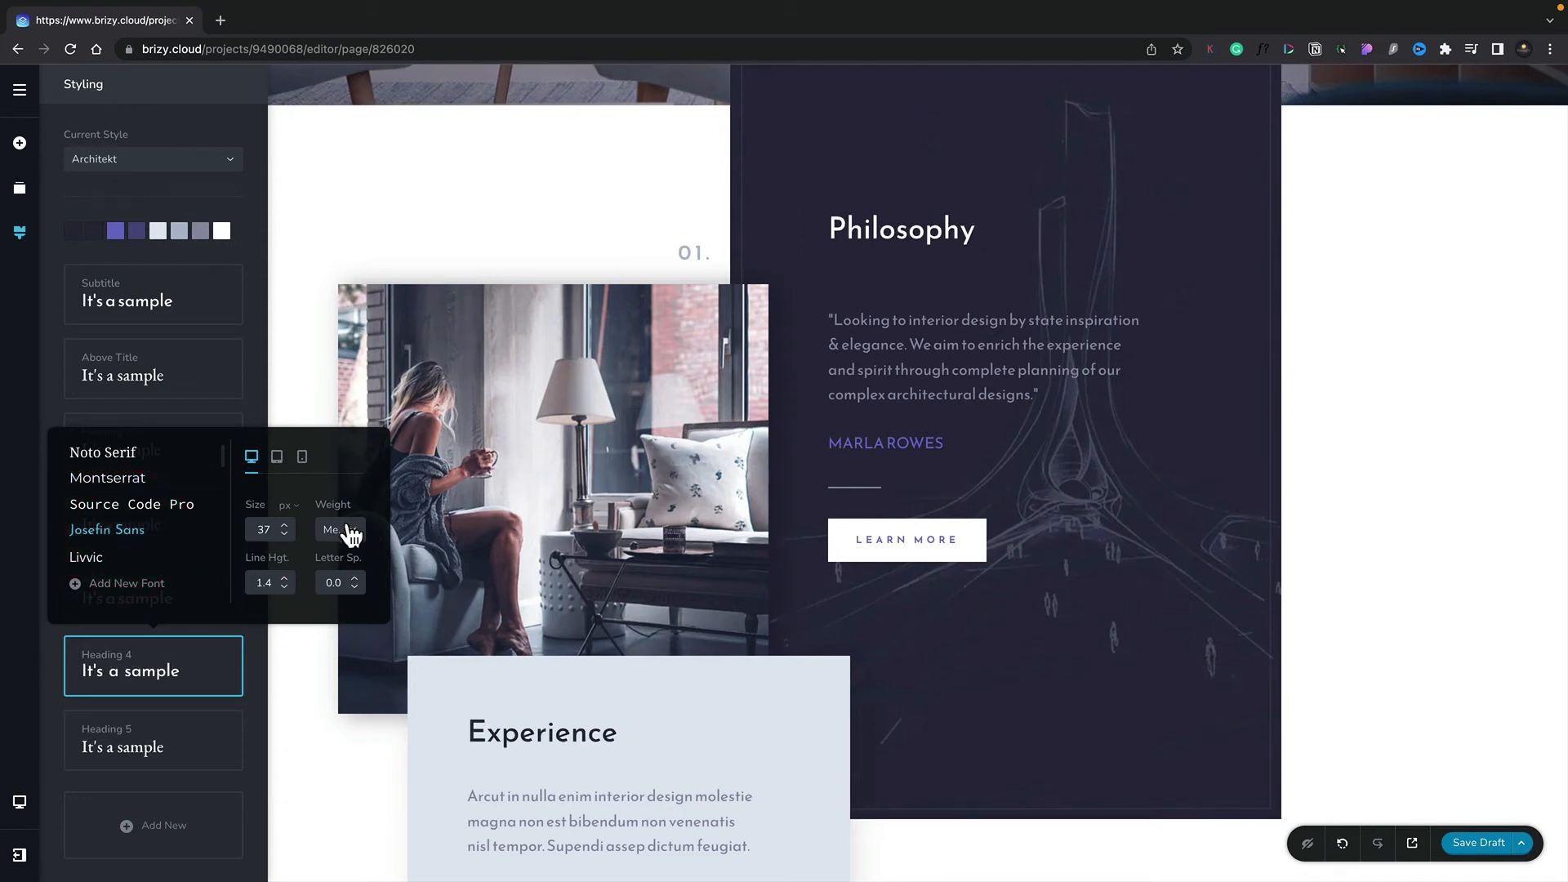
click(338, 529)
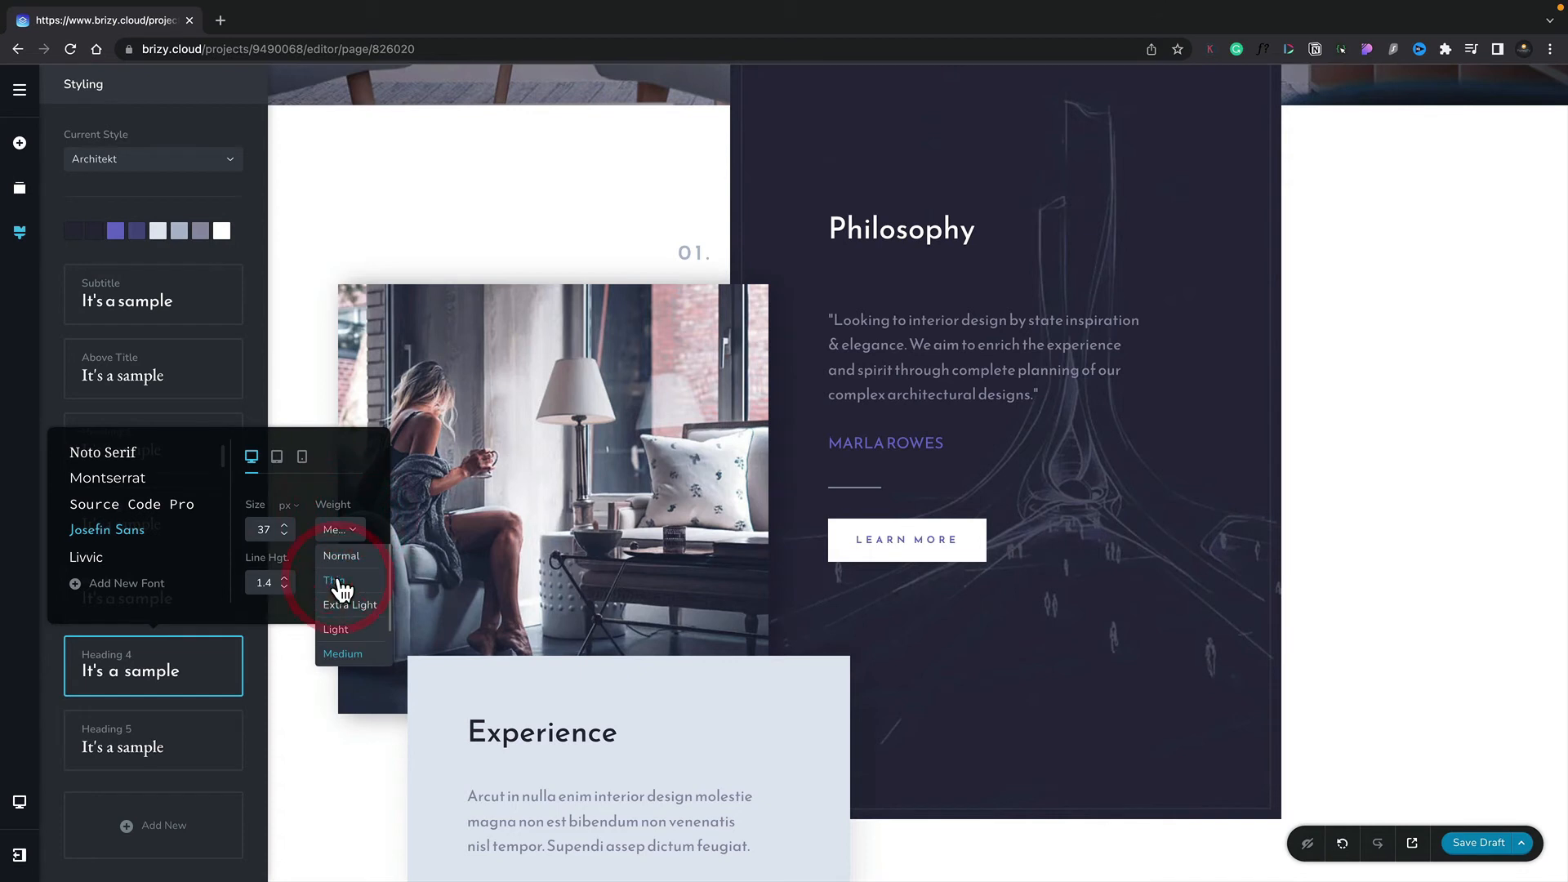
click(331, 579)
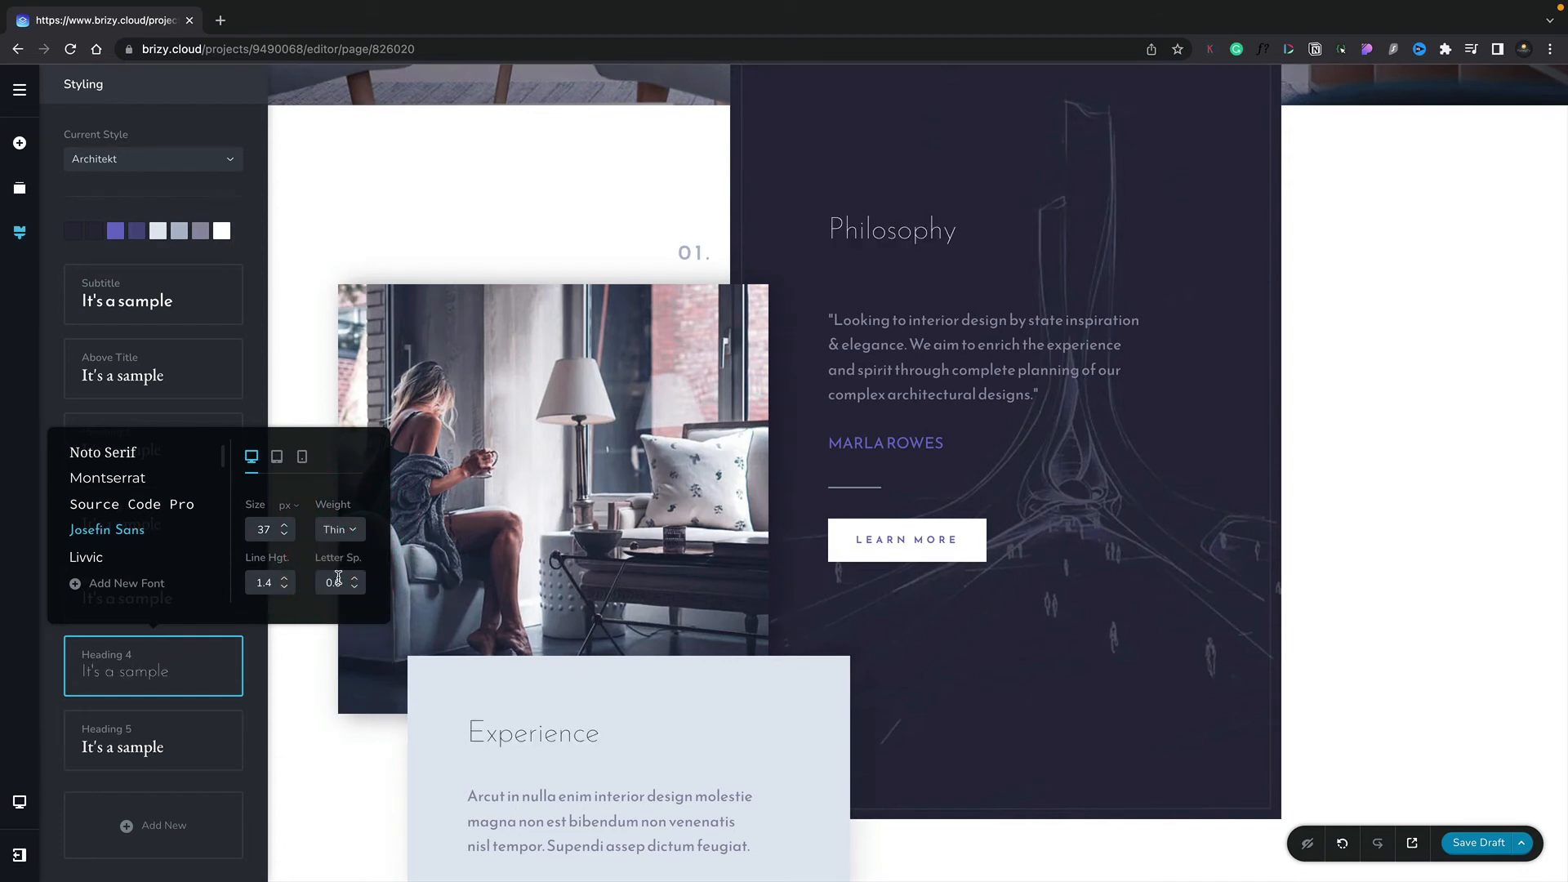
click(333, 582)
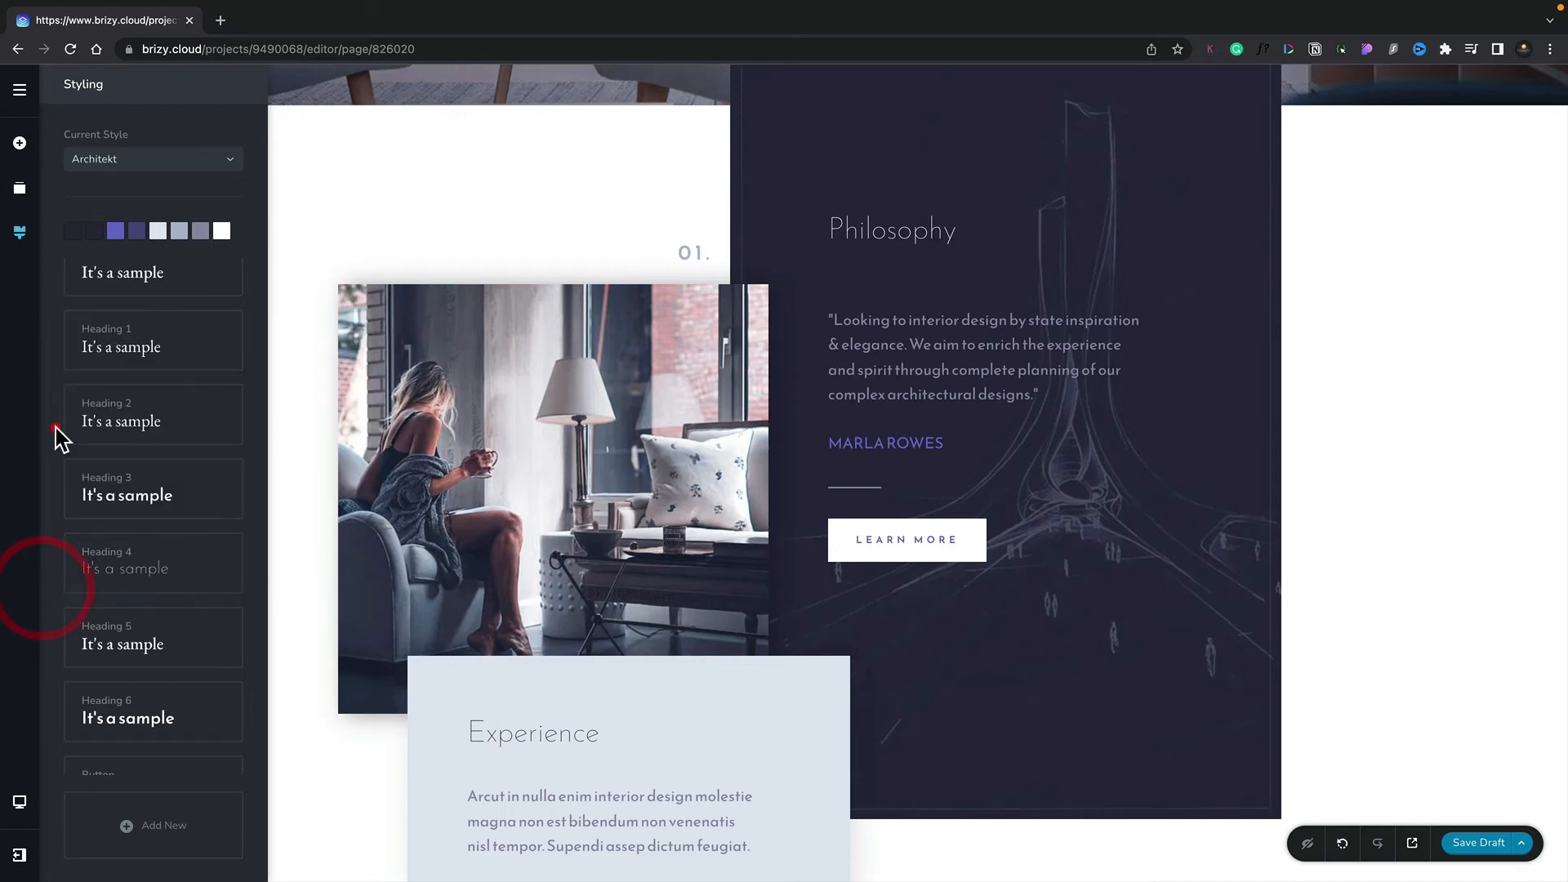
Add New Style #11 set to DM Serif Text, size 24, line height 1.3.
scroll(down, 3)
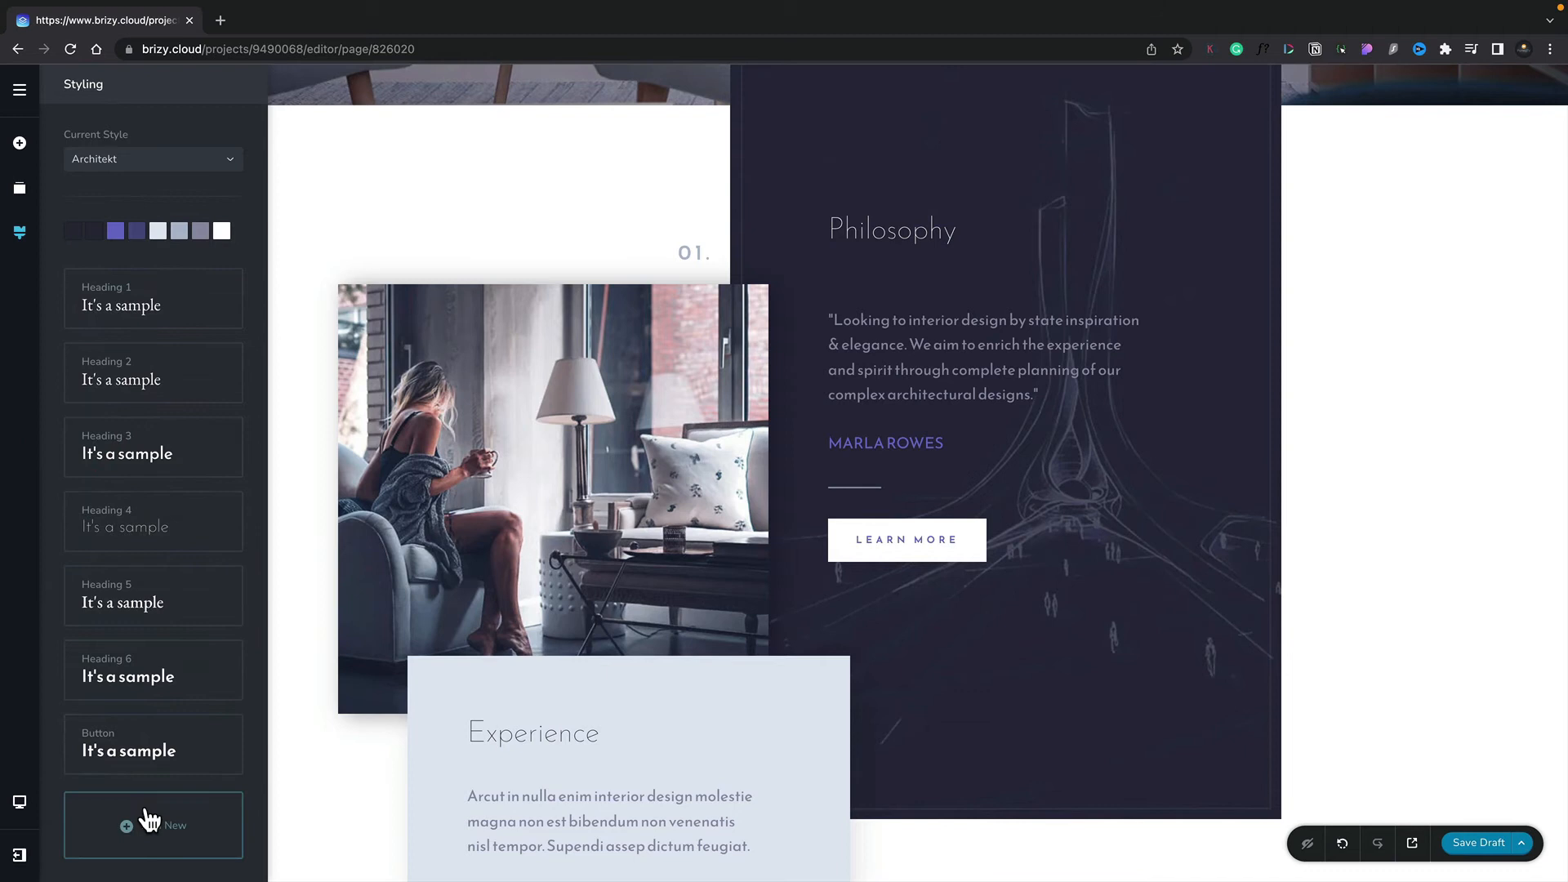
click(153, 824)
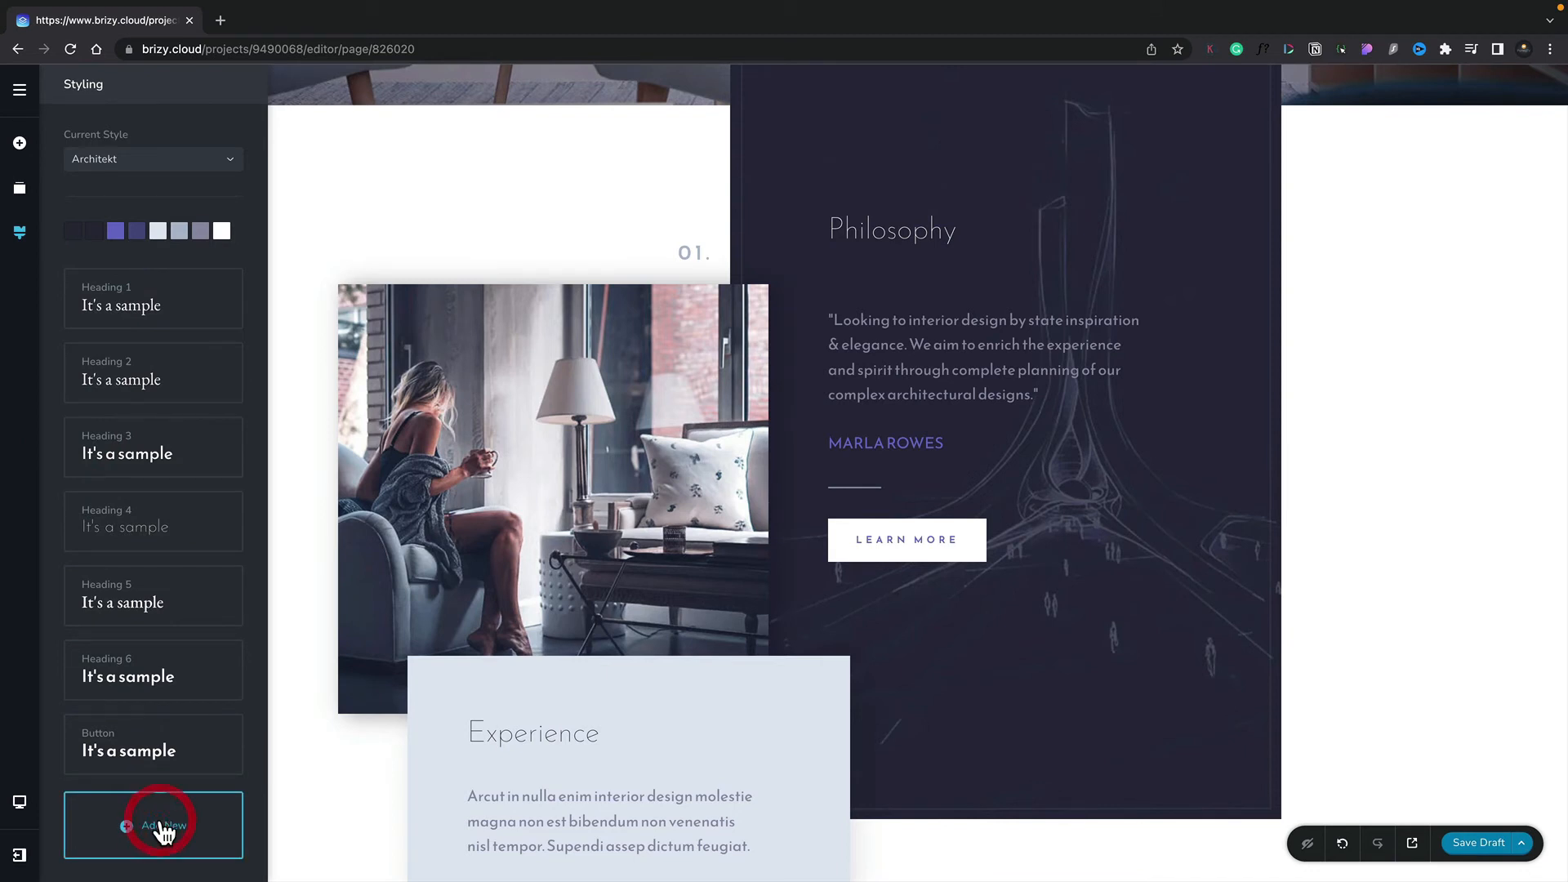
click(153, 824)
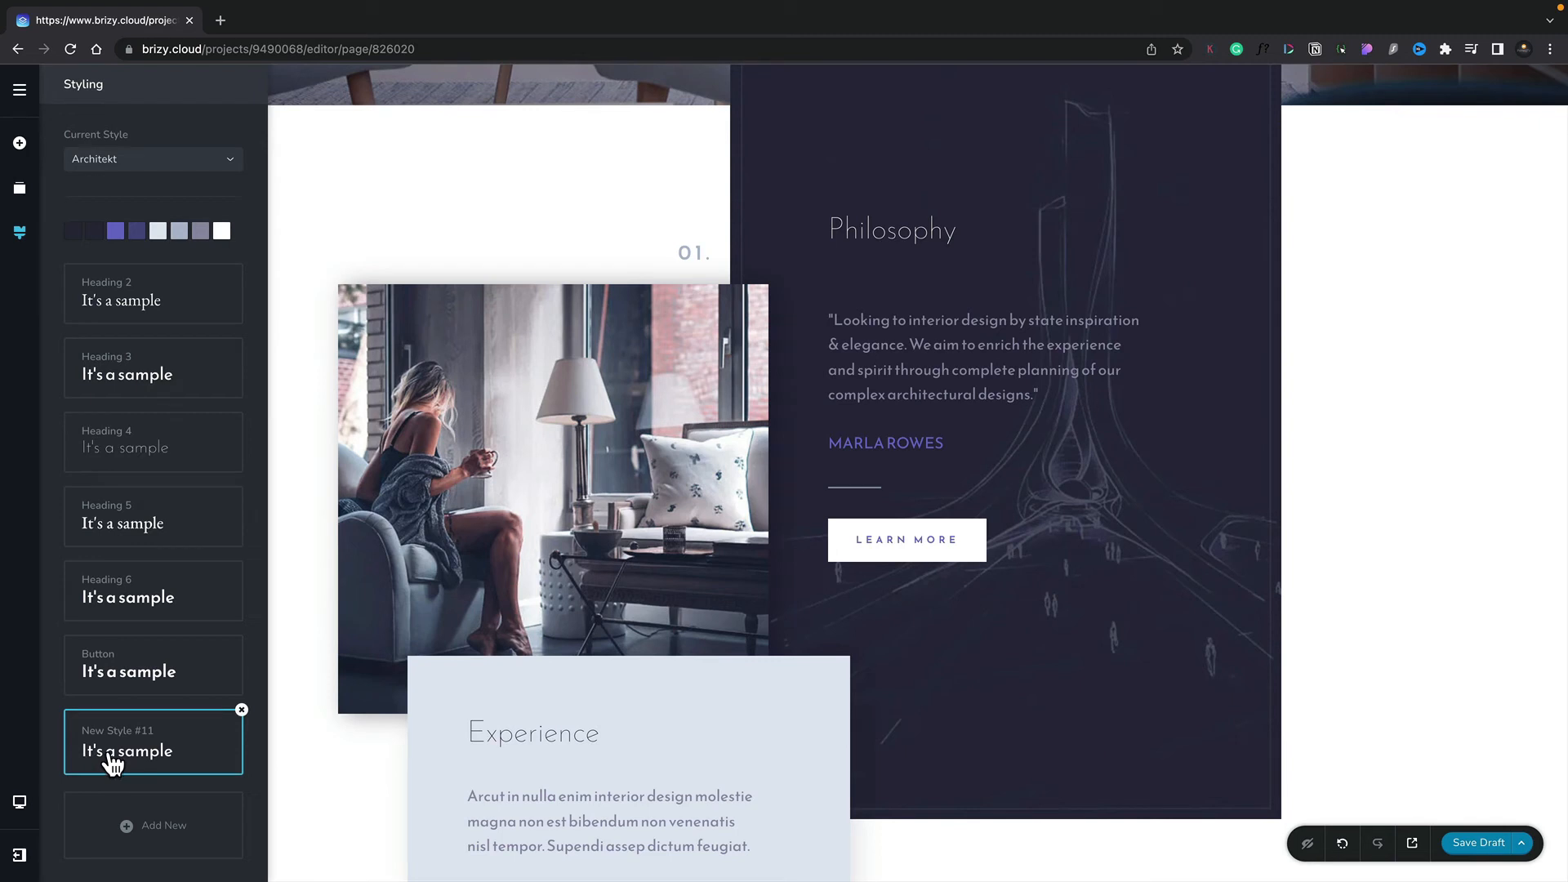
mouse_move(152, 765)
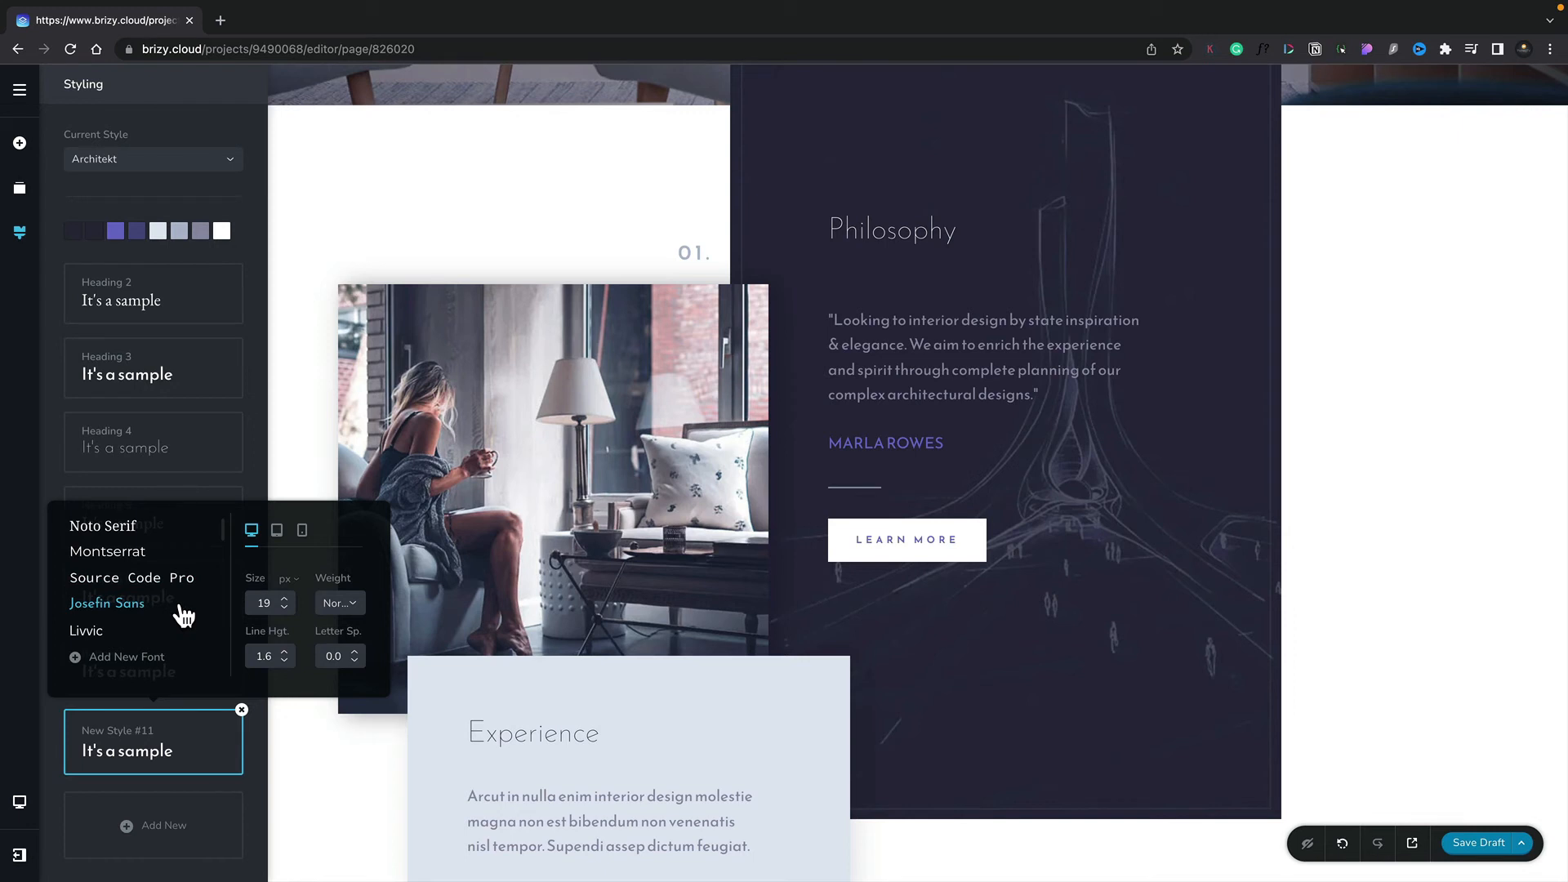
scroll(down, 3)
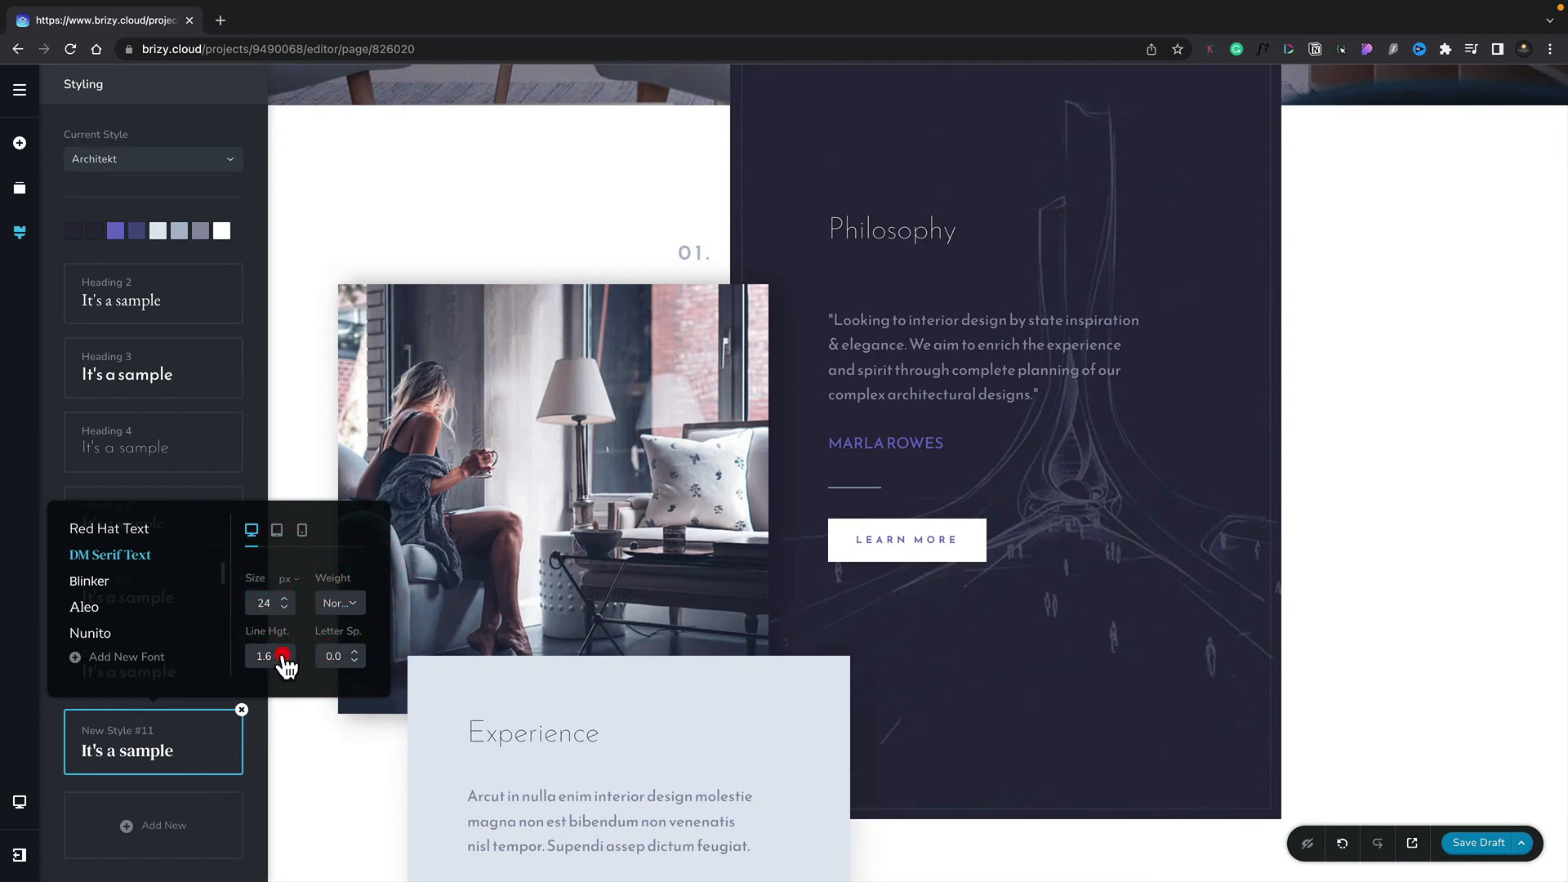
click(285, 660)
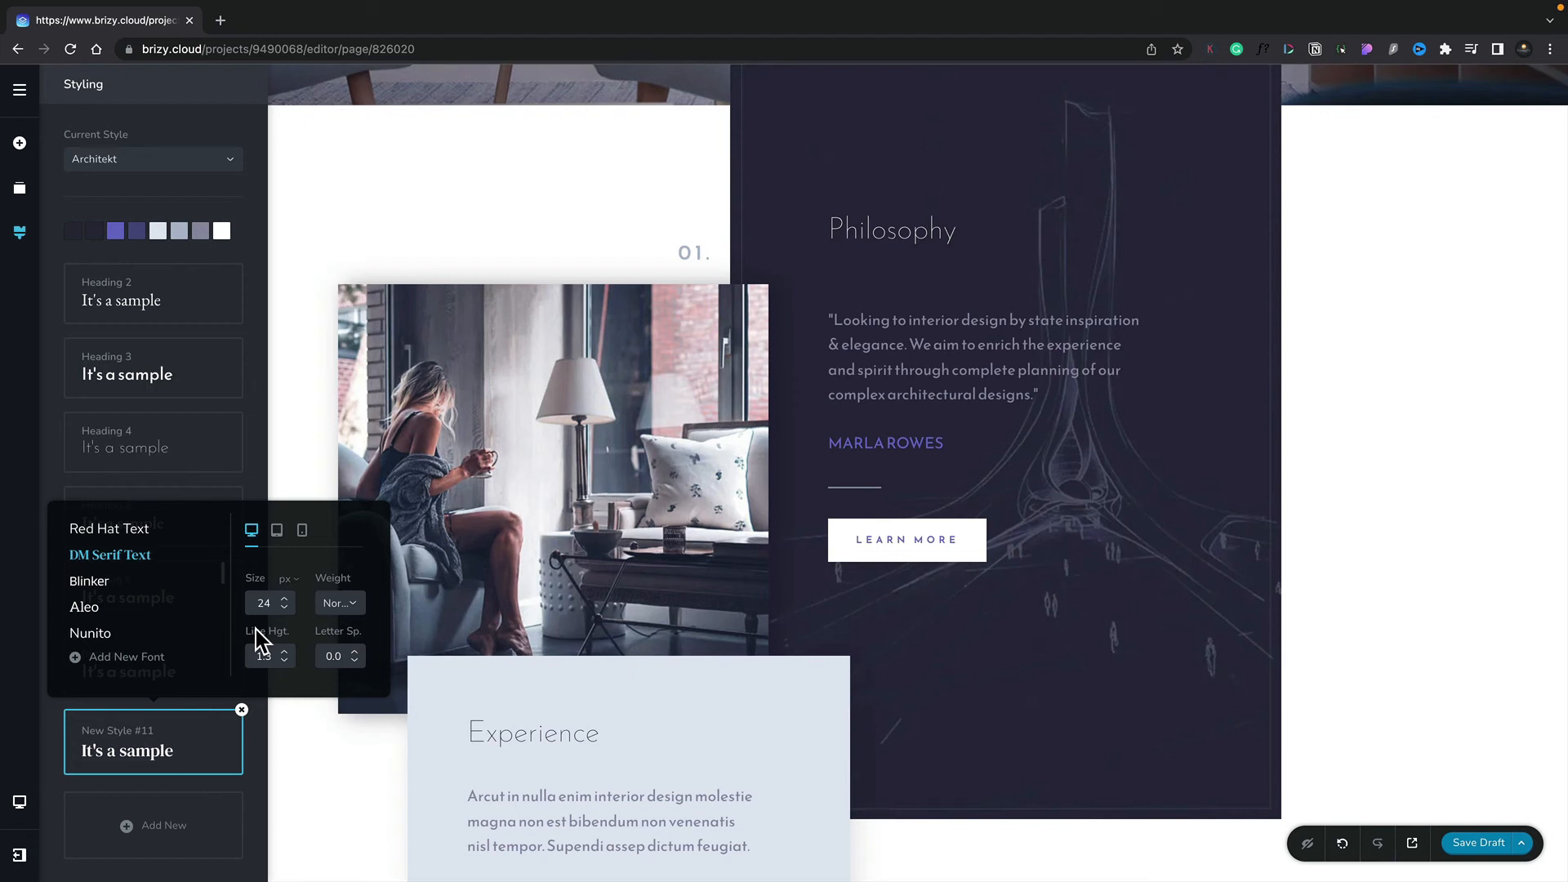
click(534, 733)
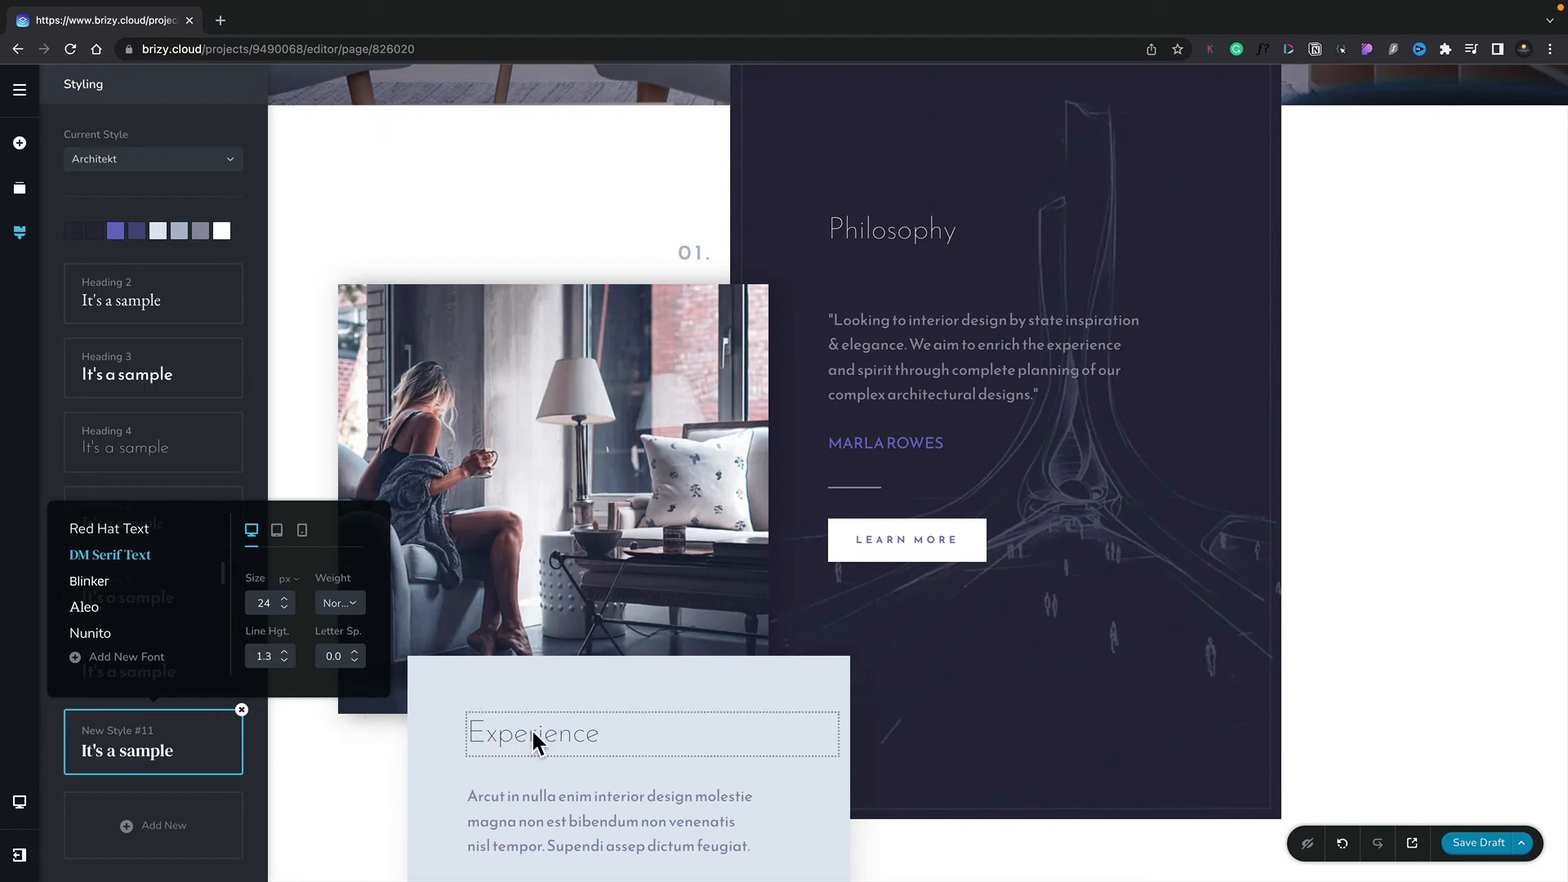
Apply New Style #11 to the Experience heading from its Typography dropdown.
click(534, 734)
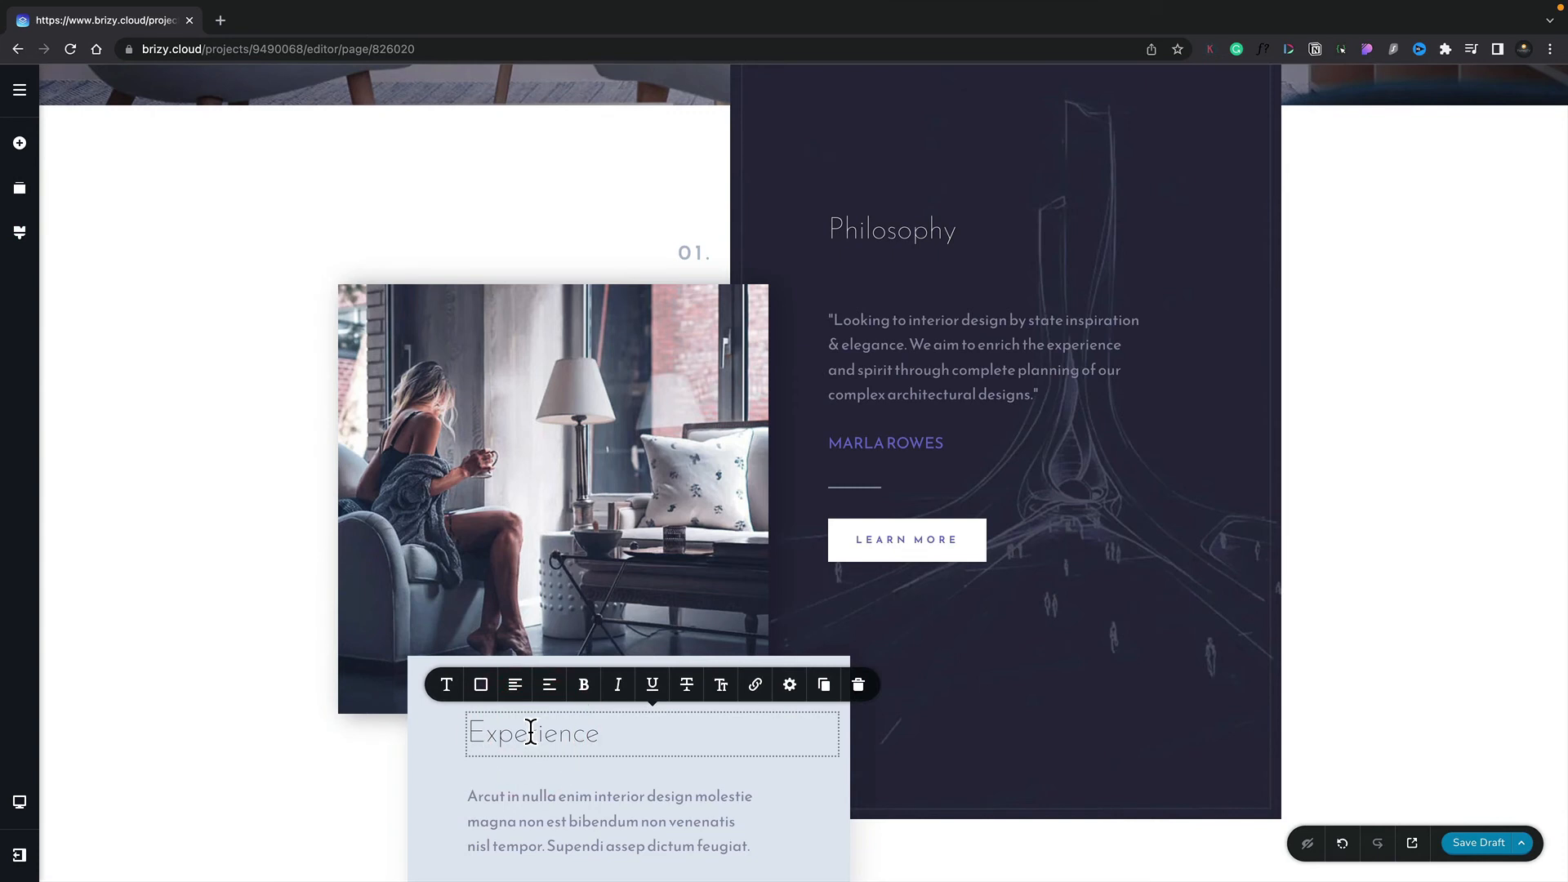
click(446, 685)
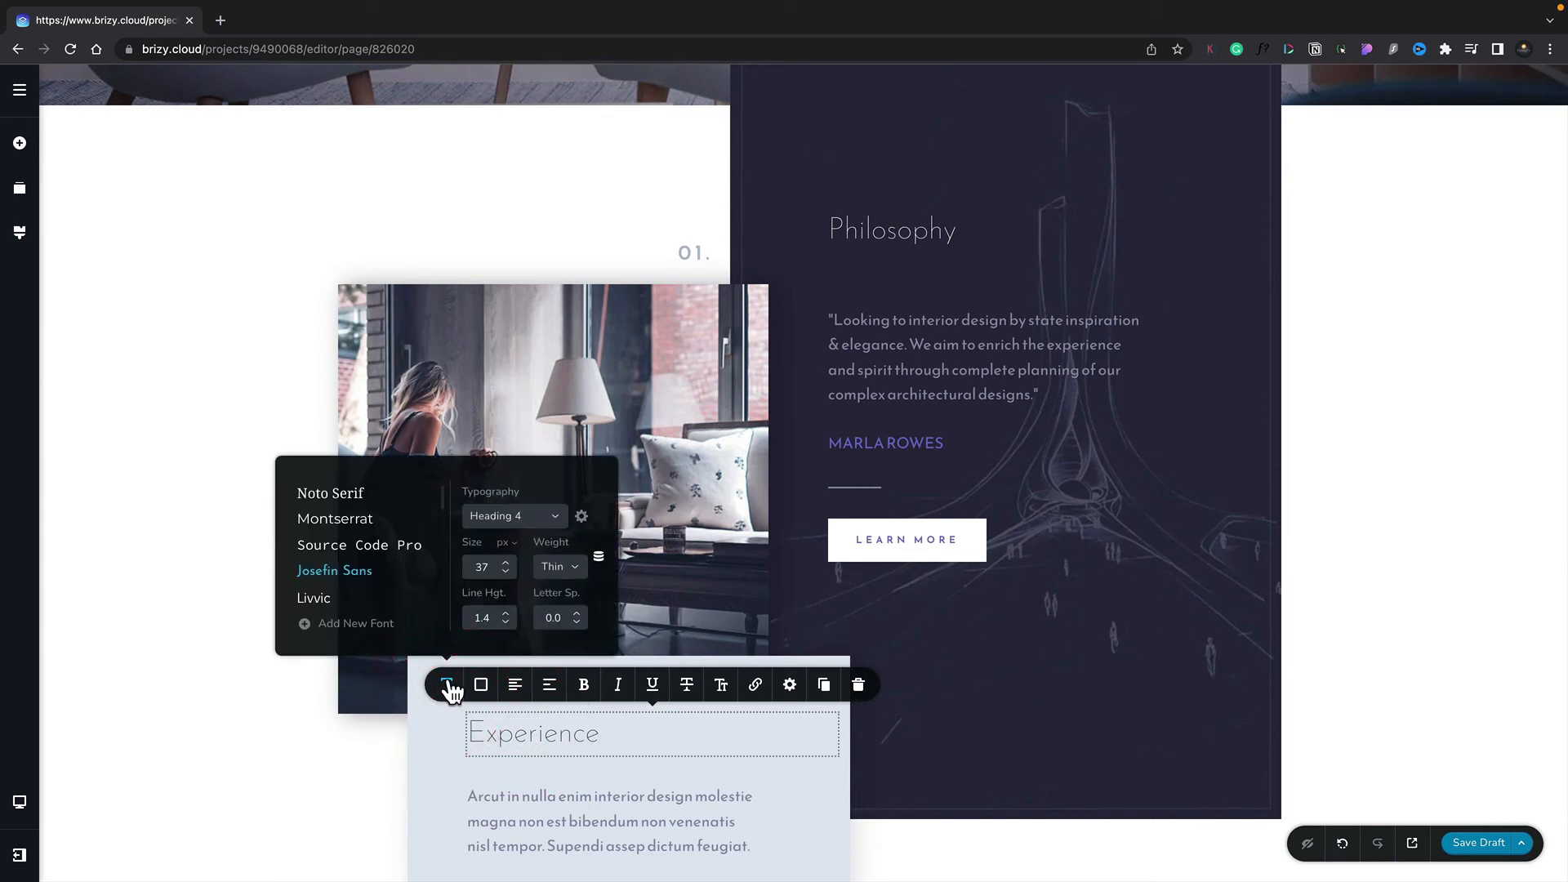
click(513, 516)
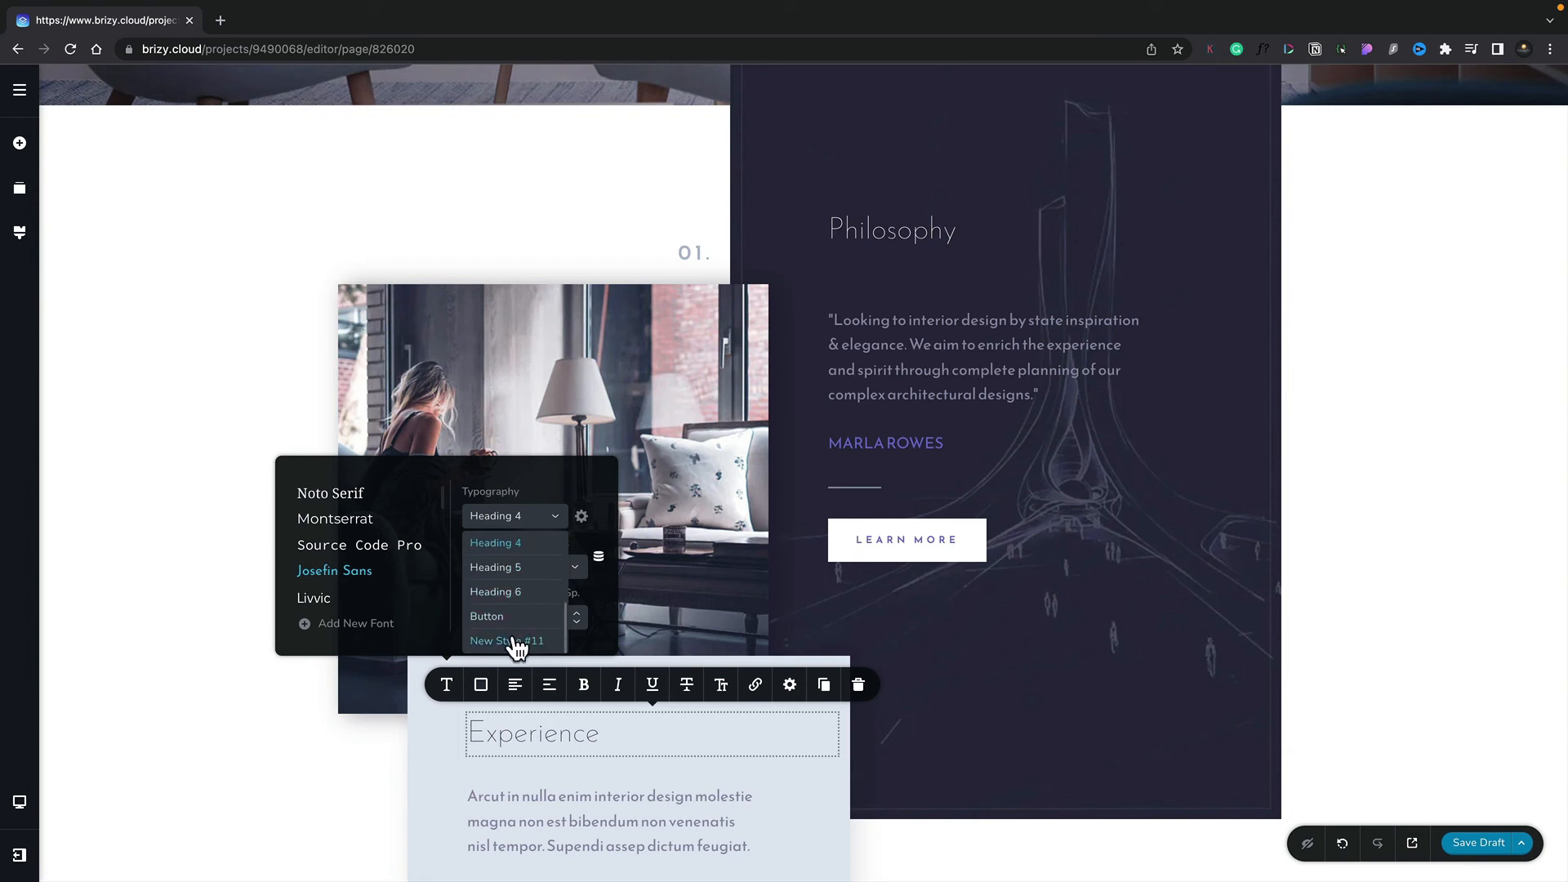
click(506, 641)
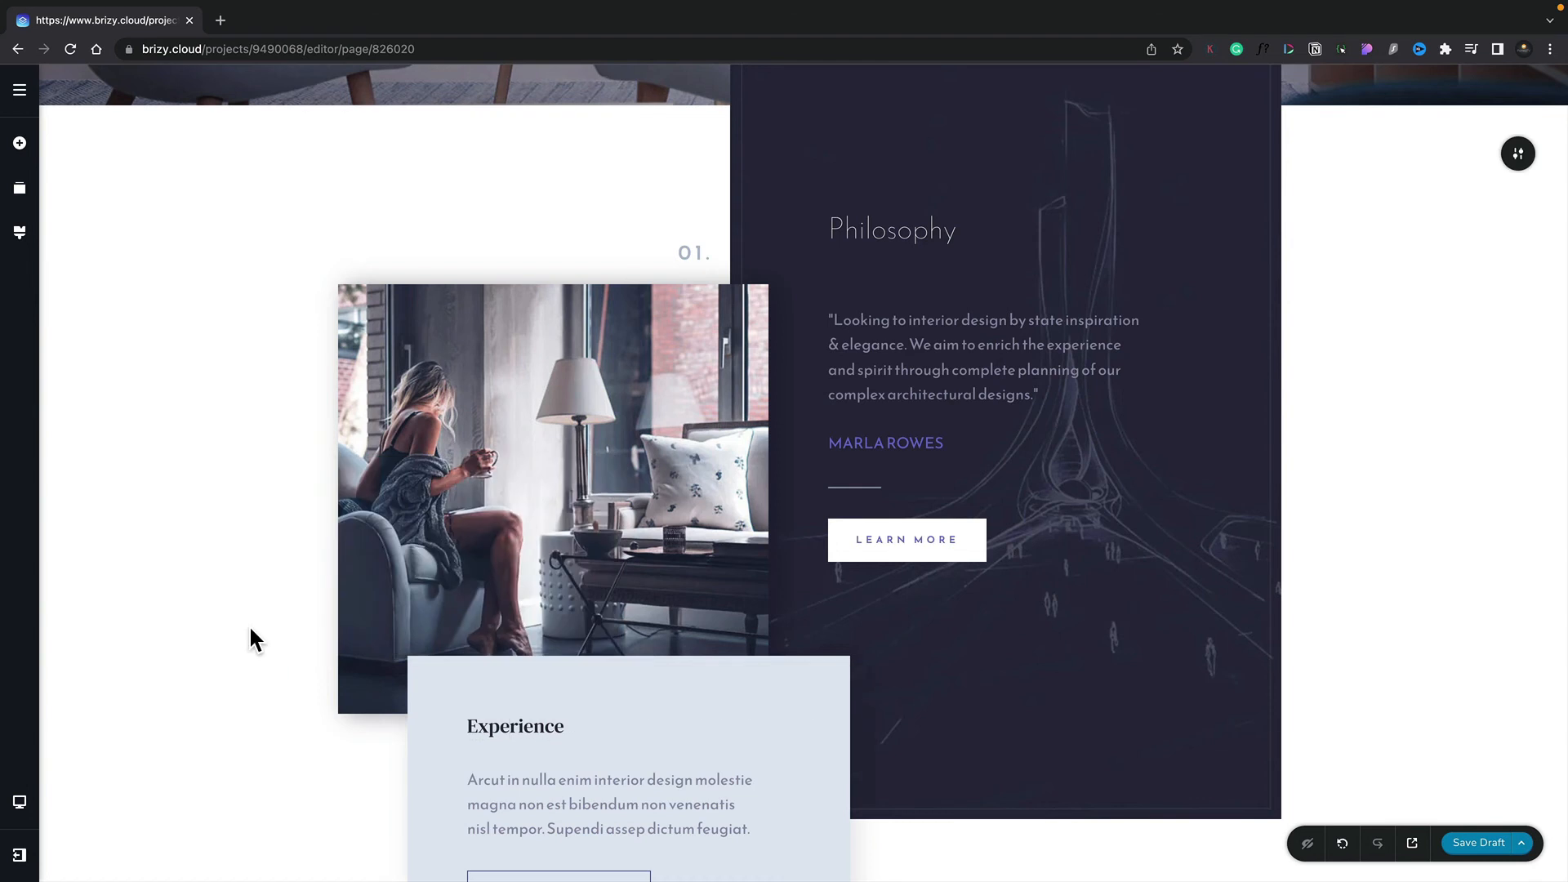
mouse_move(18, 233)
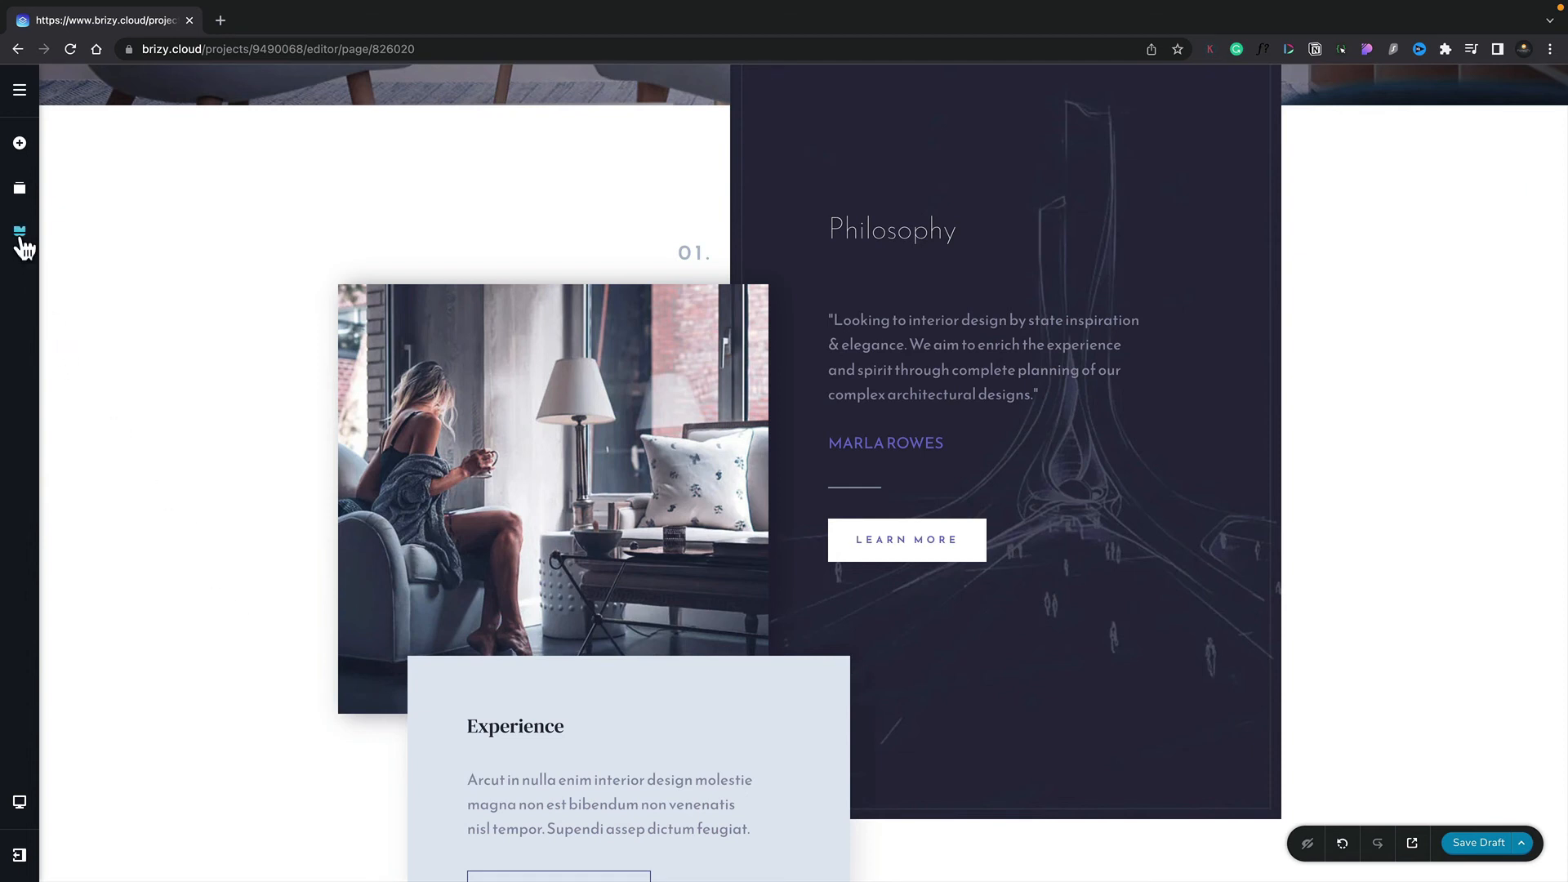
Open Add New Font from New Style #11's font list in the Styling panel.
click(19, 232)
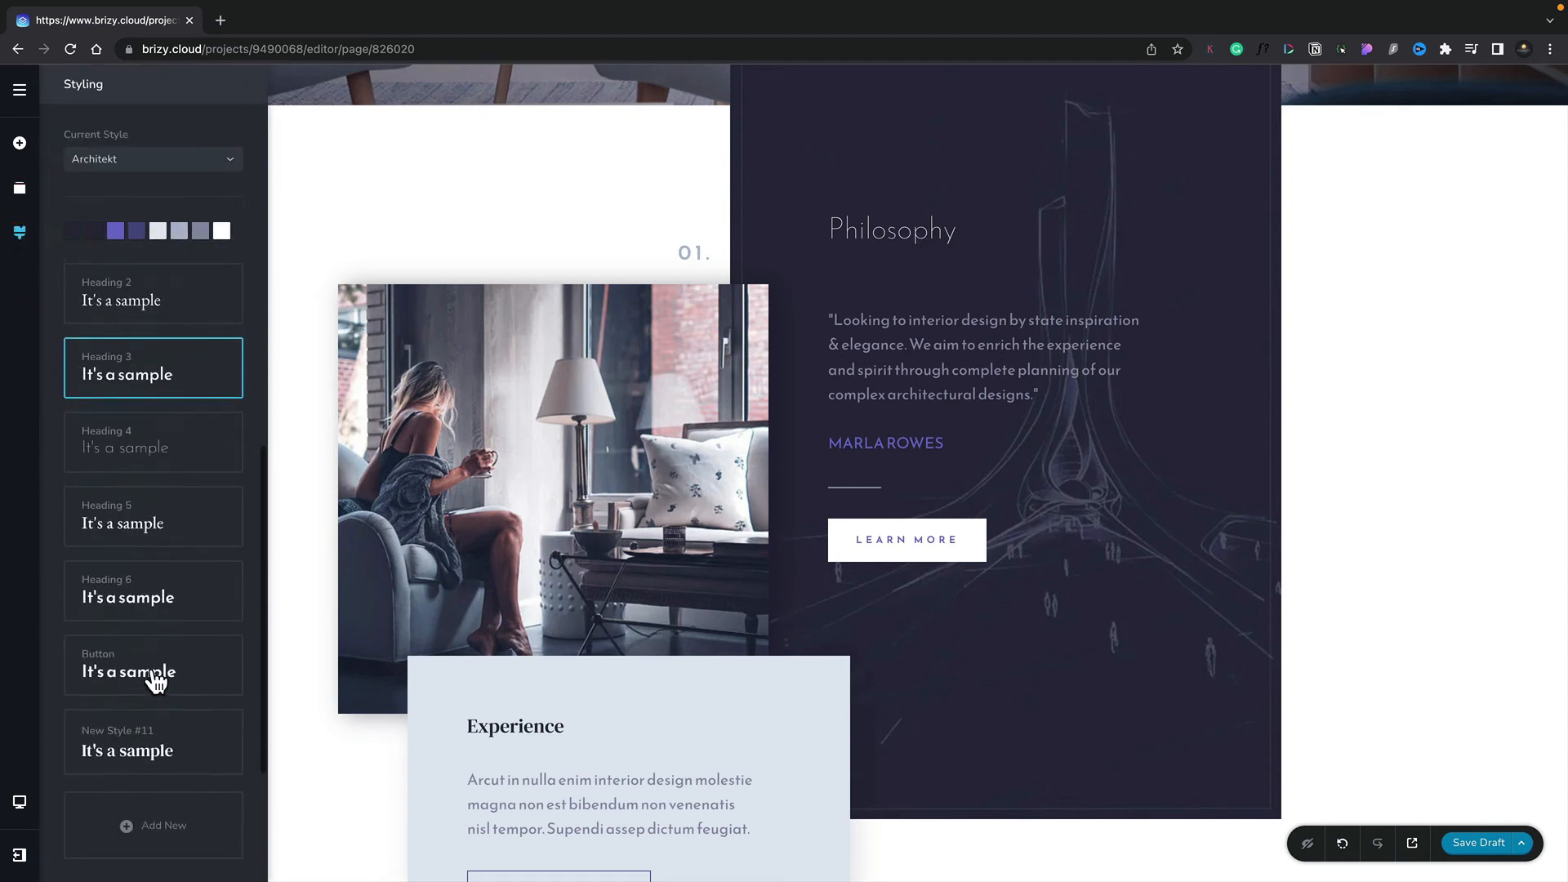
click(153, 741)
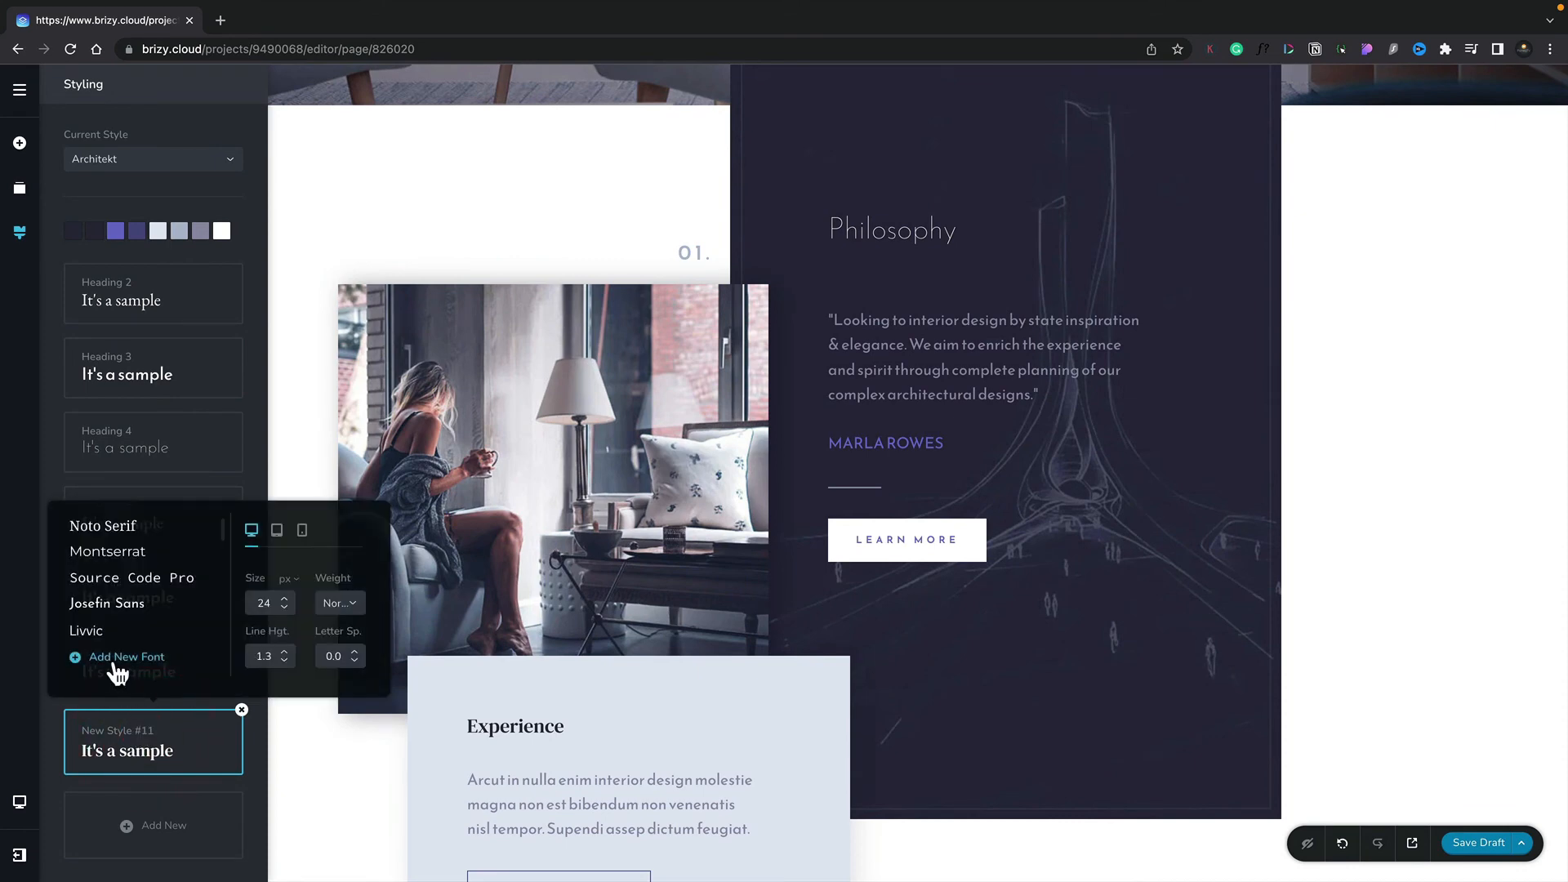
click(127, 656)
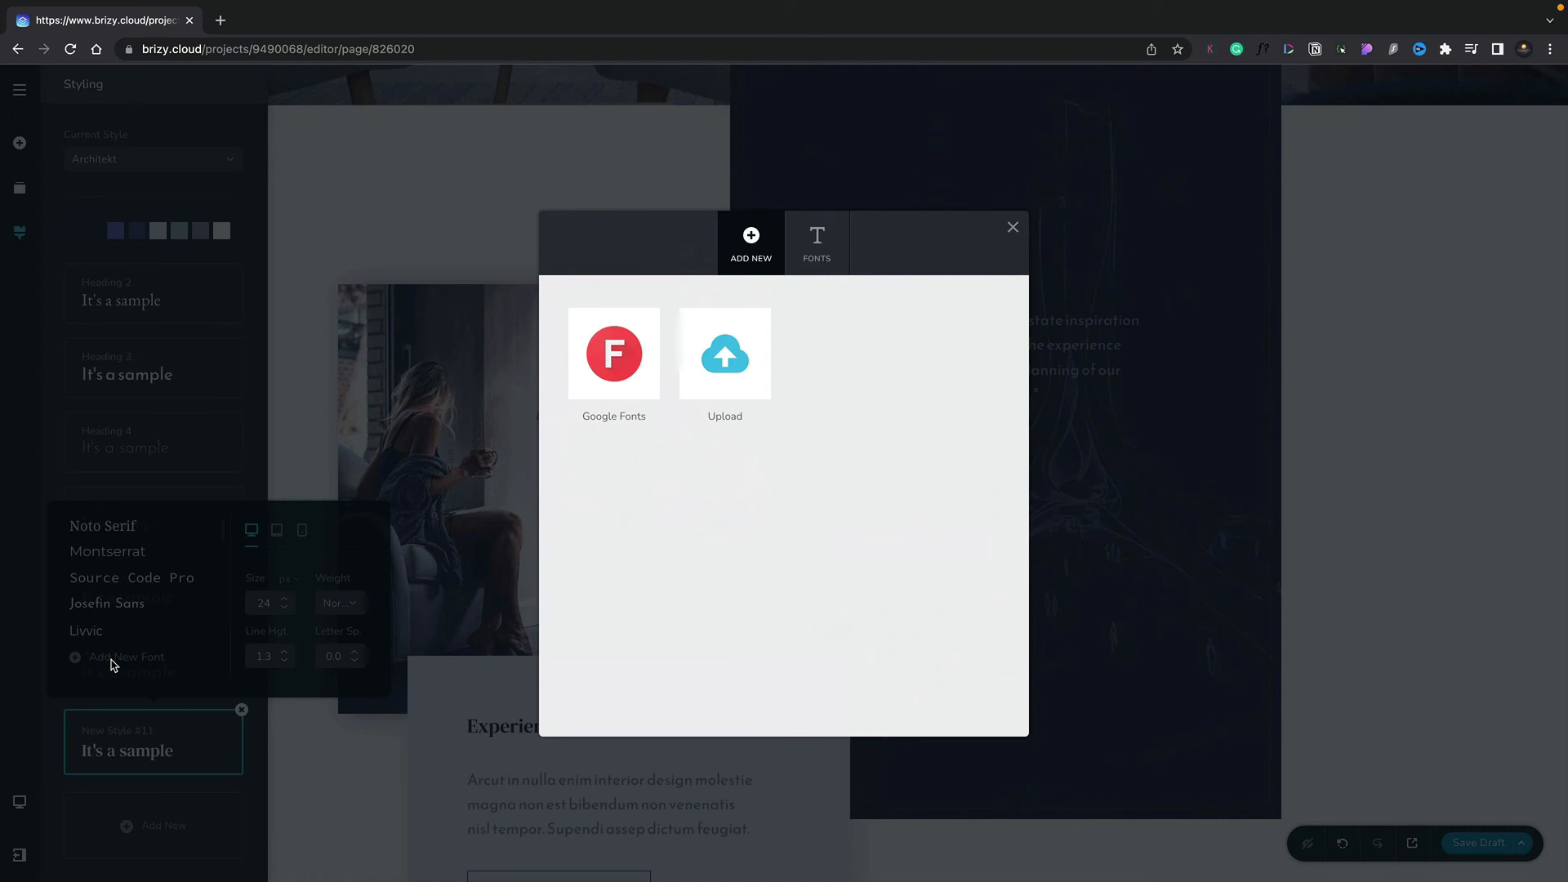
Search Google Fonts for 'Poppins', add it to the project, and close the dialog.
click(613, 353)
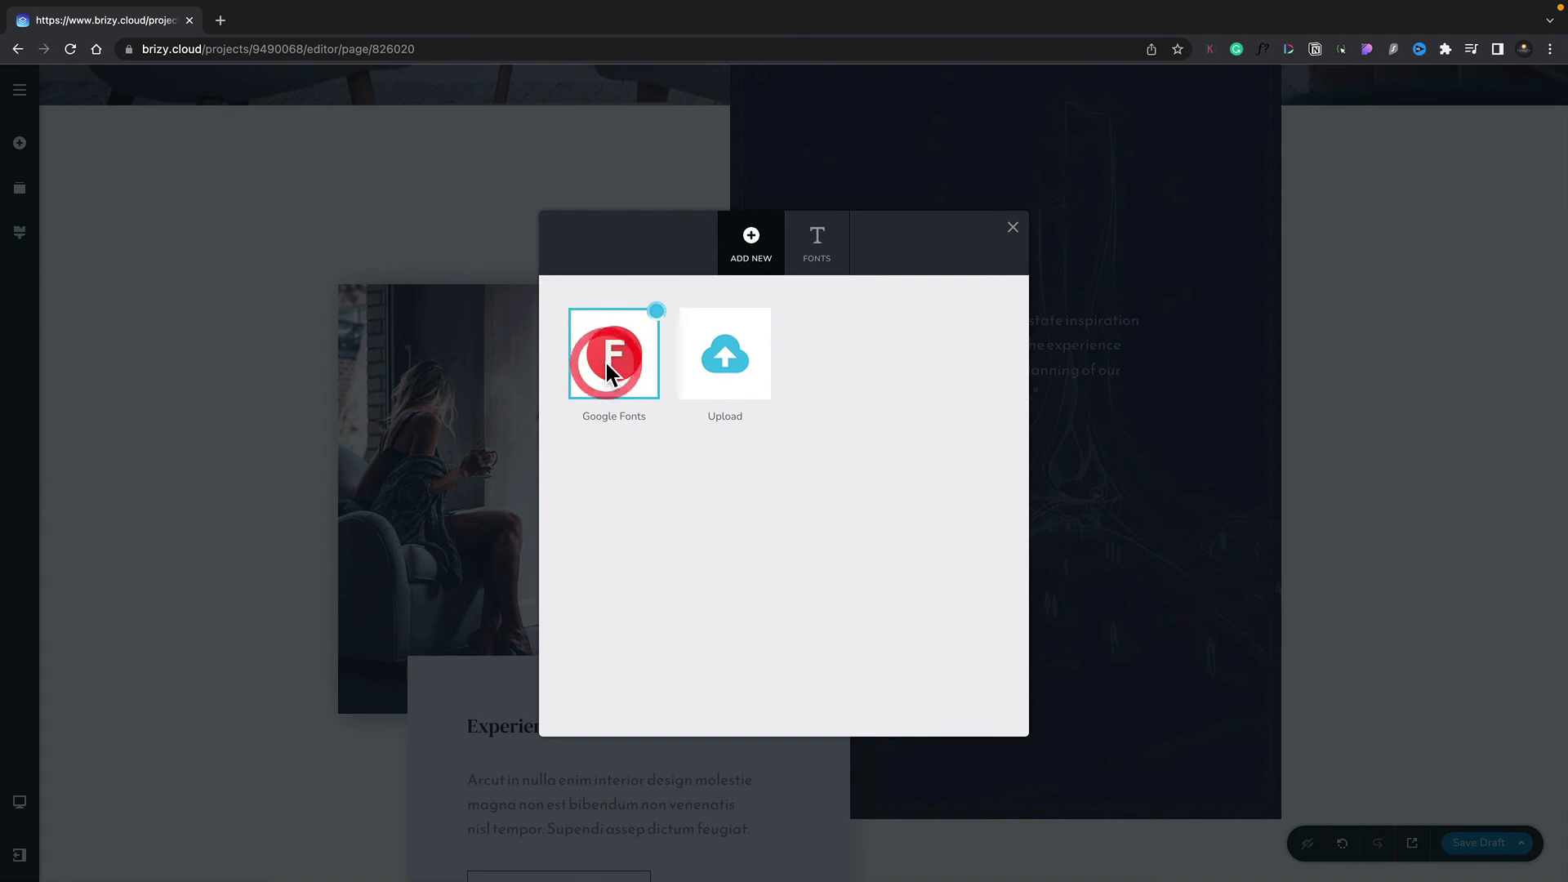
click(613, 353)
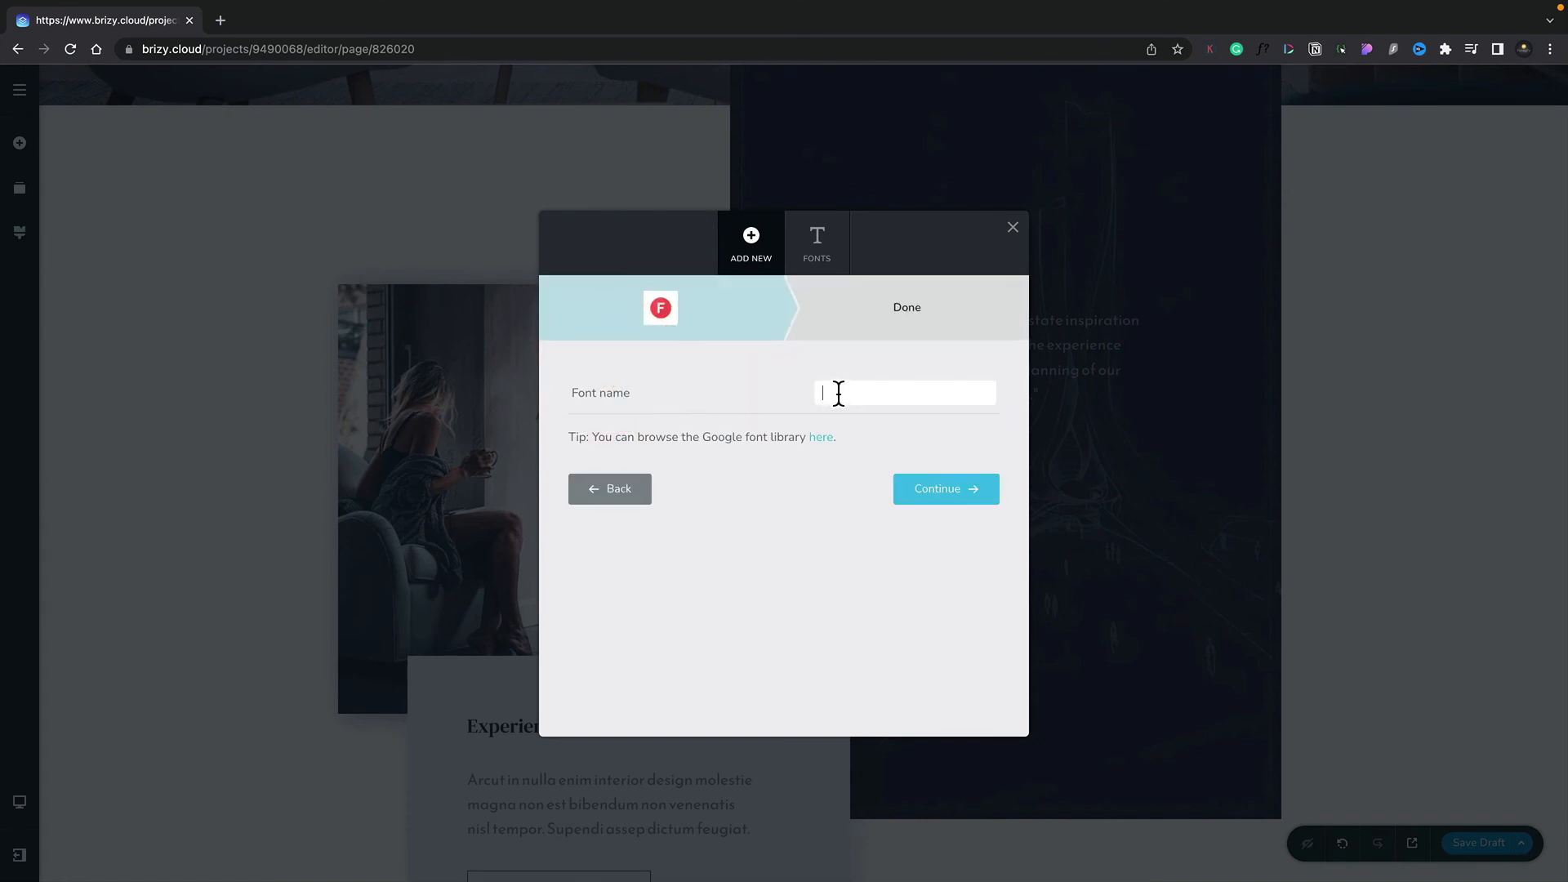
text(popp)
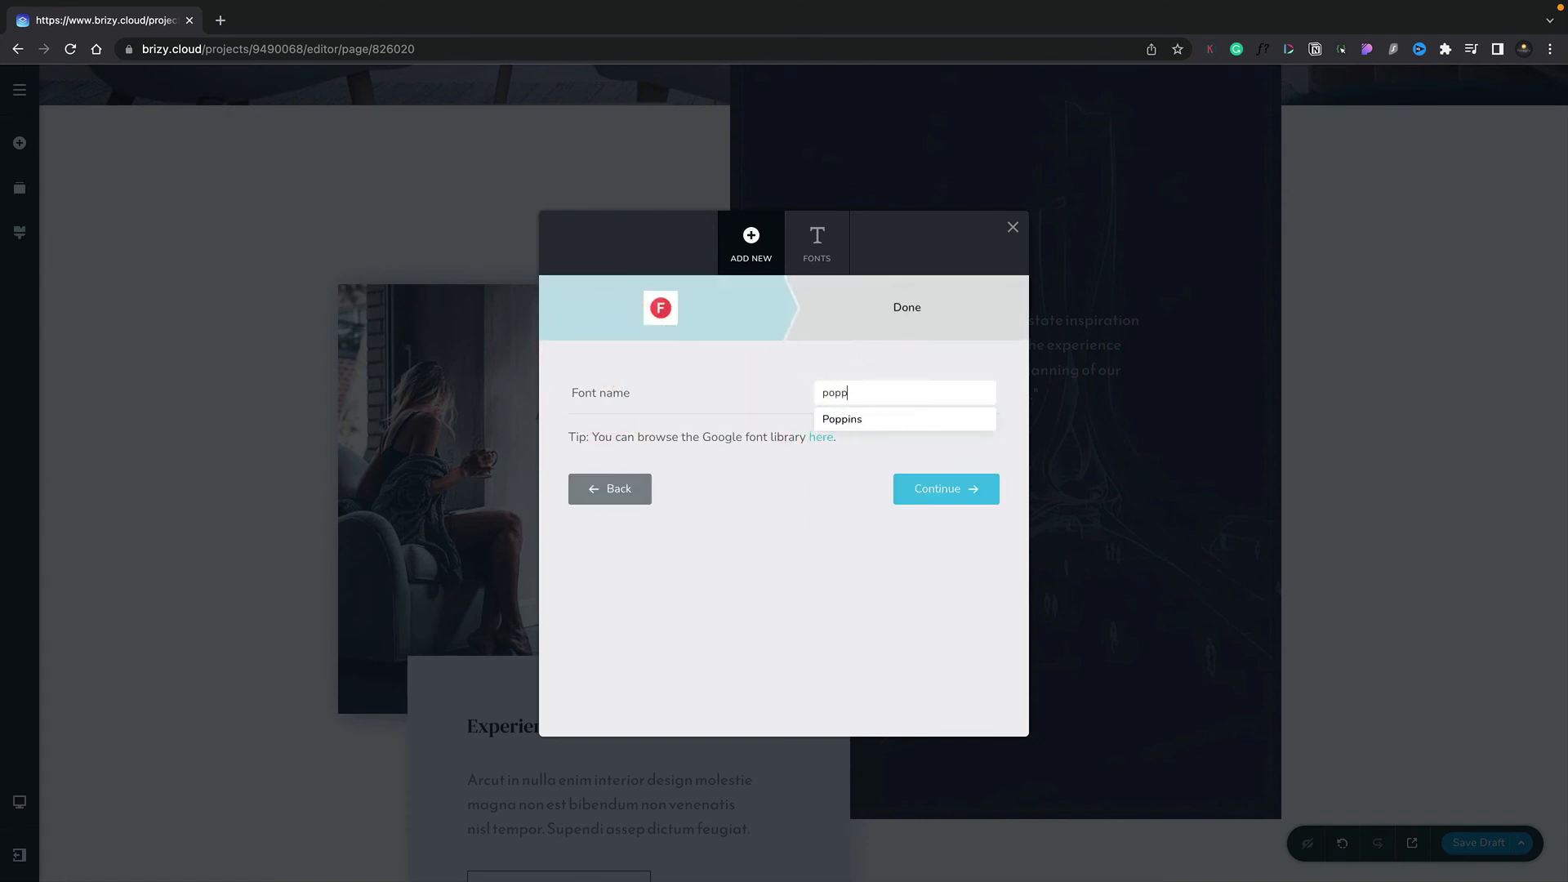
text(ins)
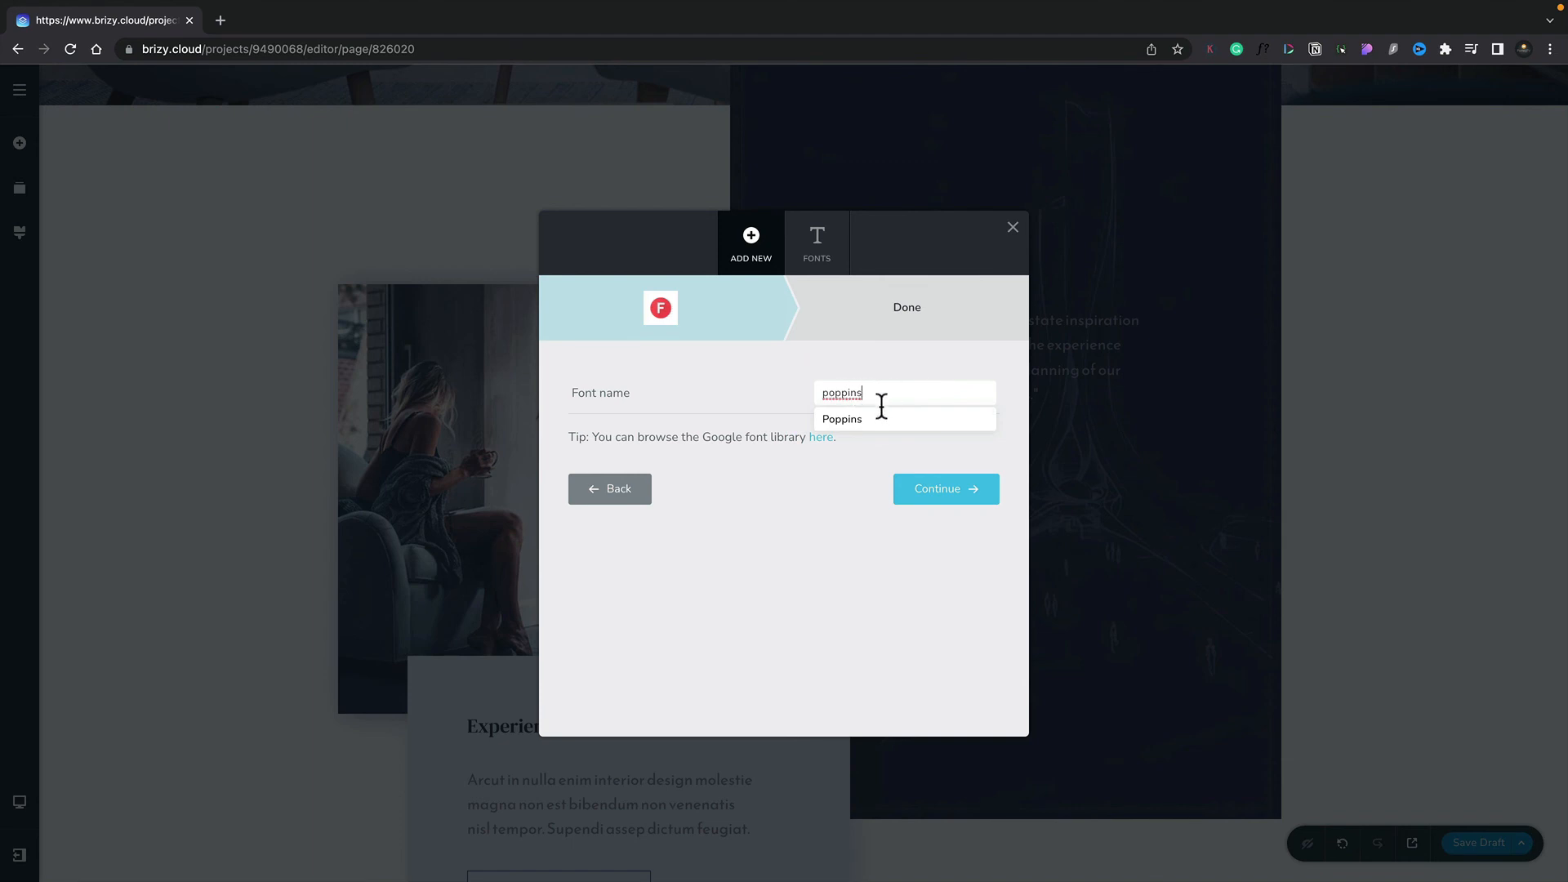
click(841, 418)
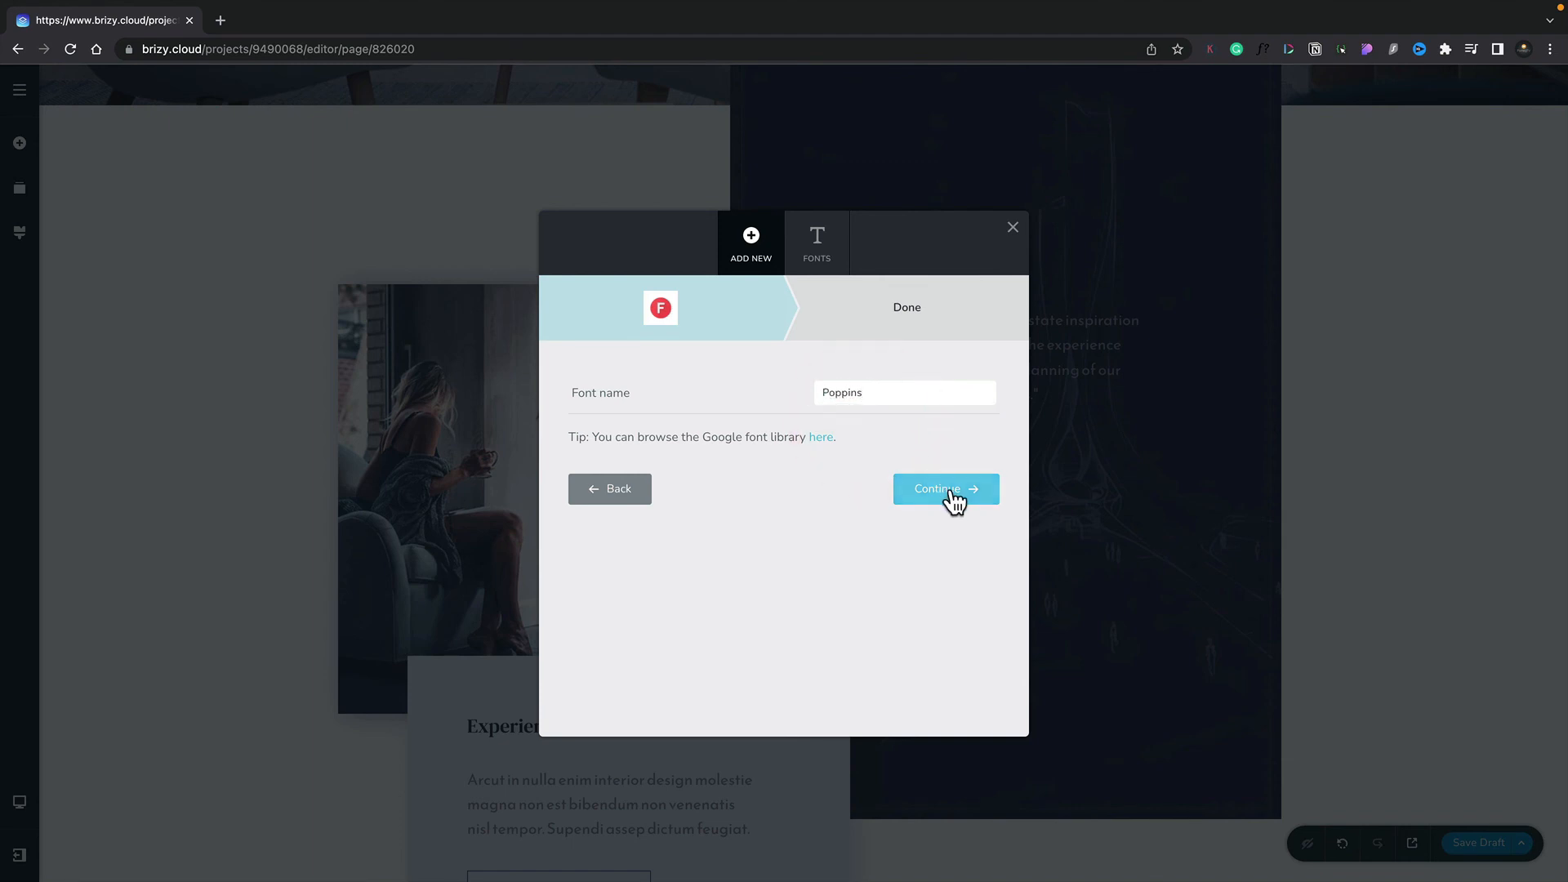
click(943, 489)
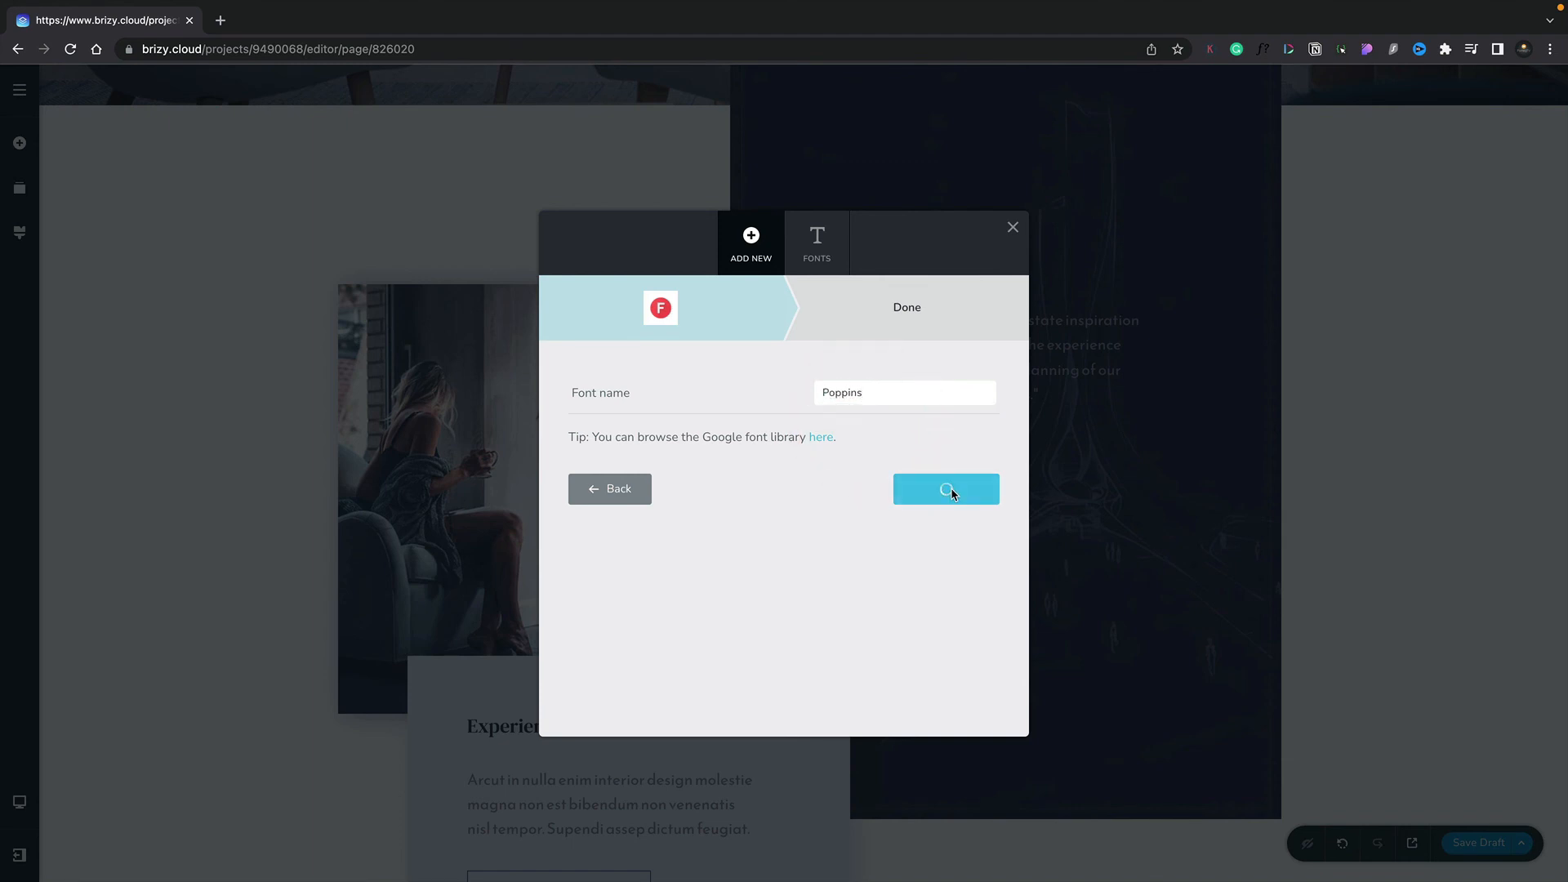
click(944, 489)
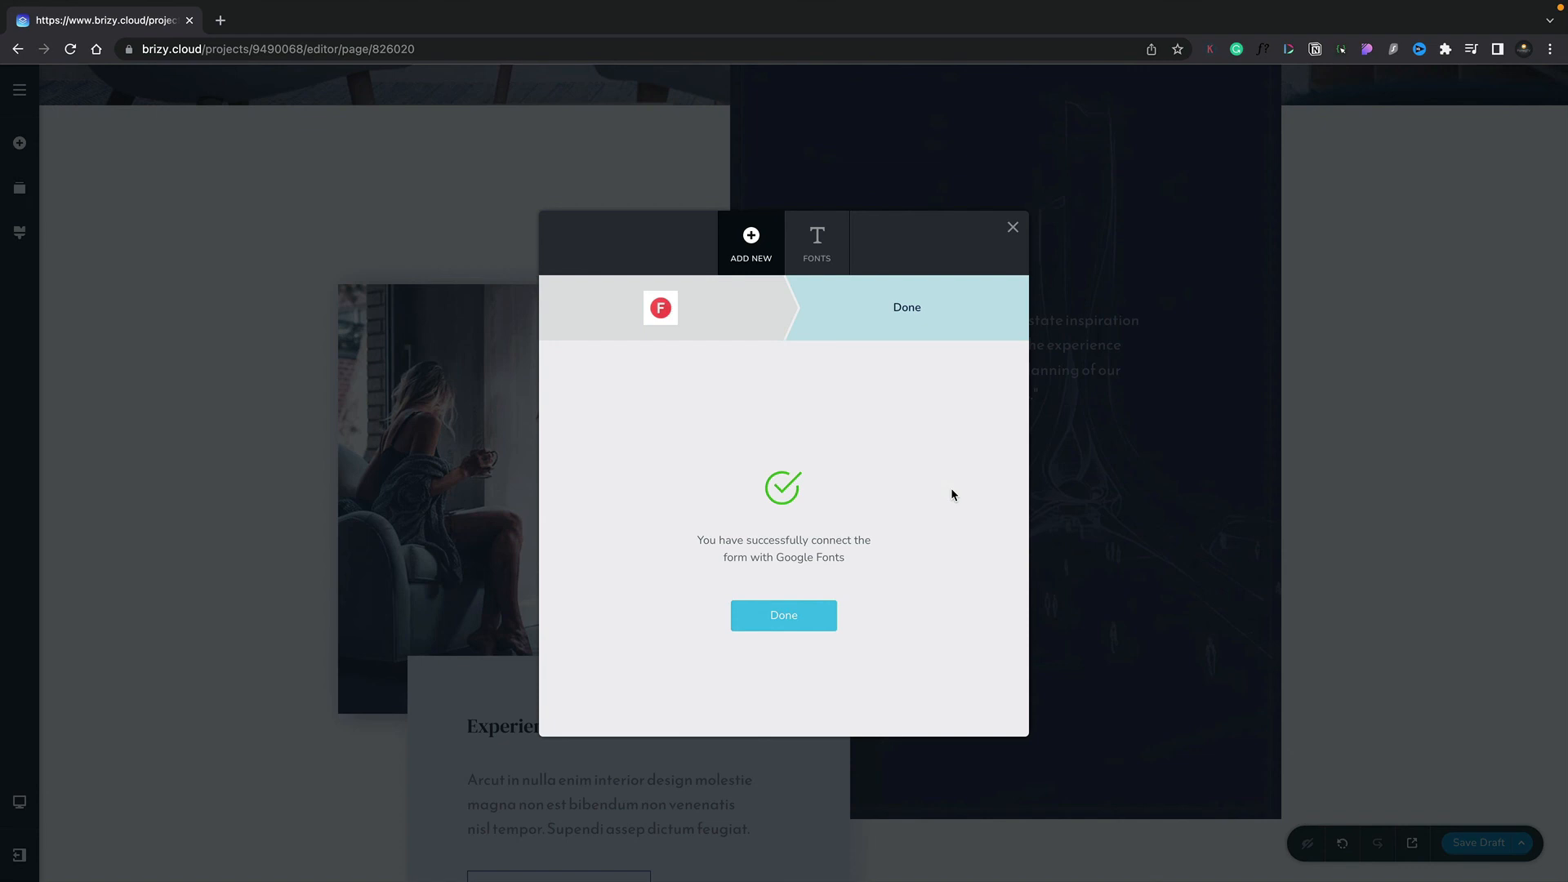
click(783, 615)
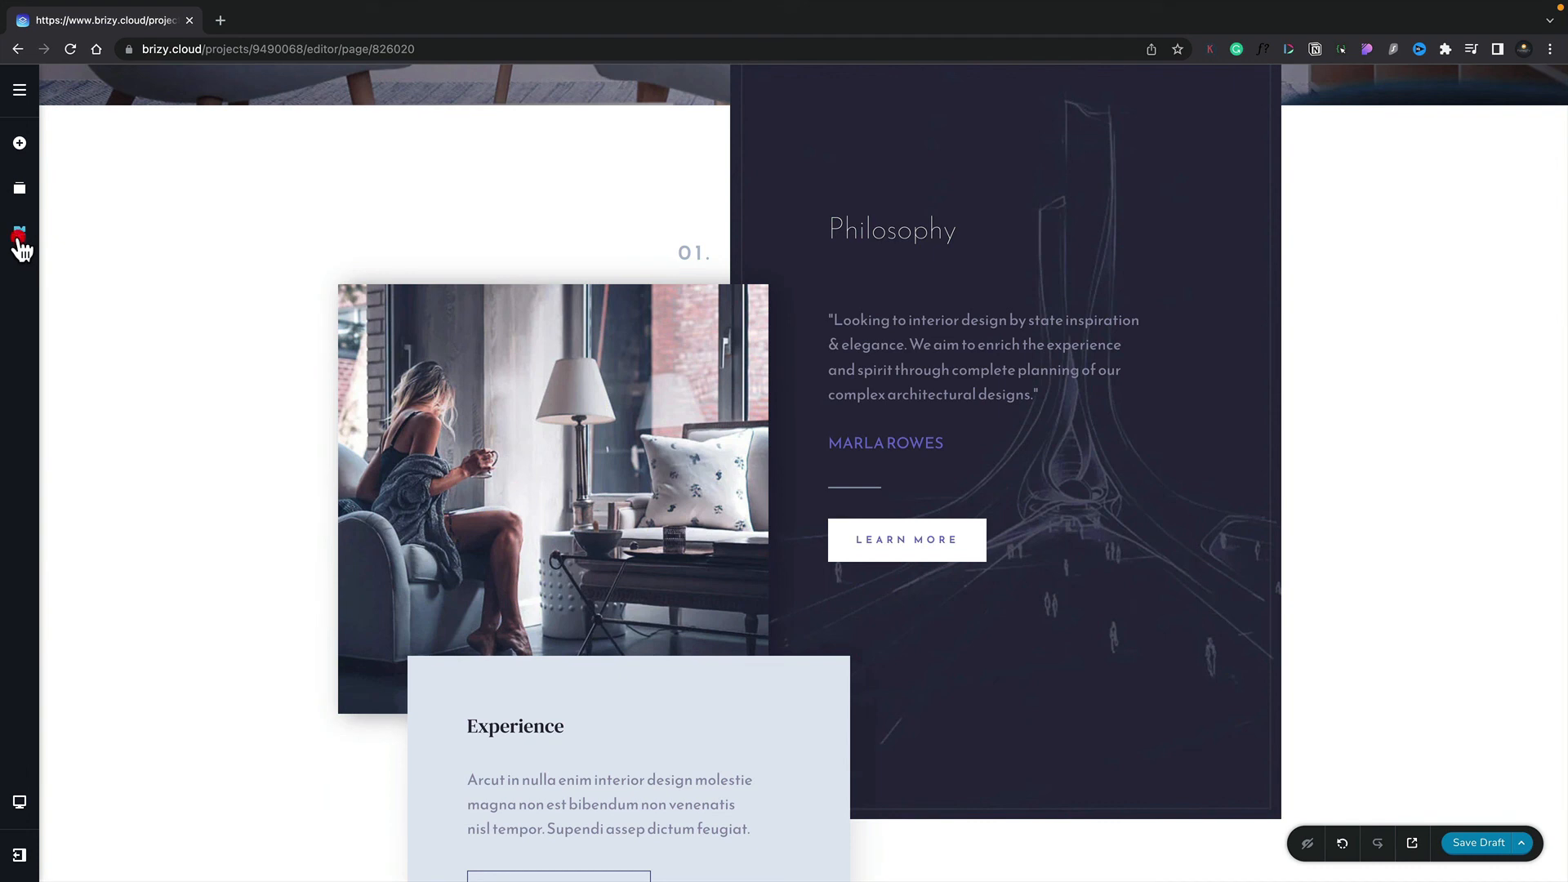
Reopen the Styling panel and open New Style #11's font list showing Poppins.
click(19, 232)
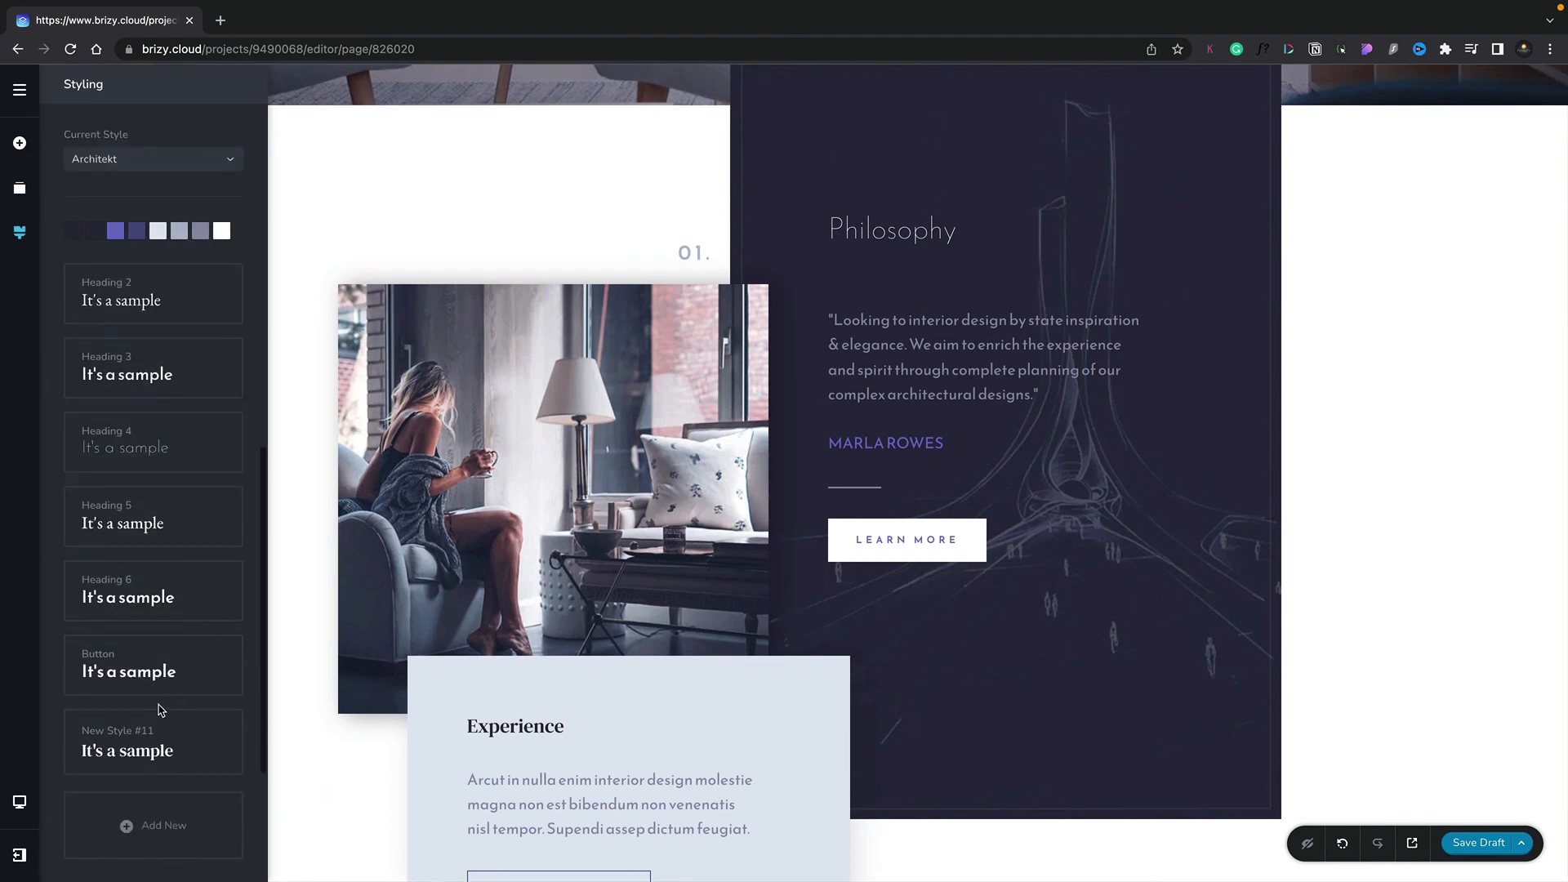
click(126, 751)
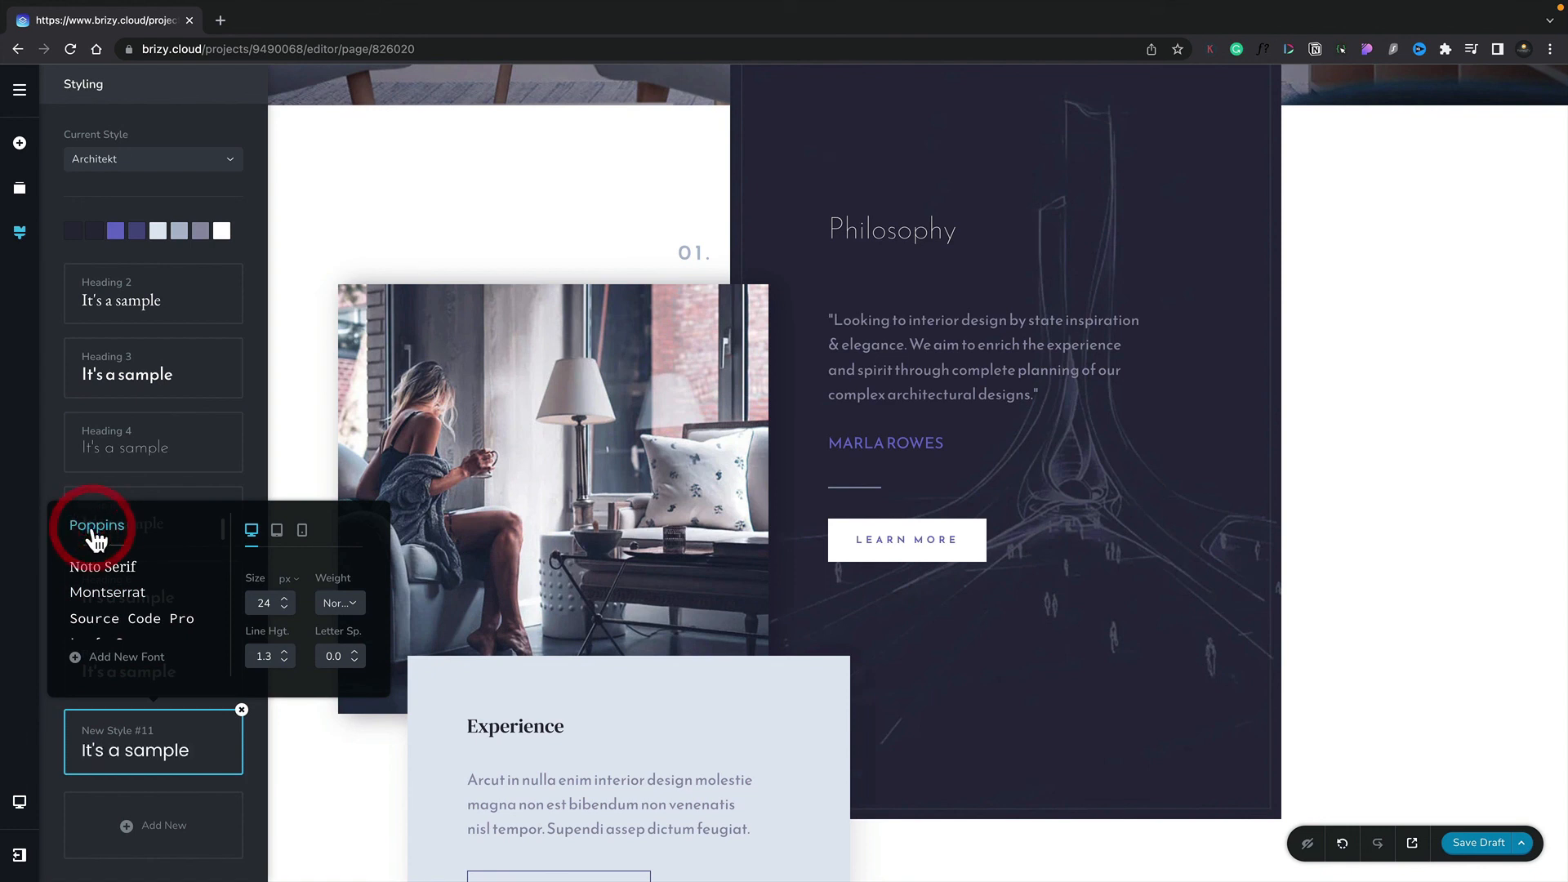
mouse_move(125, 758)
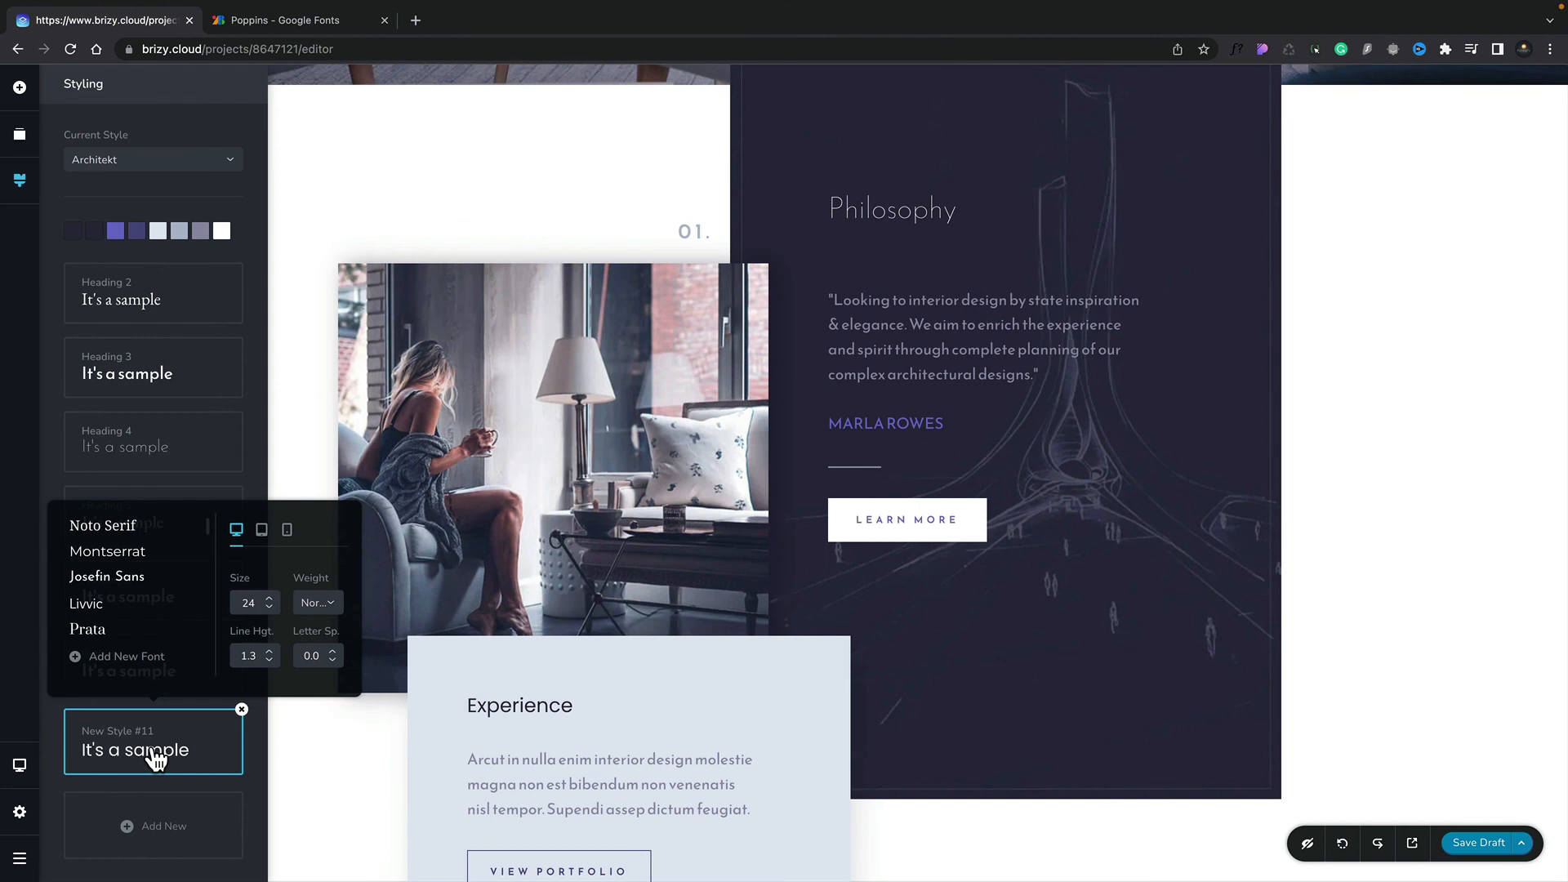
mouse_move(140, 730)
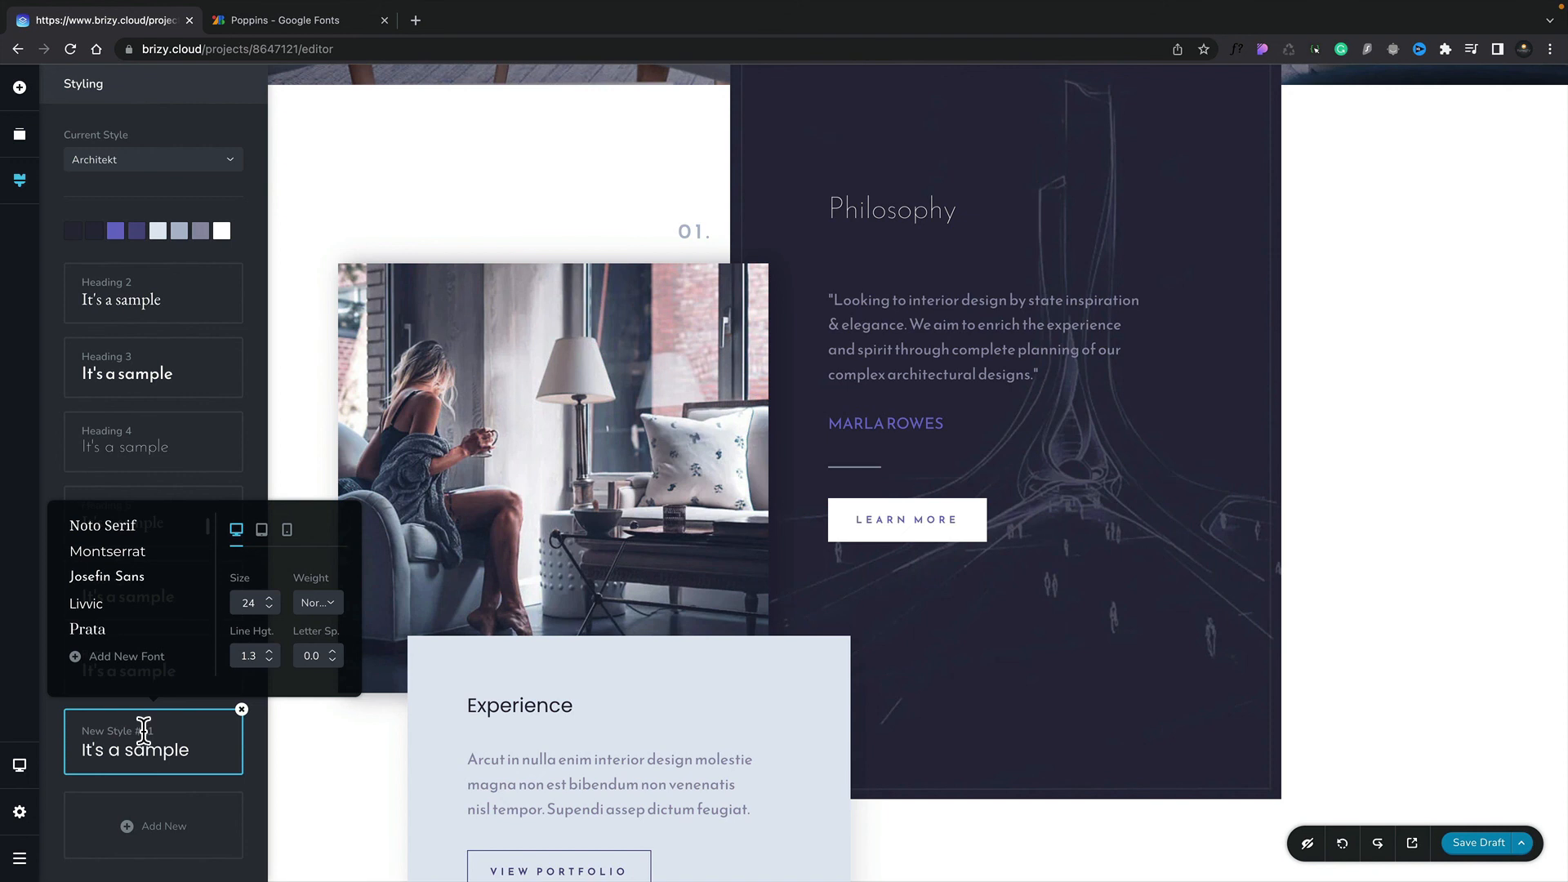
mouse_move(146, 730)
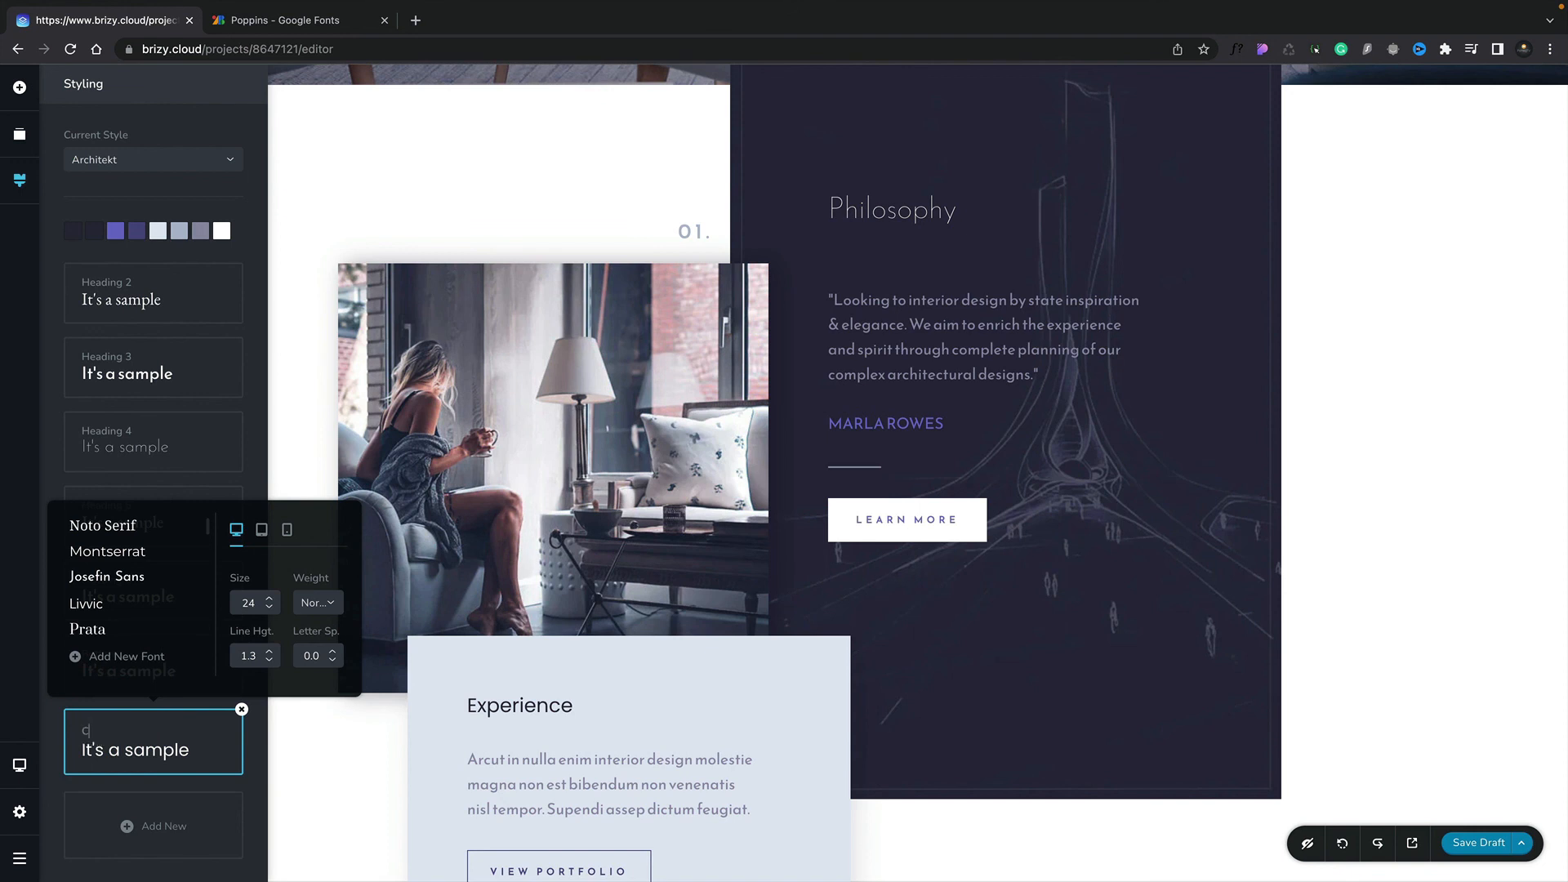
Rename New Style #11 to 'Custom Heading'.
text(Custom Heading)
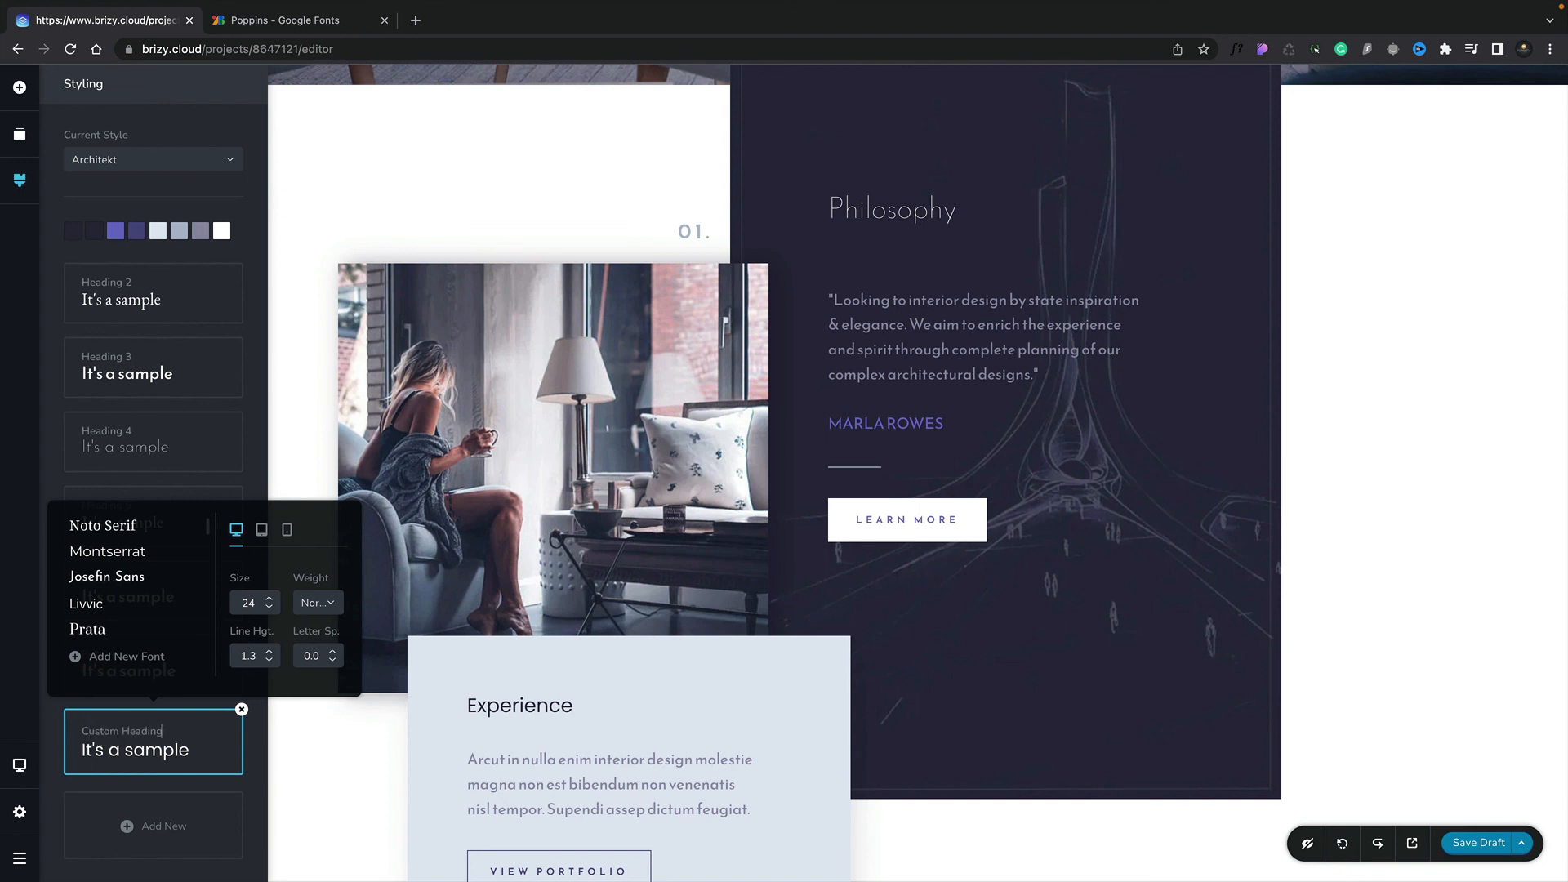